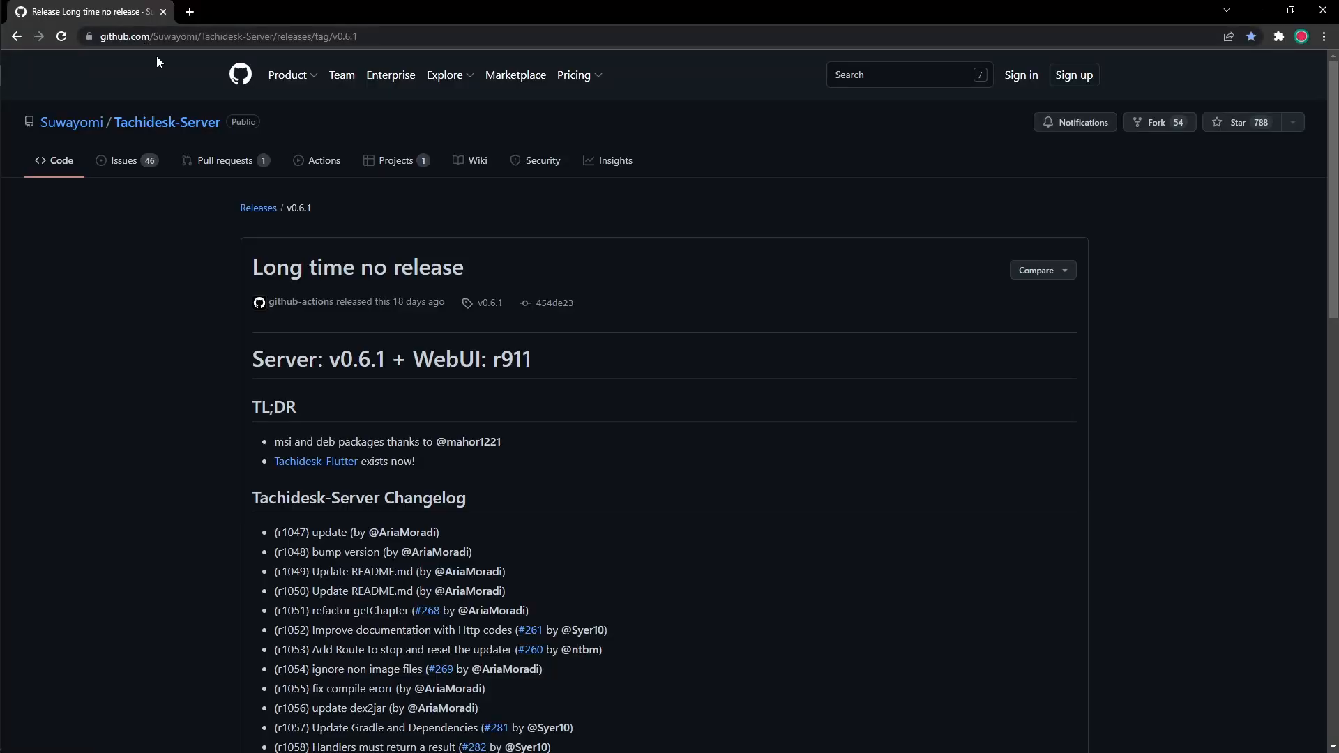
Scroll the v0.6.1 release page past the changelog down to the Assets list.
scroll(down, 3)
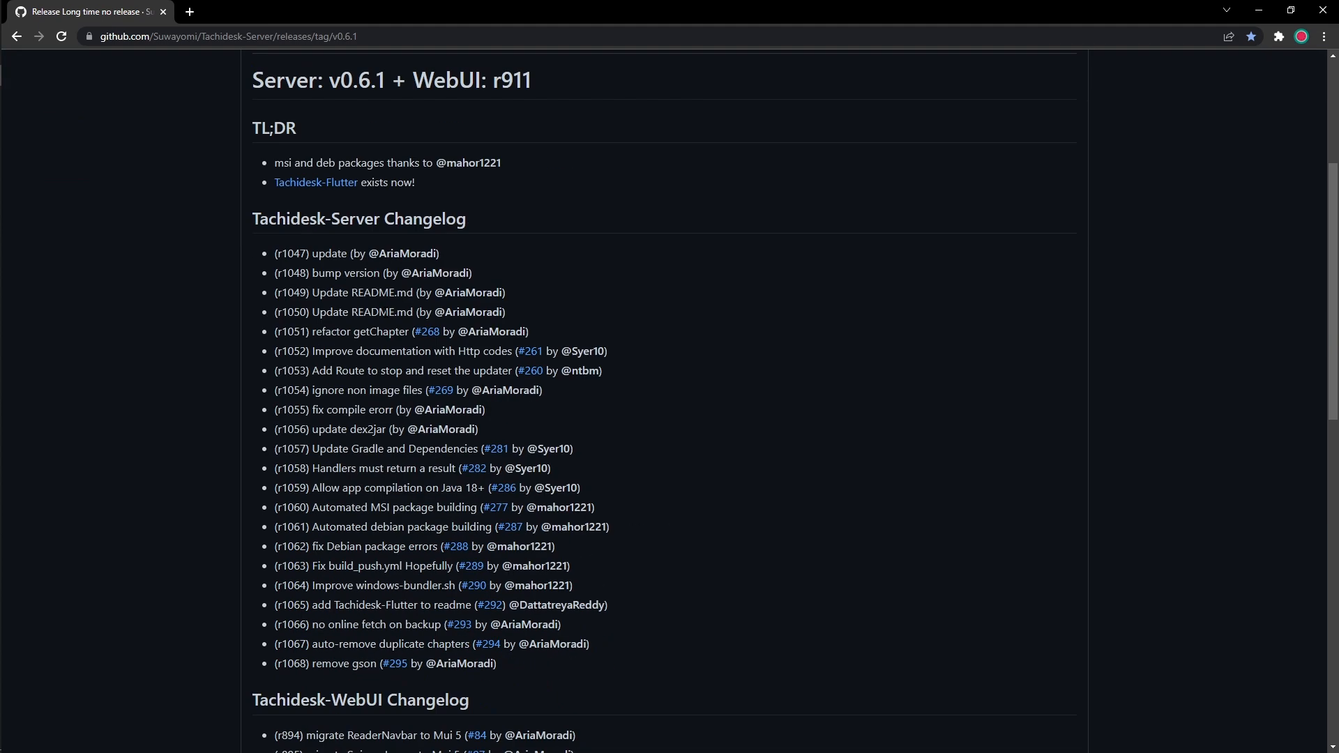
scroll(down, 3)
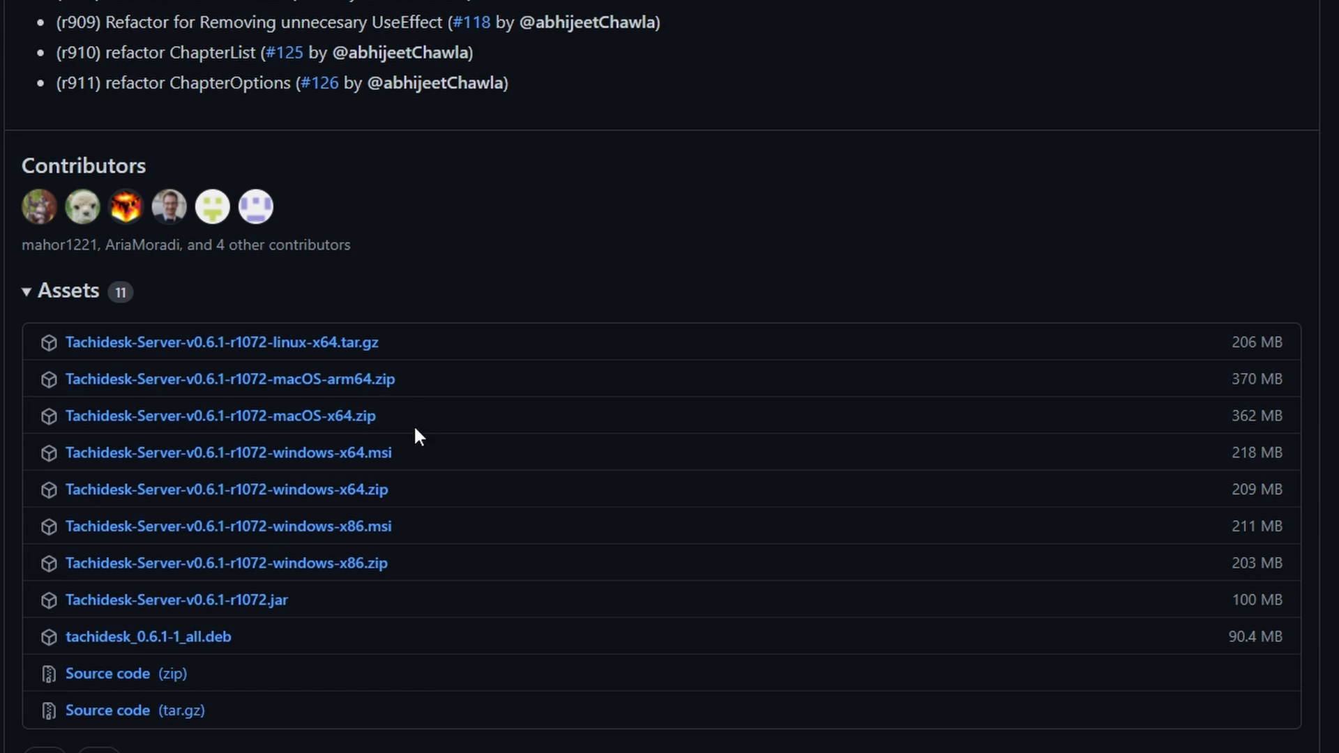
mouse_move(160, 418)
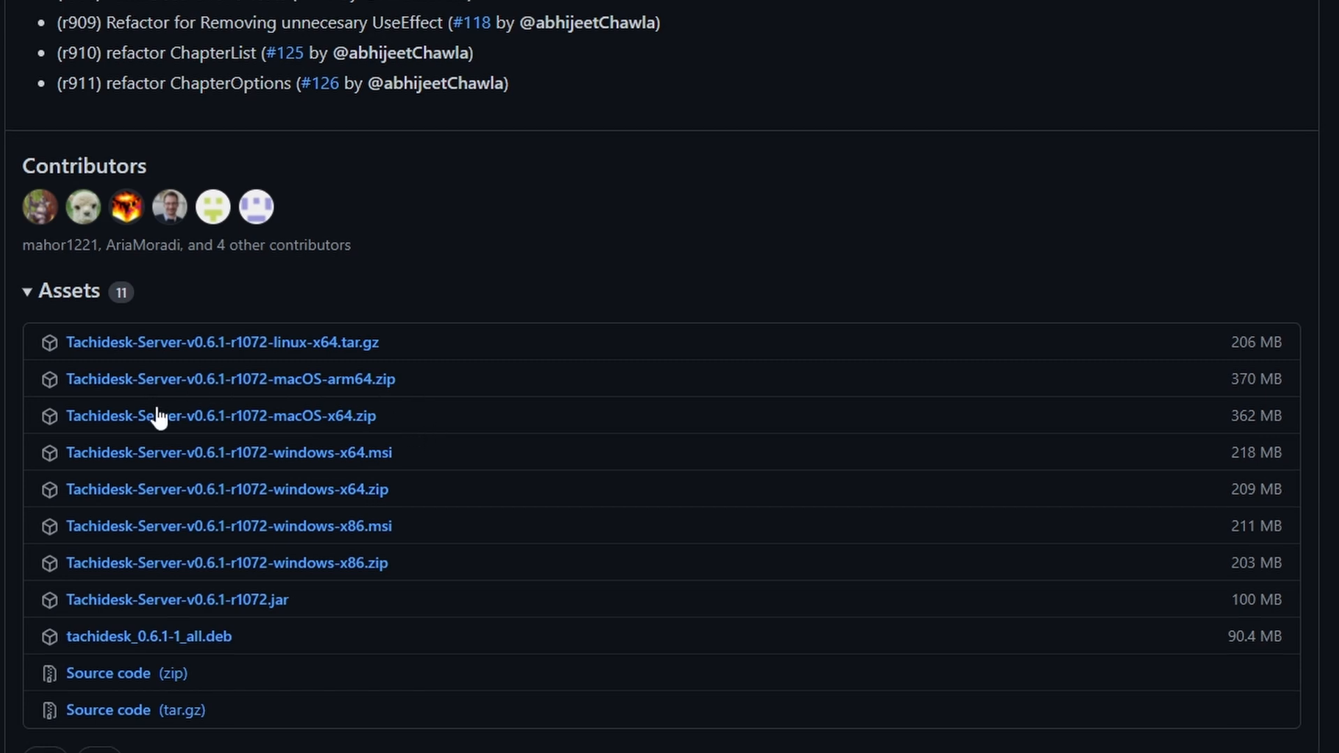
mouse_move(354, 373)
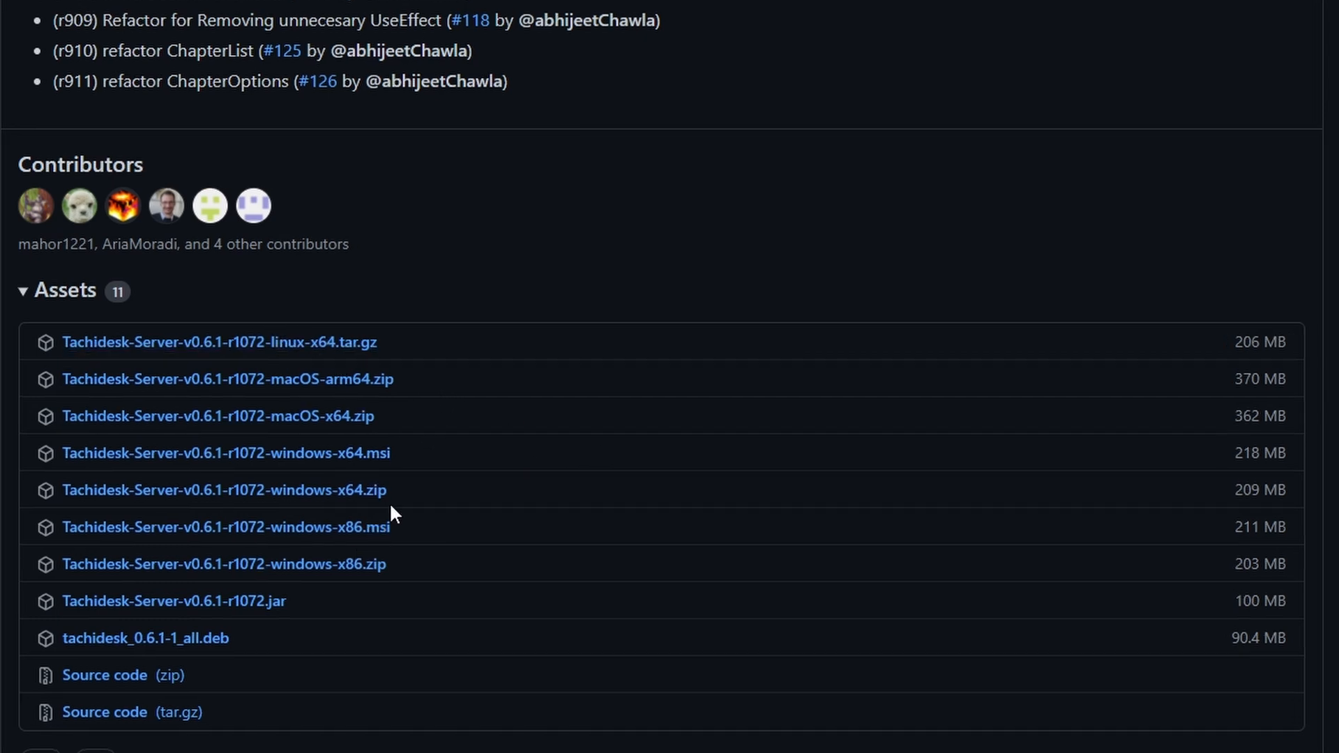
mouse_move(273, 559)
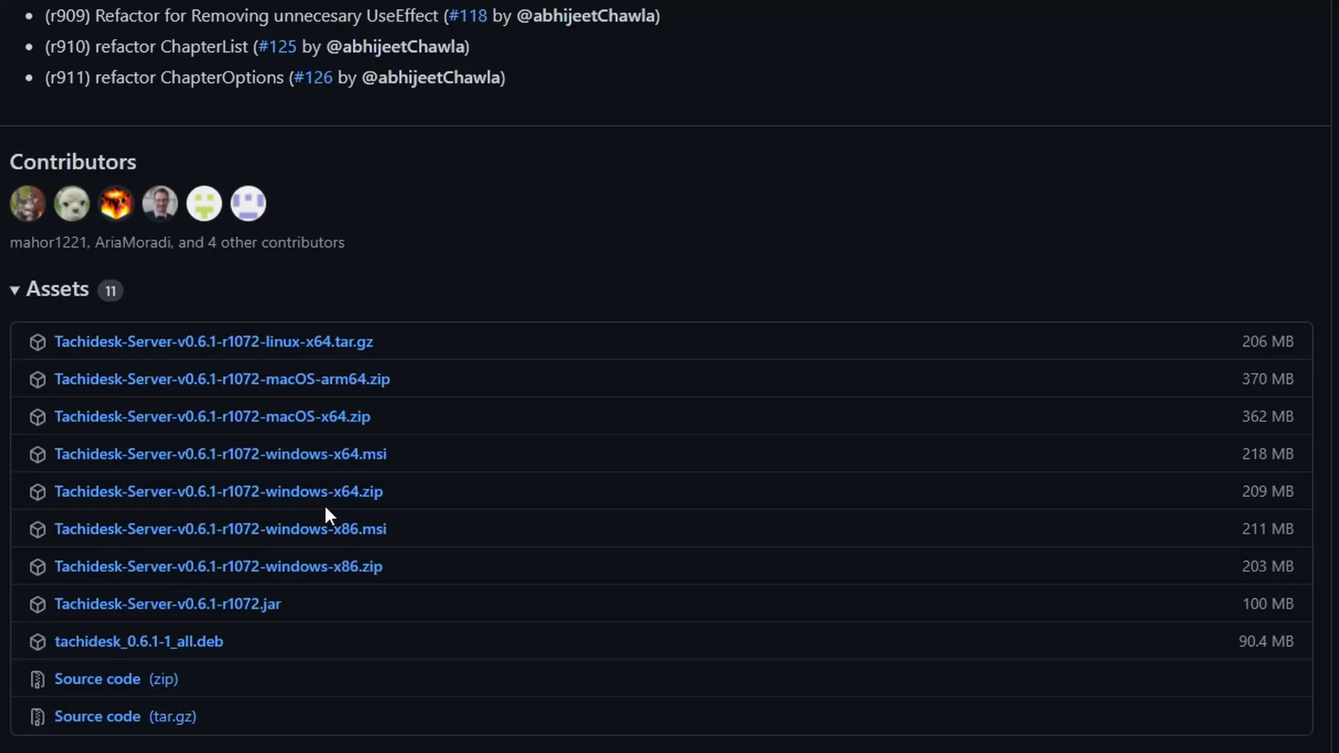
mouse_move(217, 491)
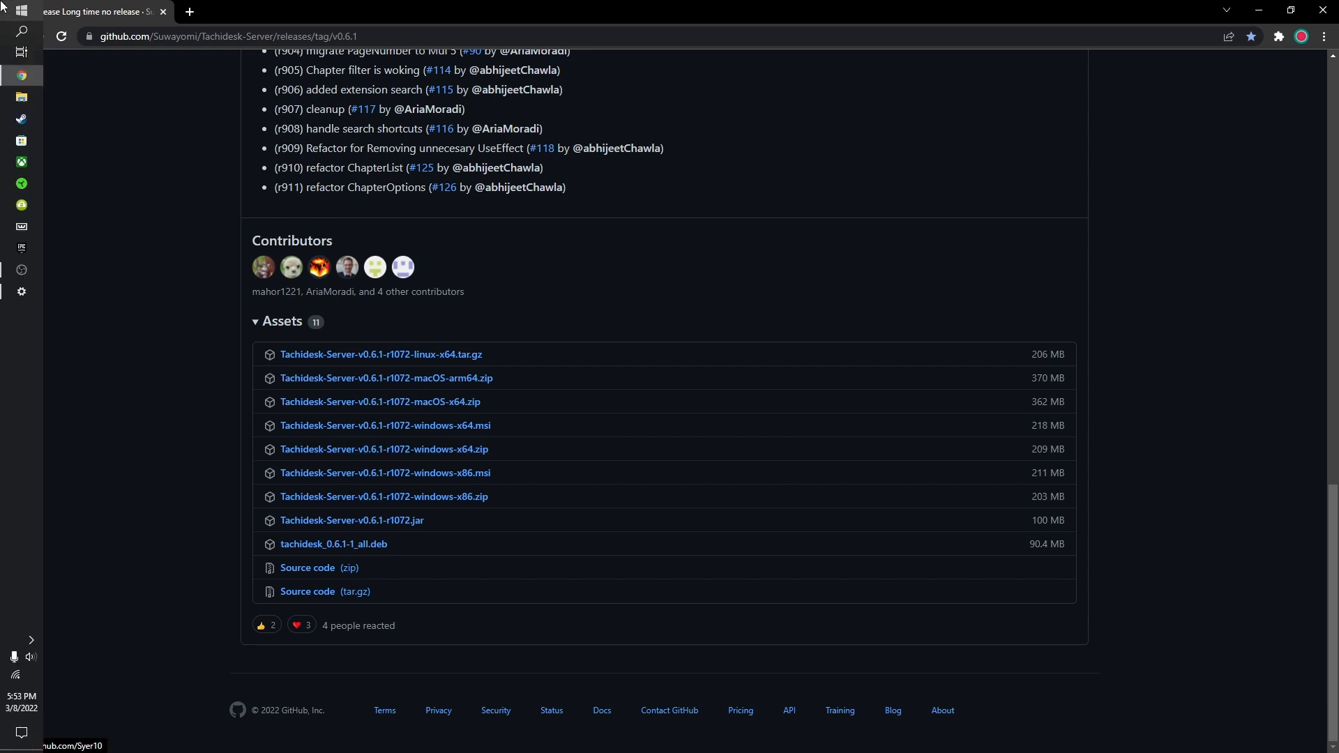
Open Windows Settings and view the About page showing the 64-bit, x64-based system type.
click(21, 13)
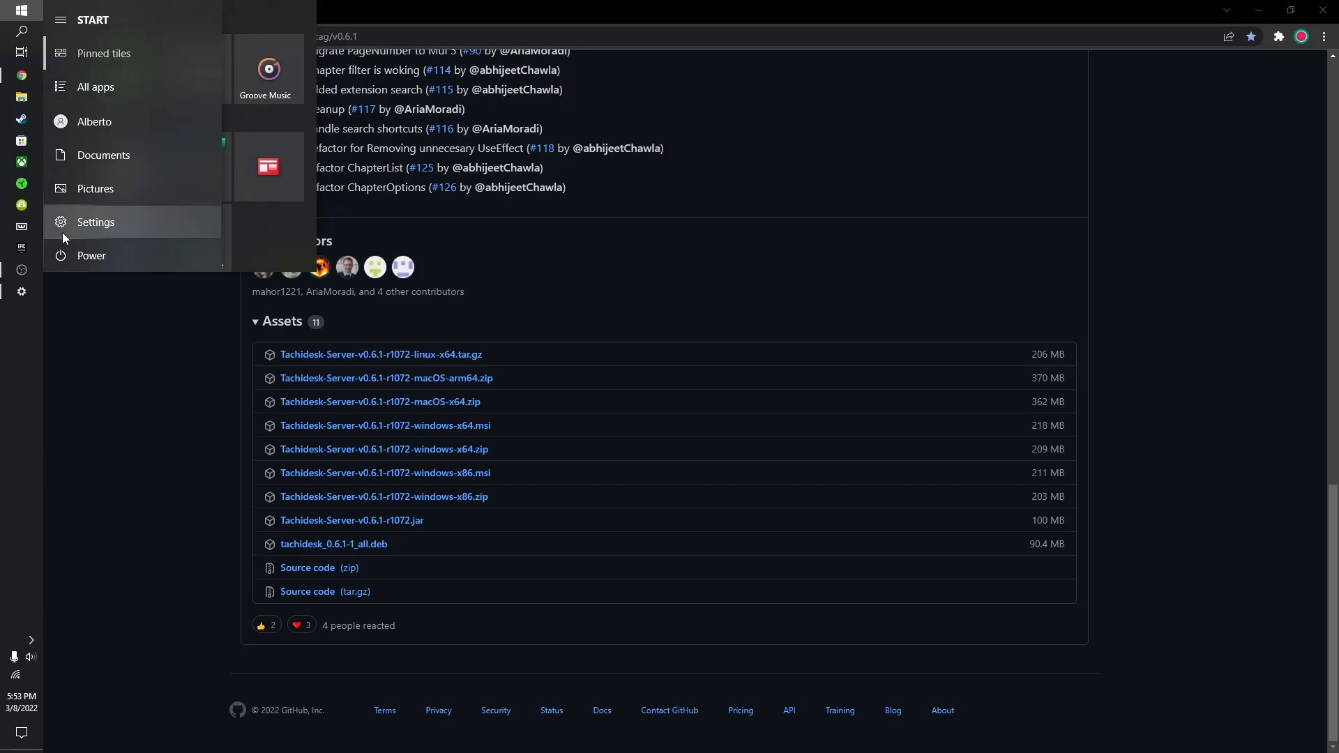
click(95, 222)
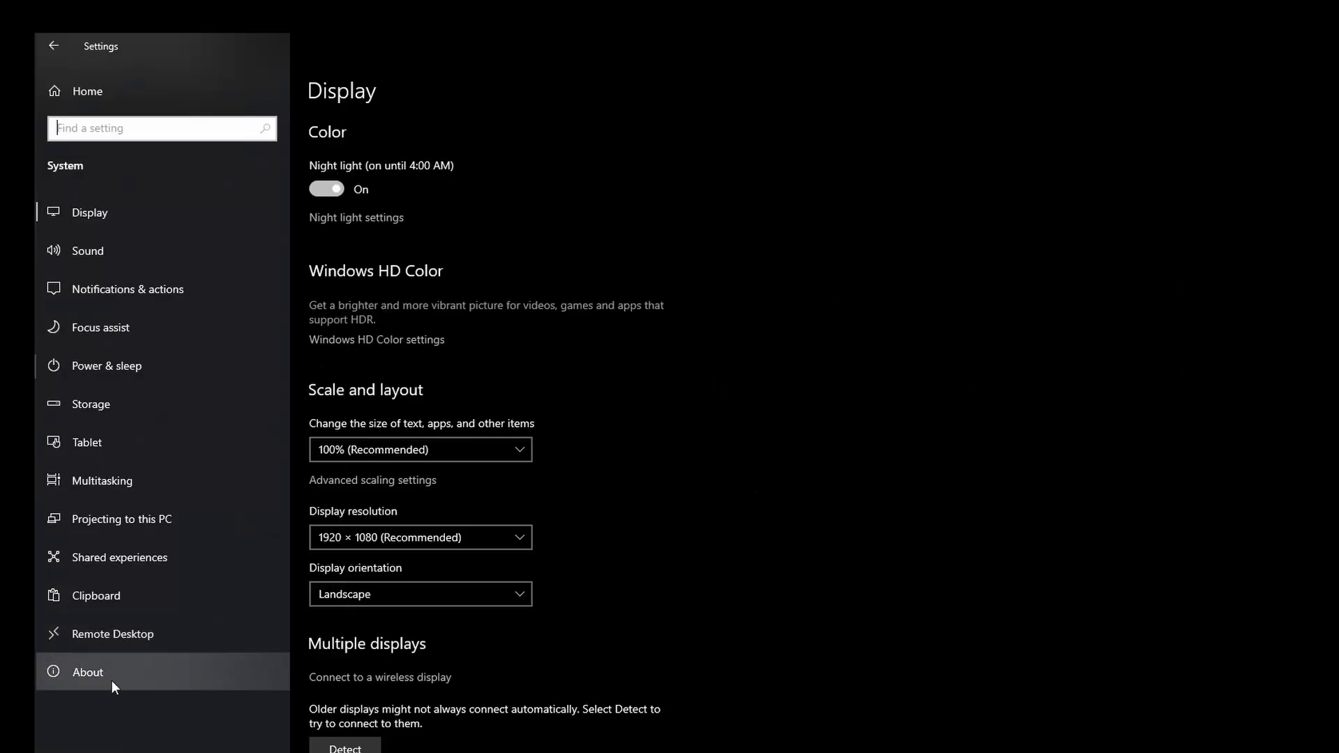
click(86, 671)
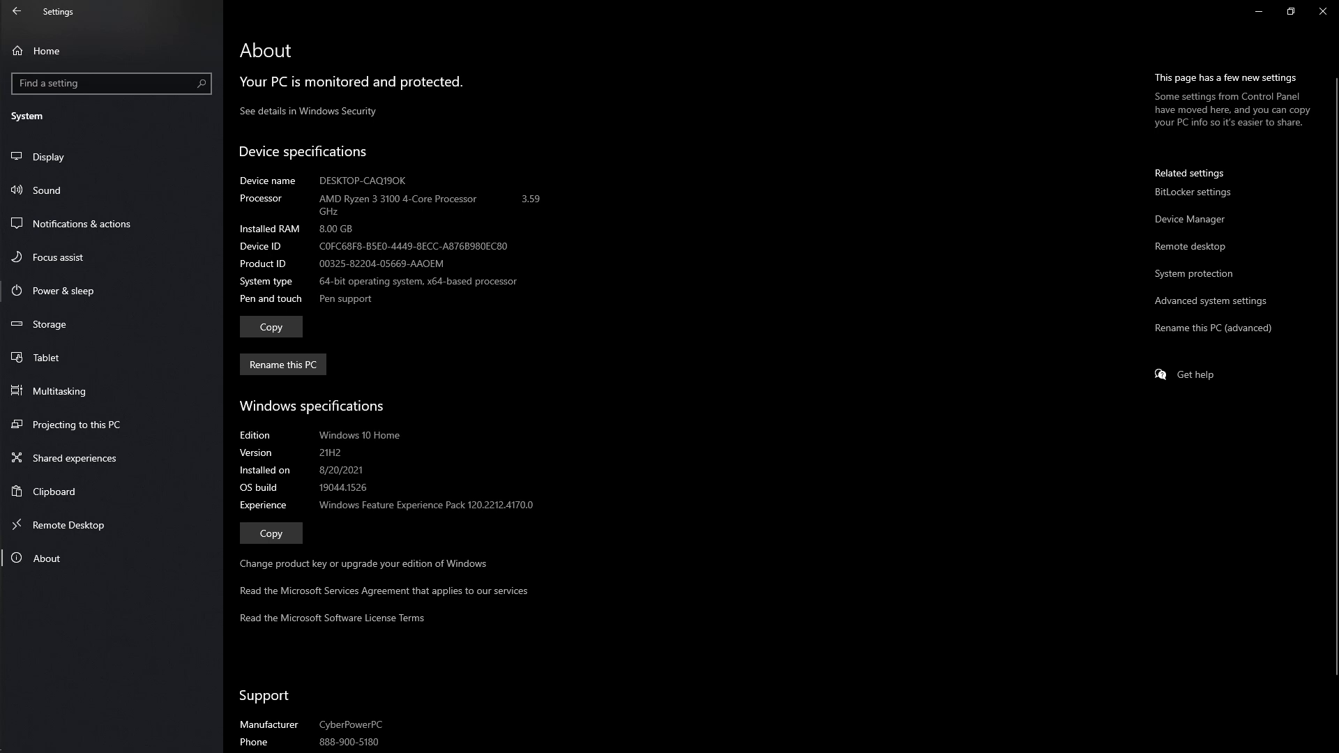
mouse_move(282, 295)
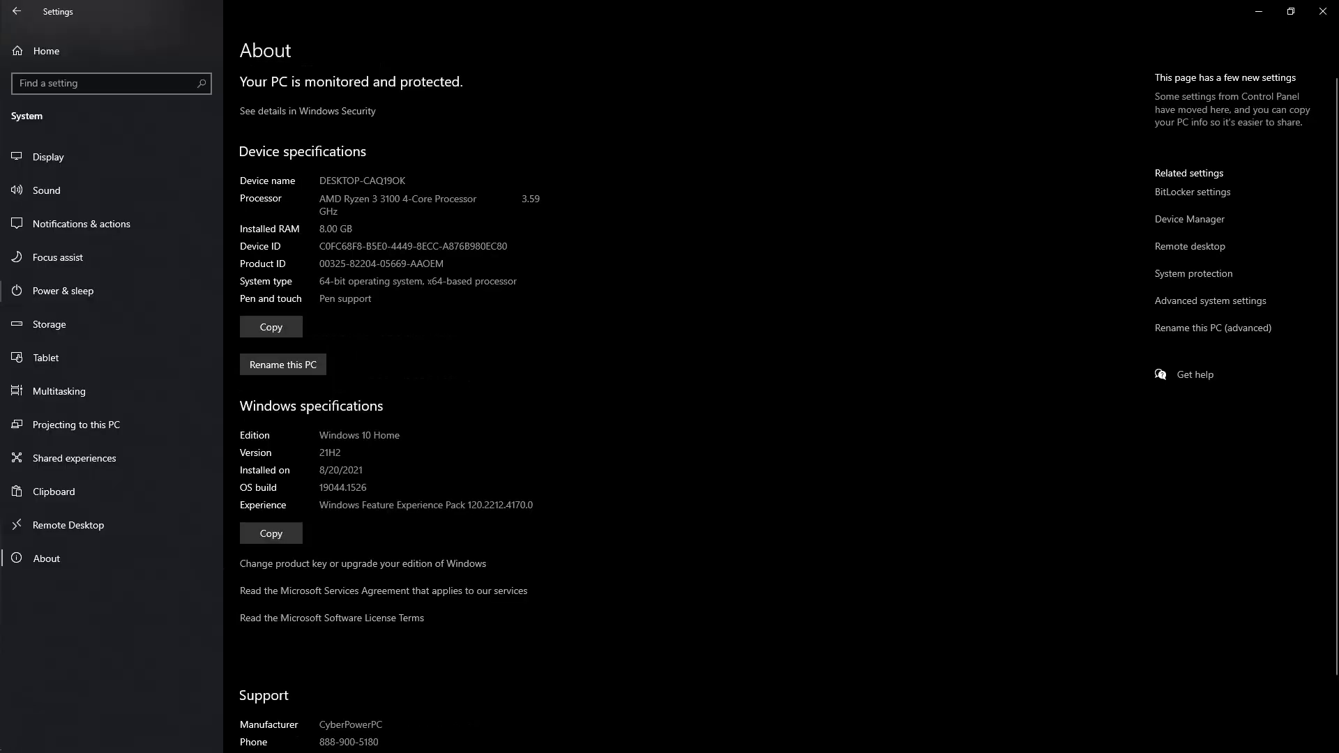
mouse_move(430, 296)
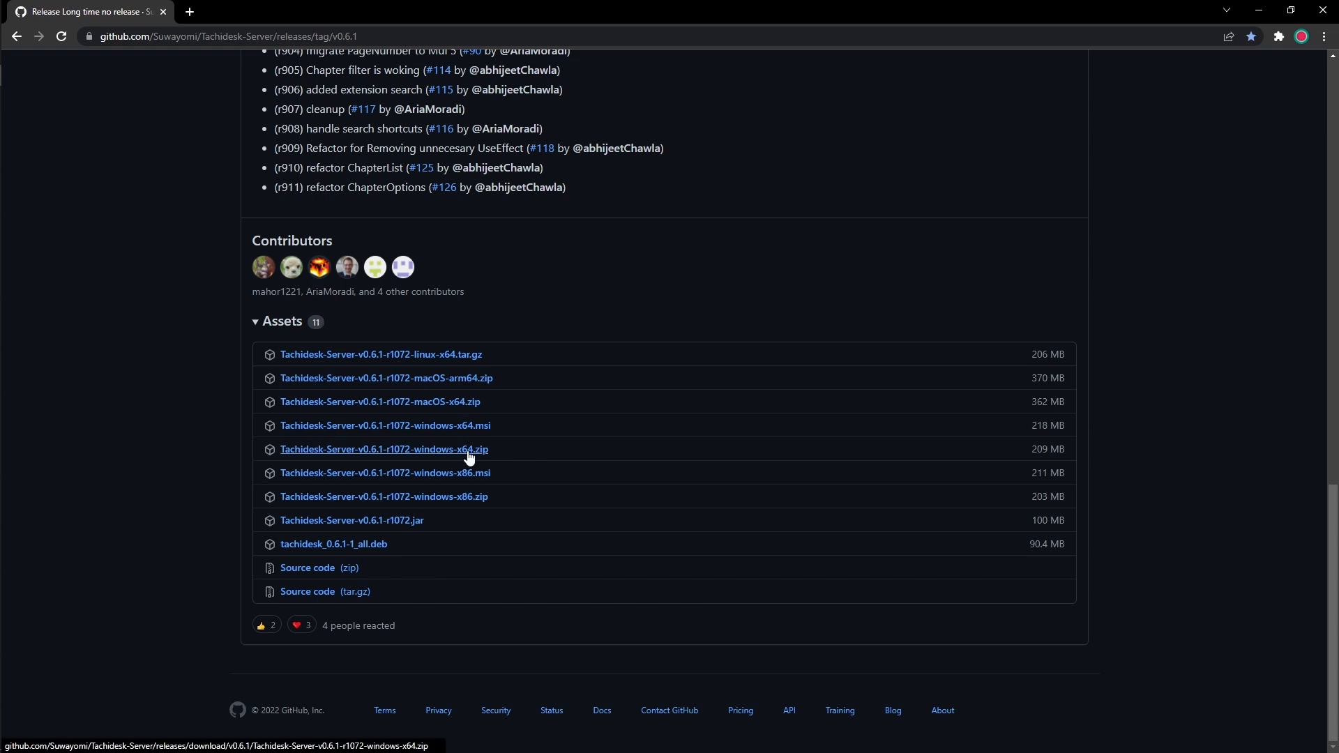
mouse_move(448, 451)
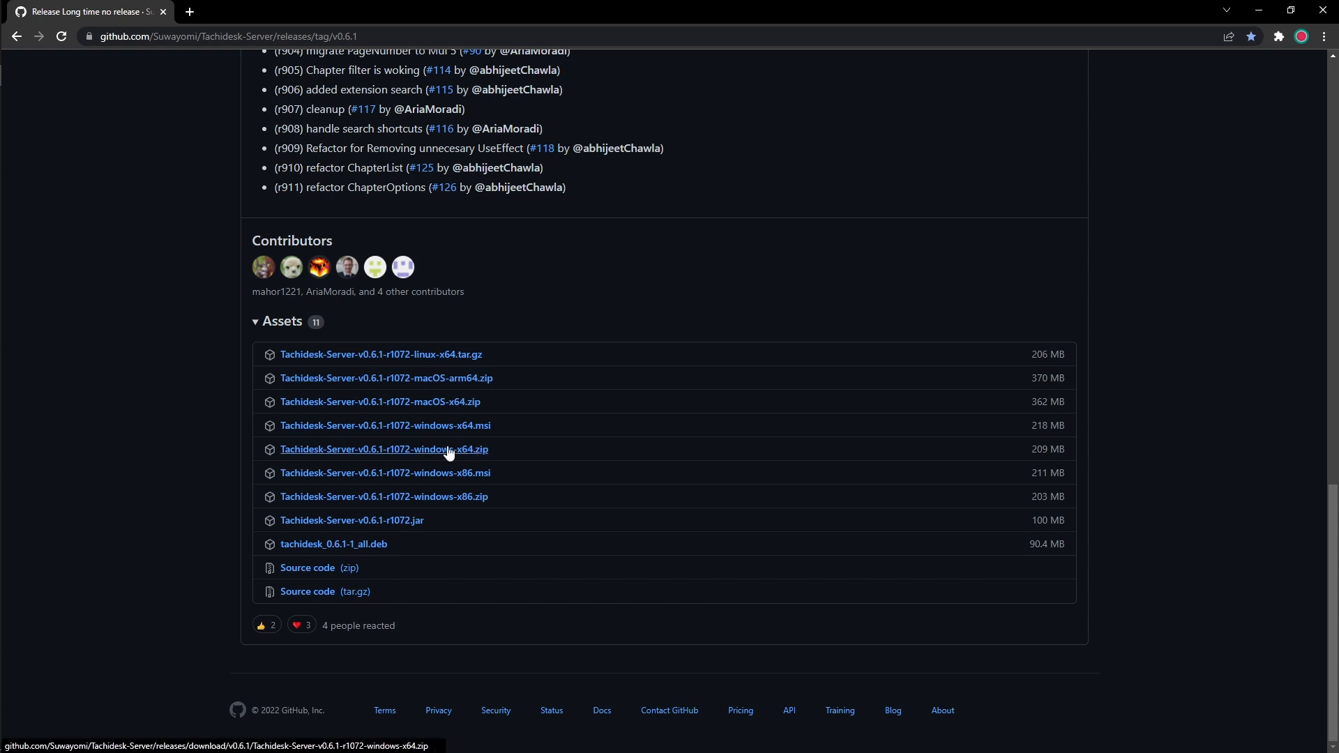
mouse_move(468, 454)
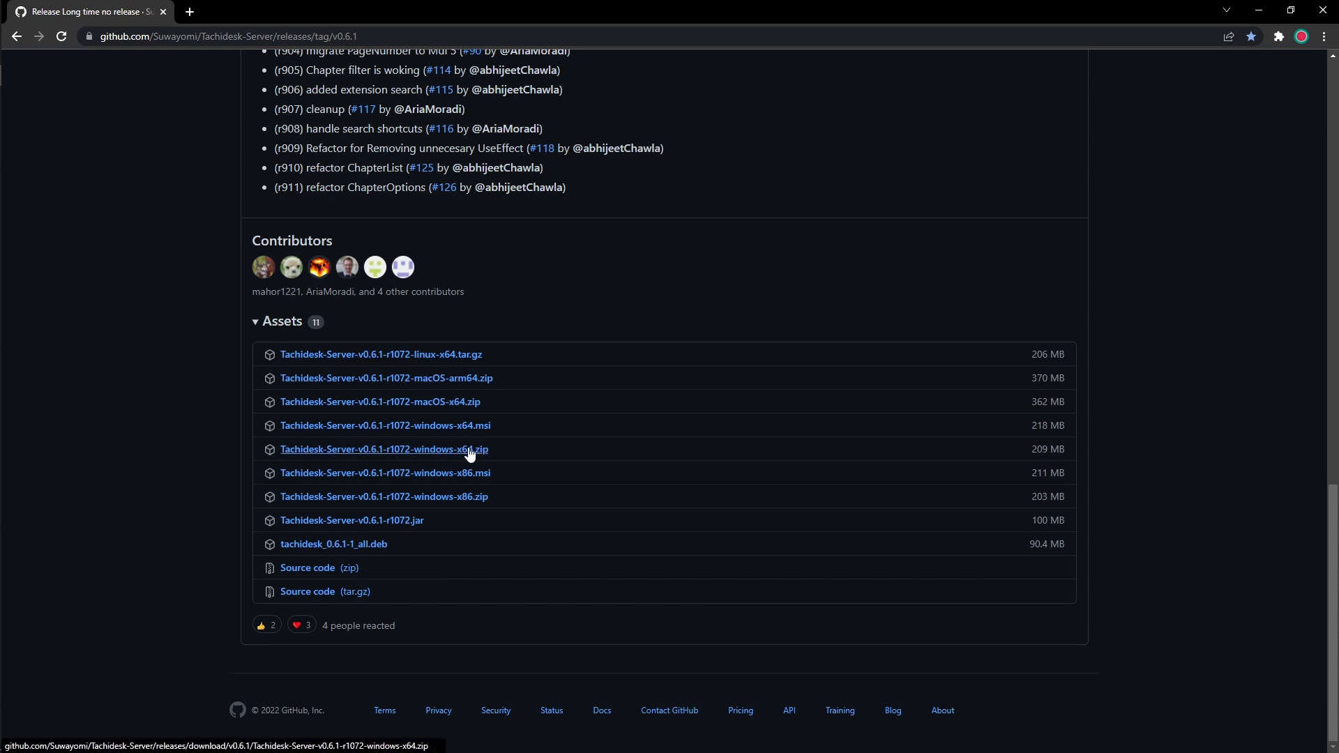
Download the Tachidesk-Server-v0.6.1-r1072-windows-x64.zip asset.
click(383, 448)
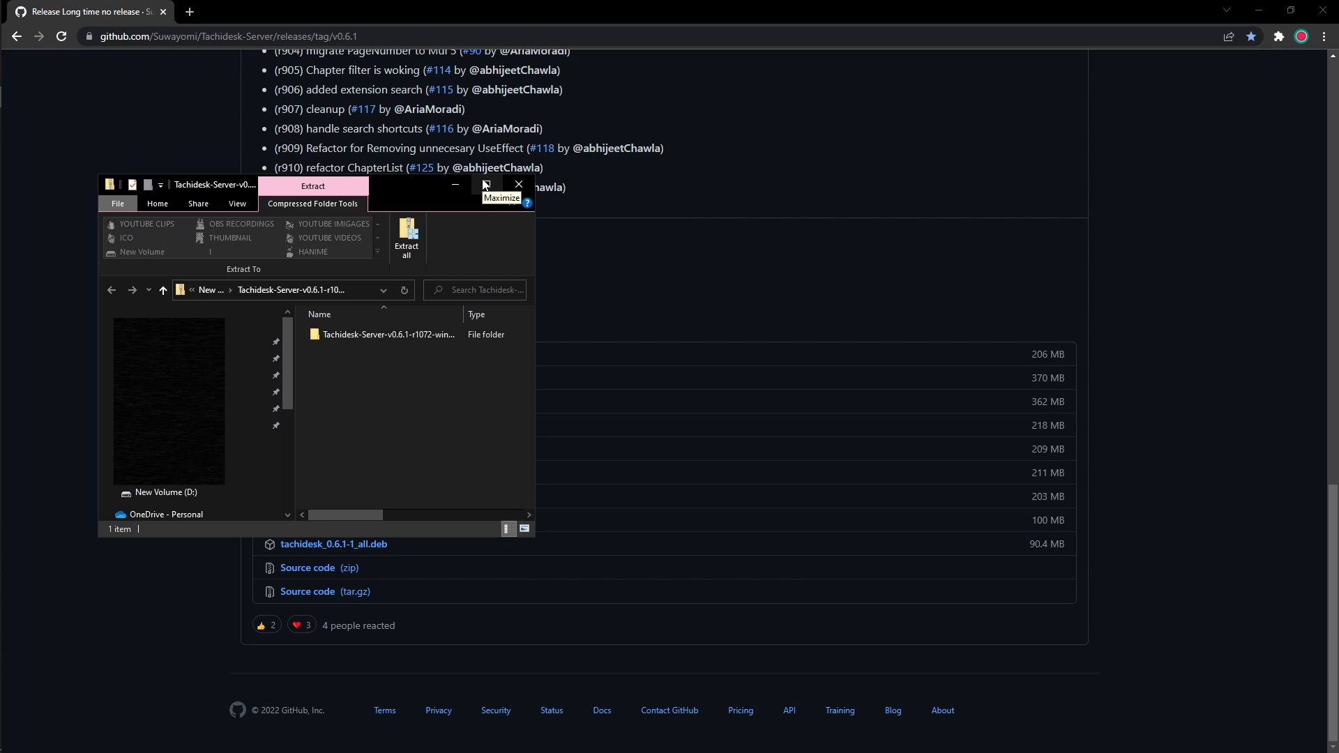
Maximize the archive window, extract the server folder to drive D, and open it.
click(485, 184)
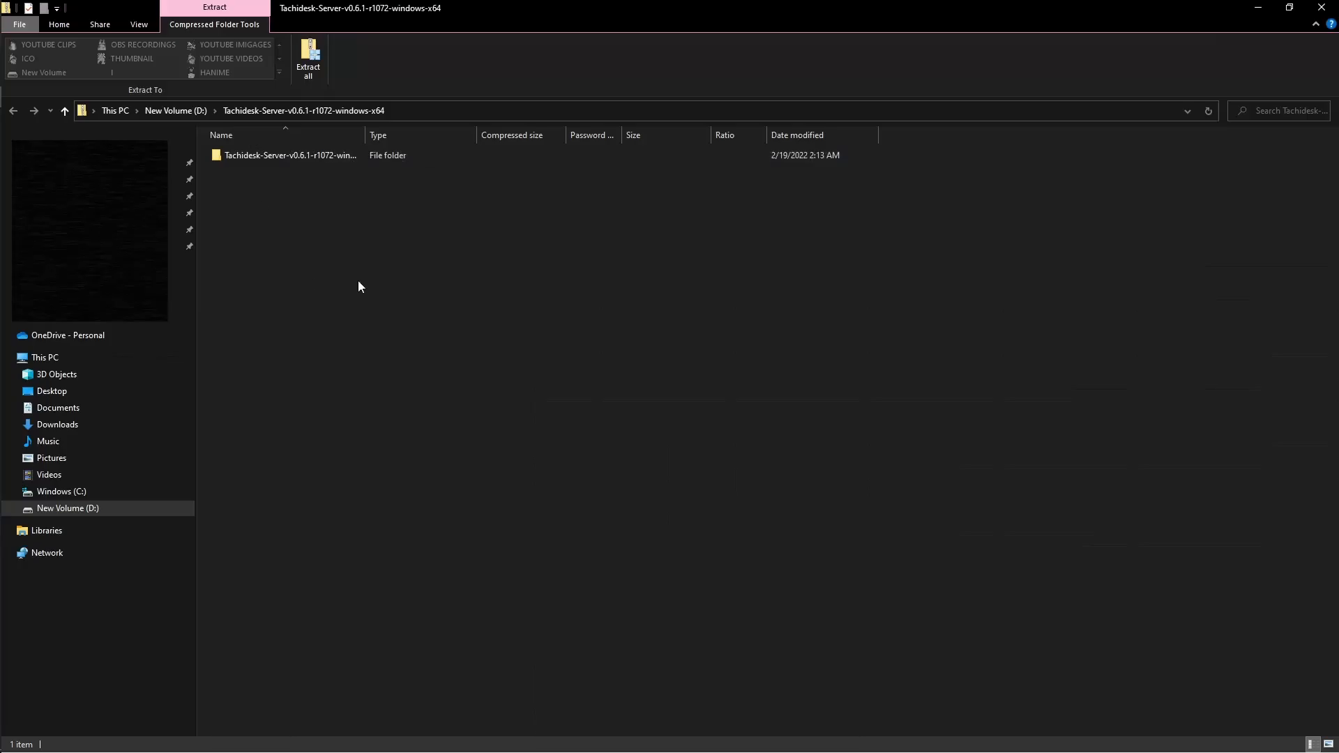
mouse_move(221, 183)
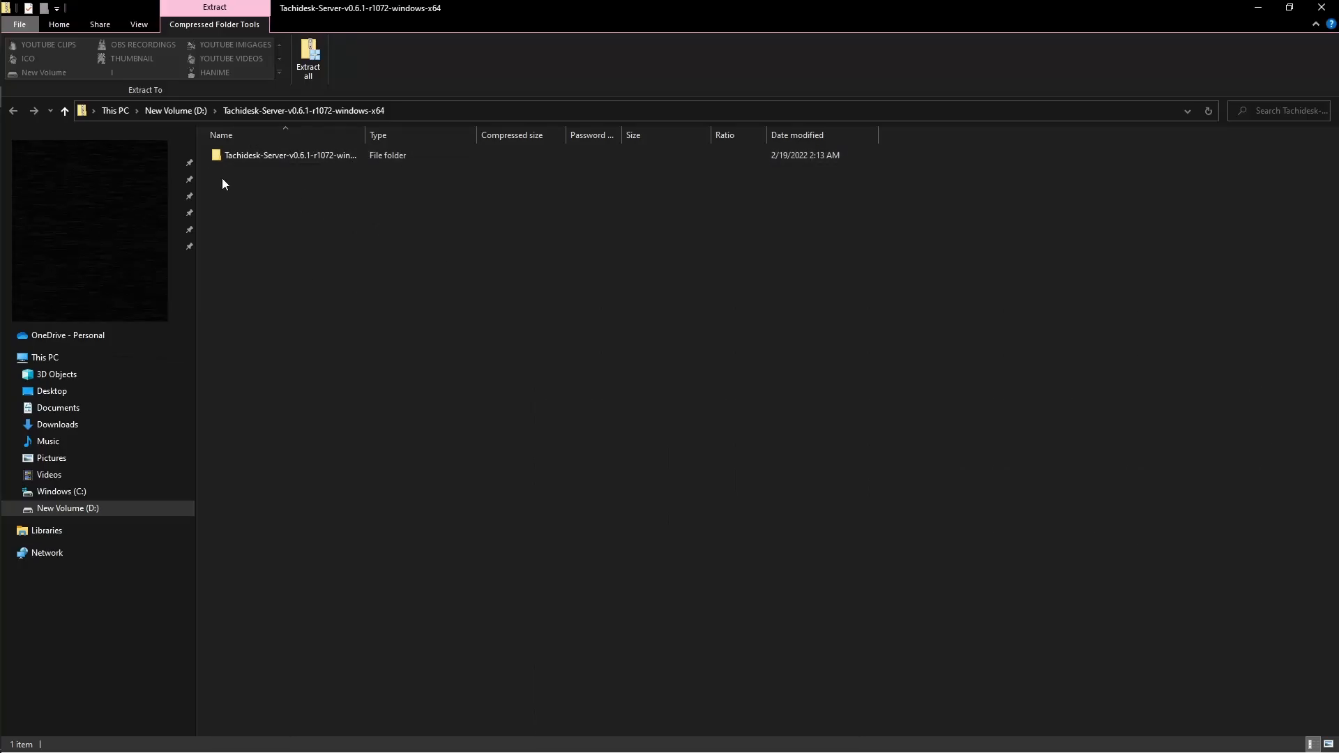
click(290, 155)
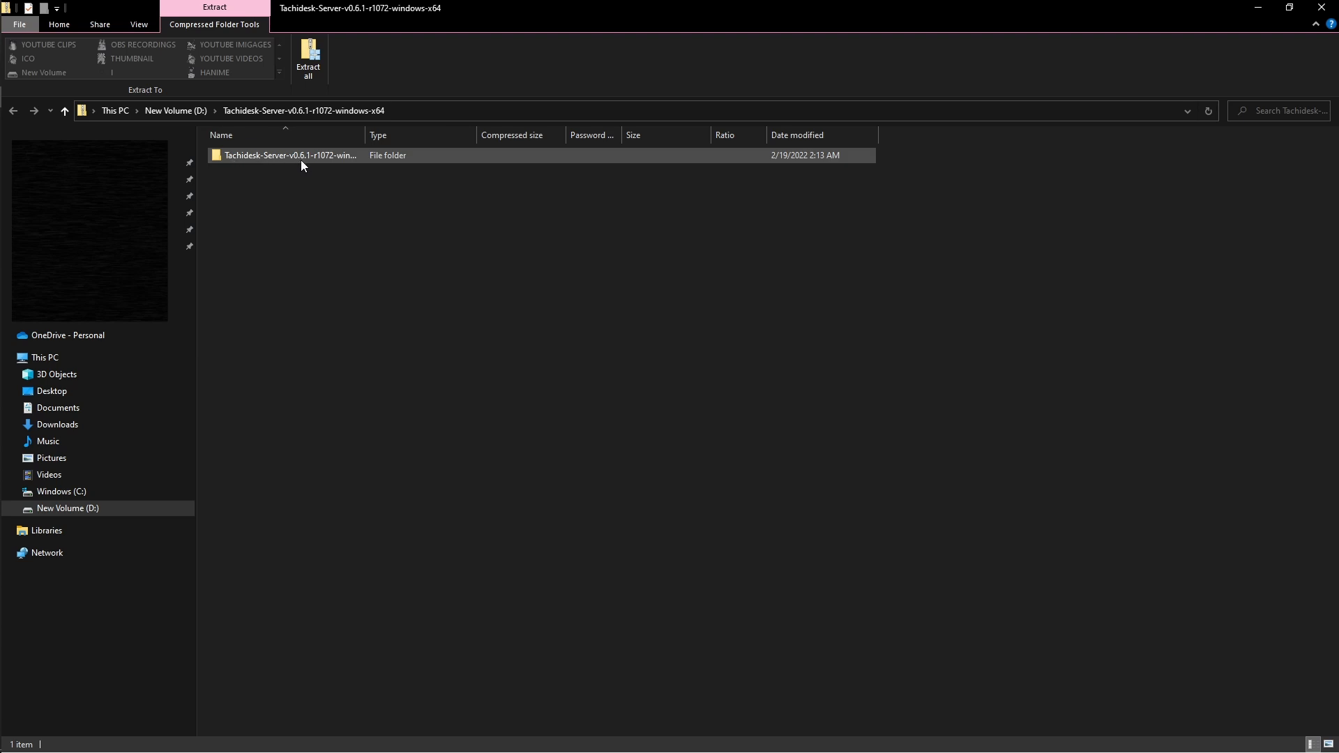
click(308, 58)
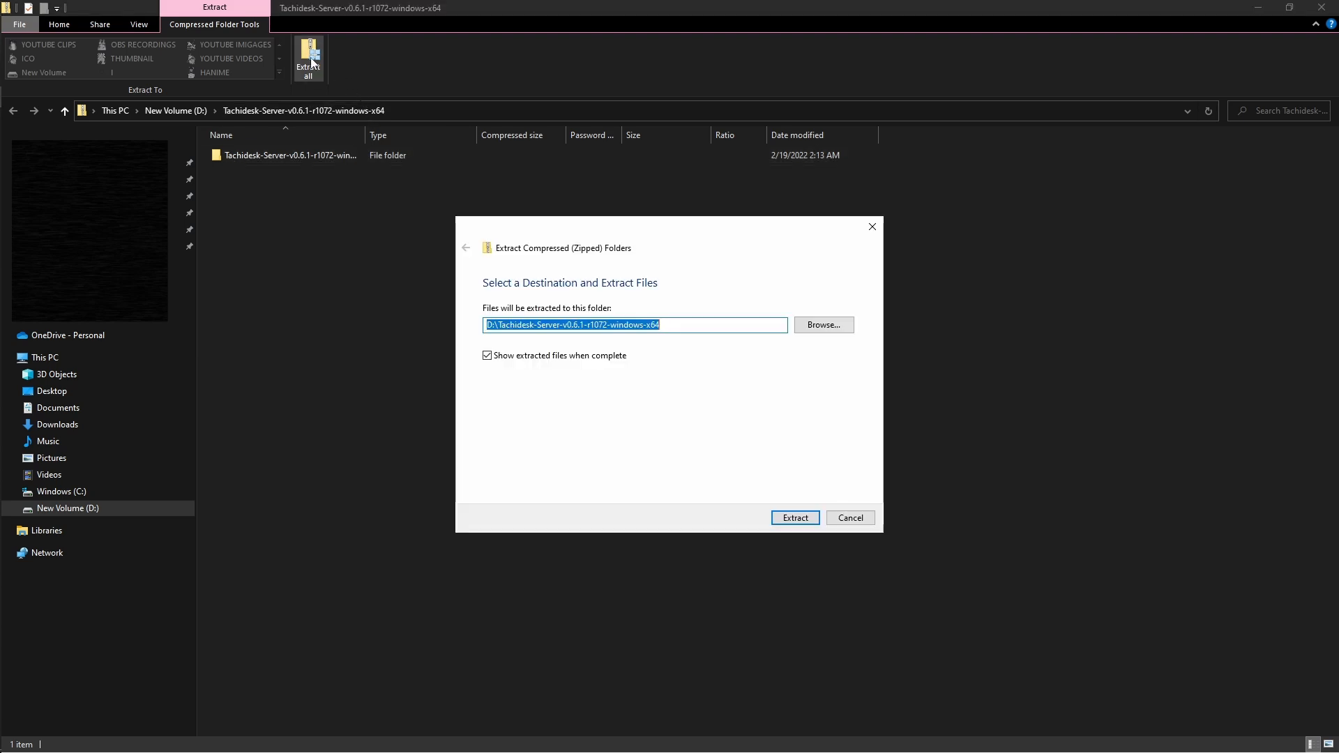
click(793, 518)
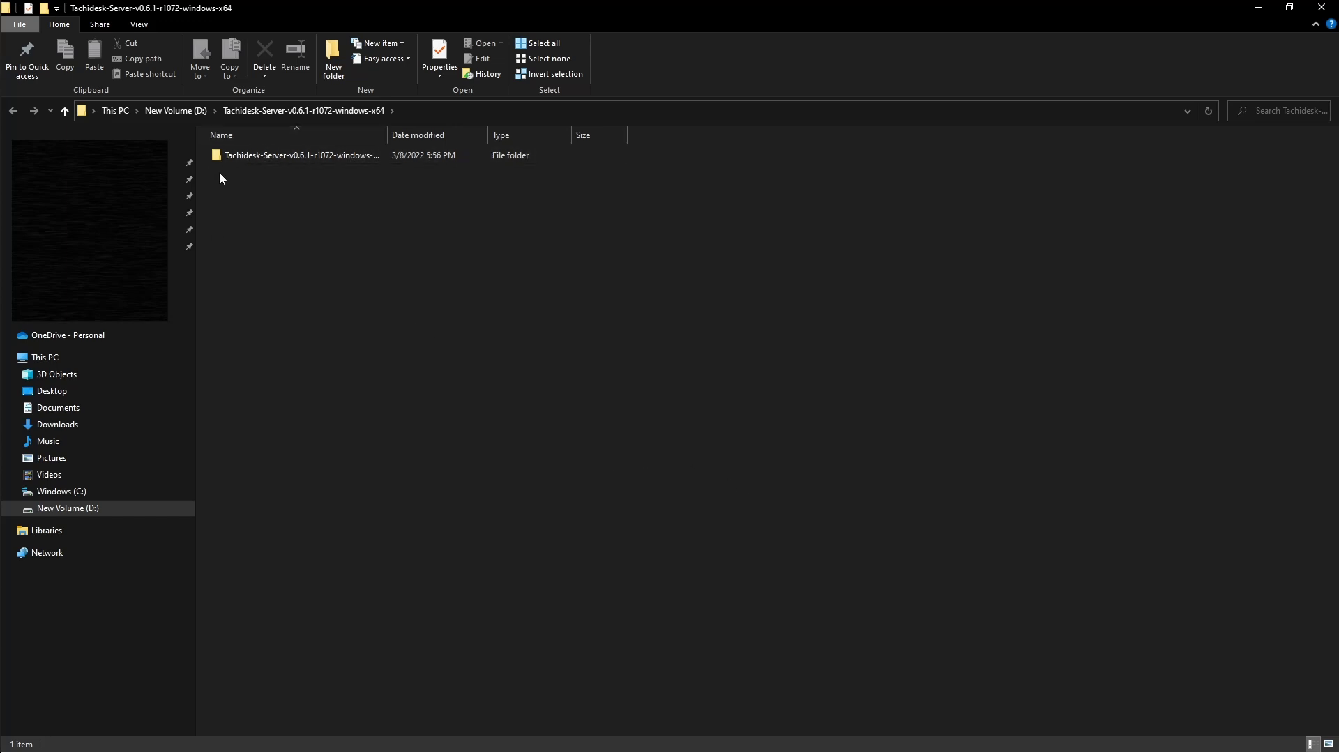
double_click(302, 155)
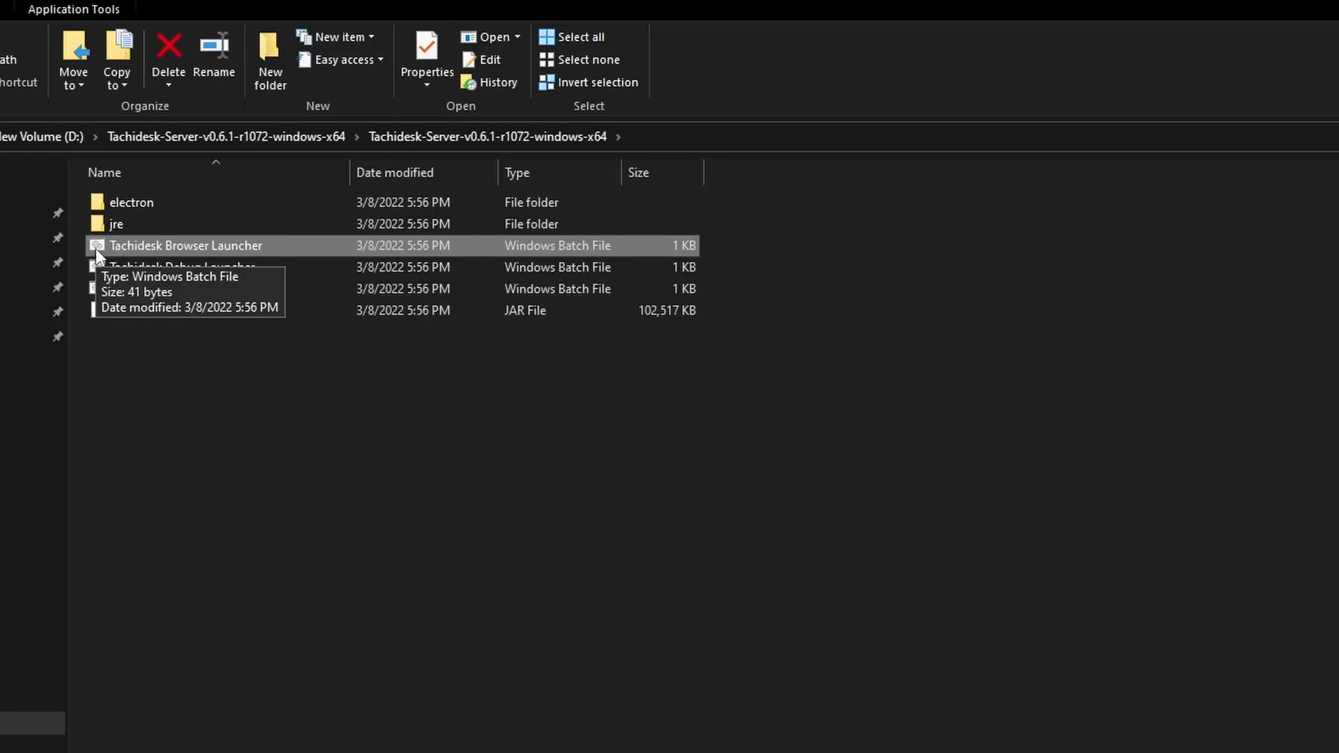
Run the Tachidesk Browser Launcher batch file to start the server in Chrome.
double_click(184, 245)
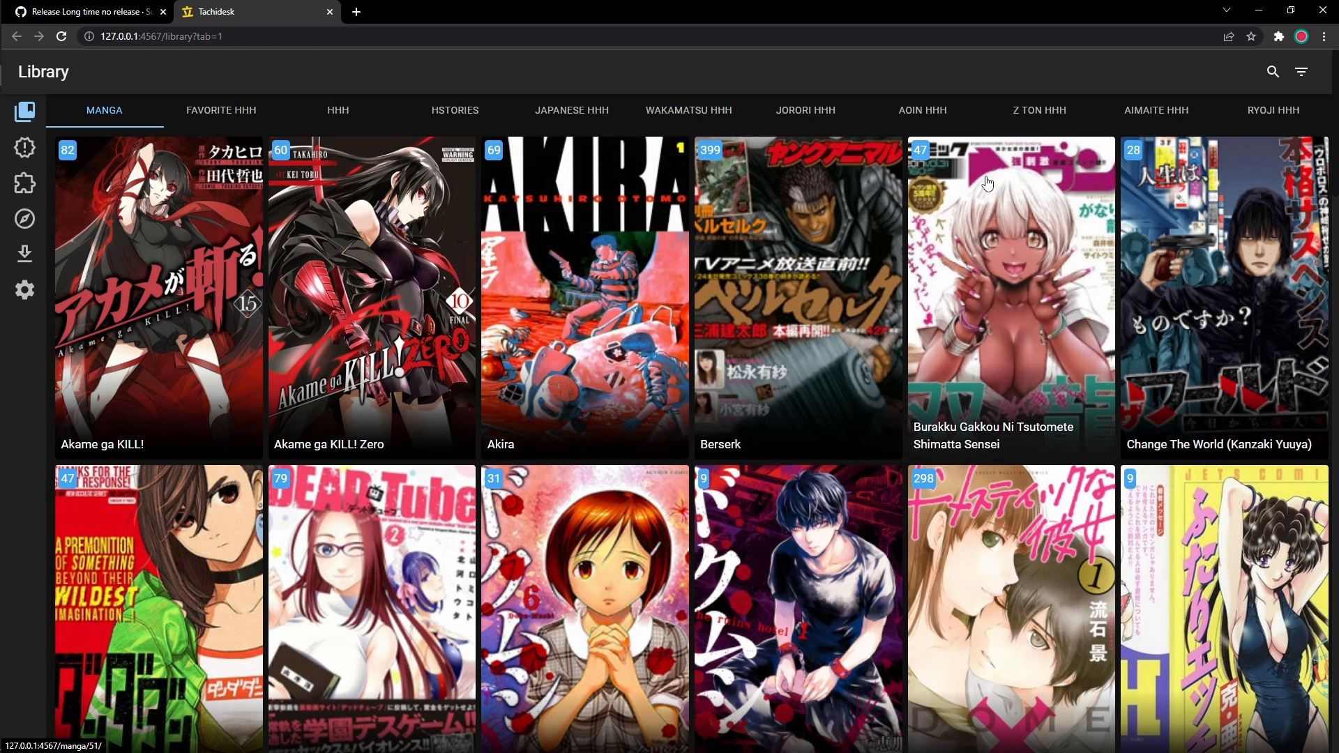
mouse_move(288, 9)
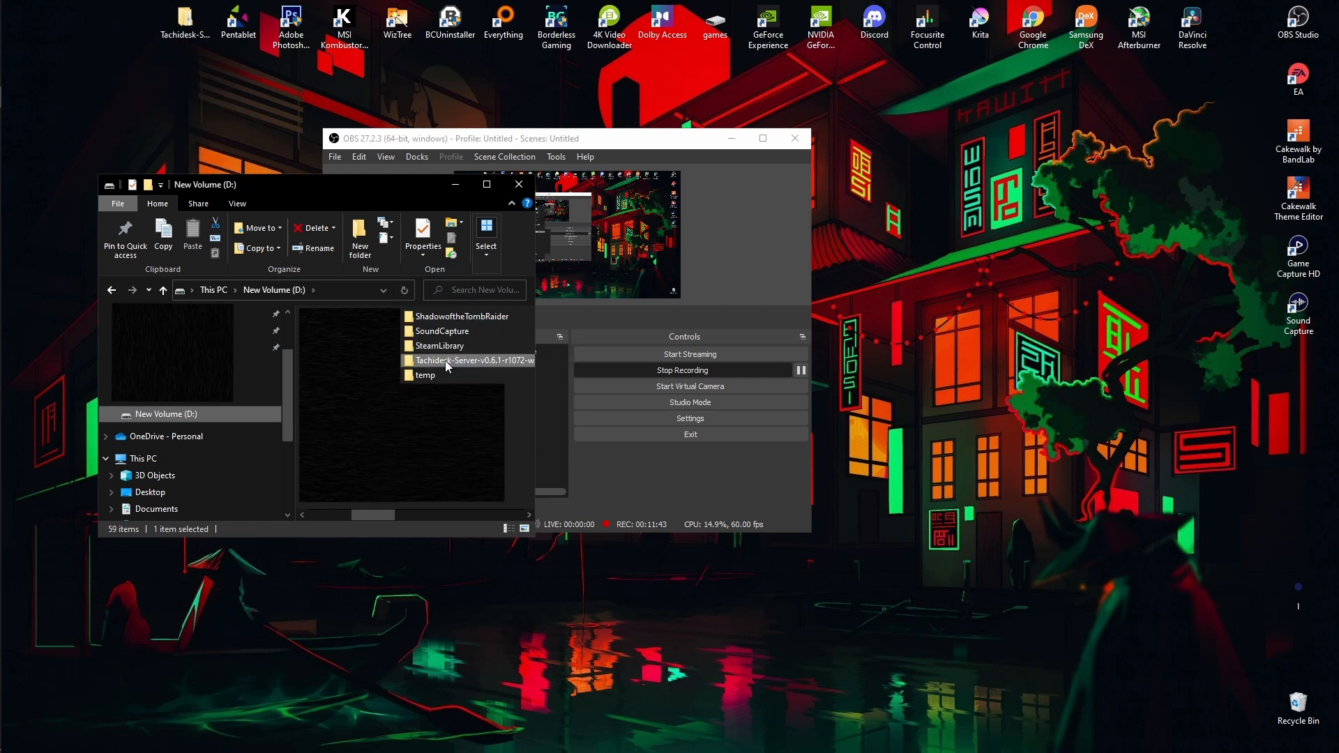
Open Tachidesk-Server-v0.6.1-r1072-windows-x64 on drive D and then its inner folder.
double_click(472, 359)
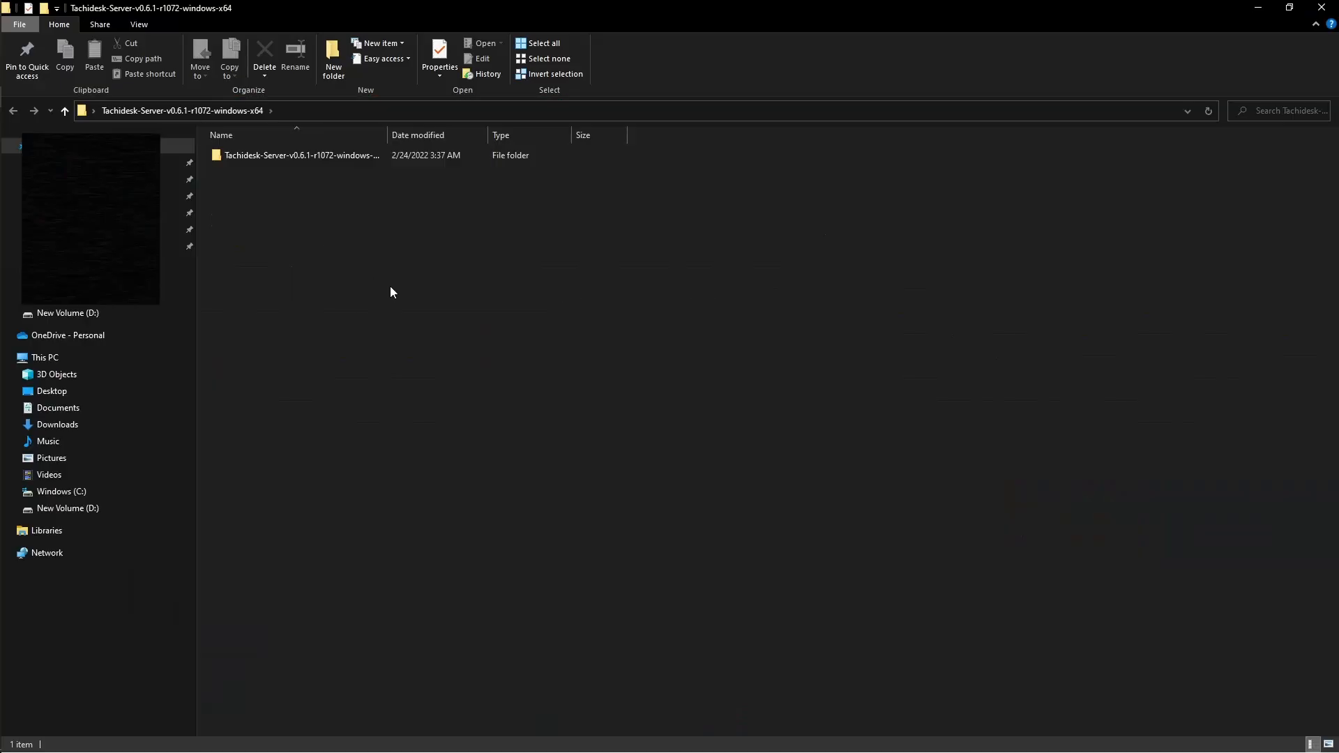
double_click(302, 156)
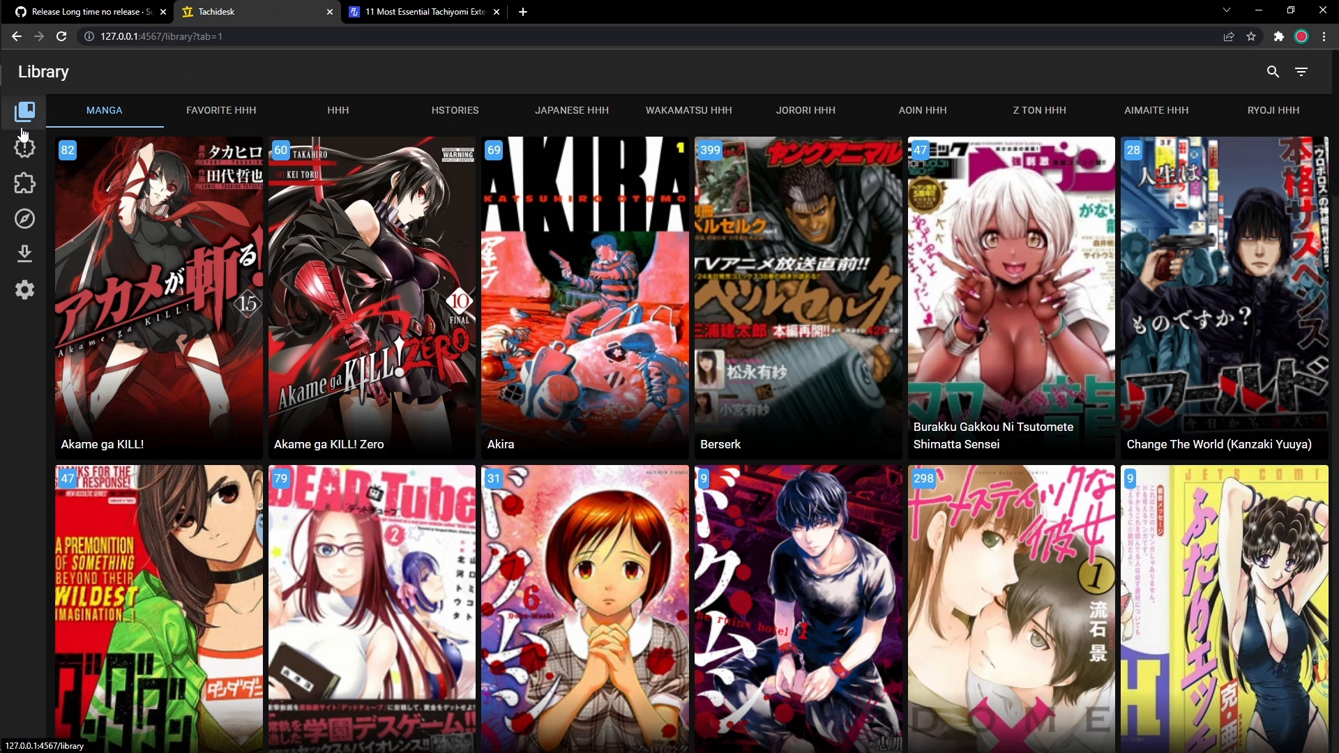
View the Tachidesk library and Settings pages from the sidebar.
click(23, 218)
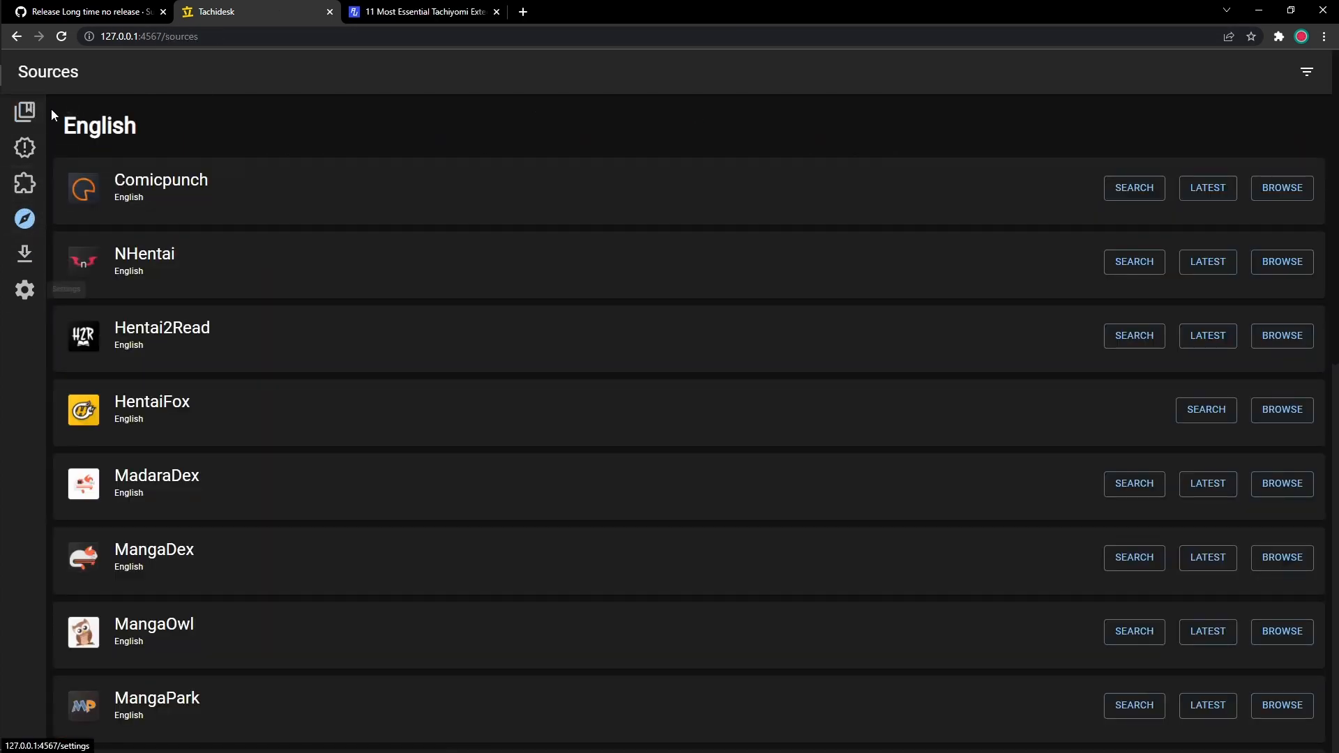
click(24, 290)
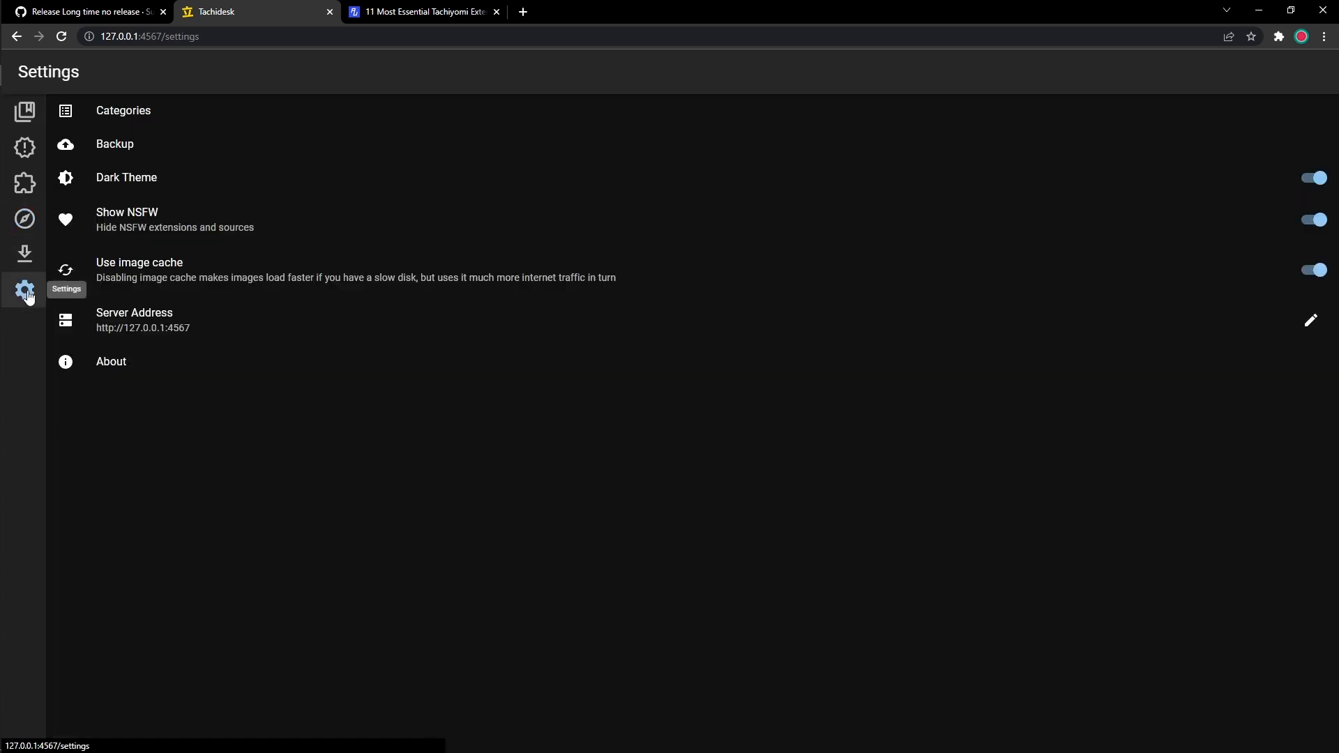
click(25, 183)
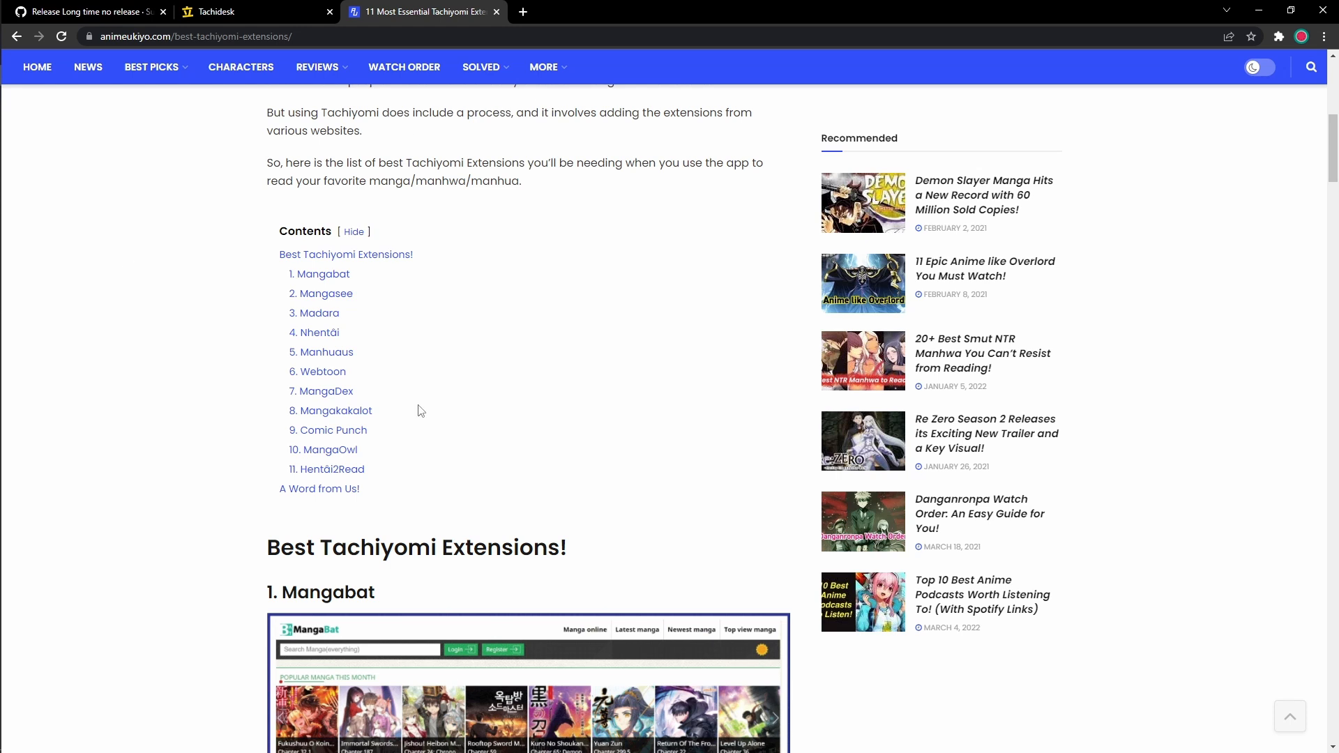
mouse_move(475, 396)
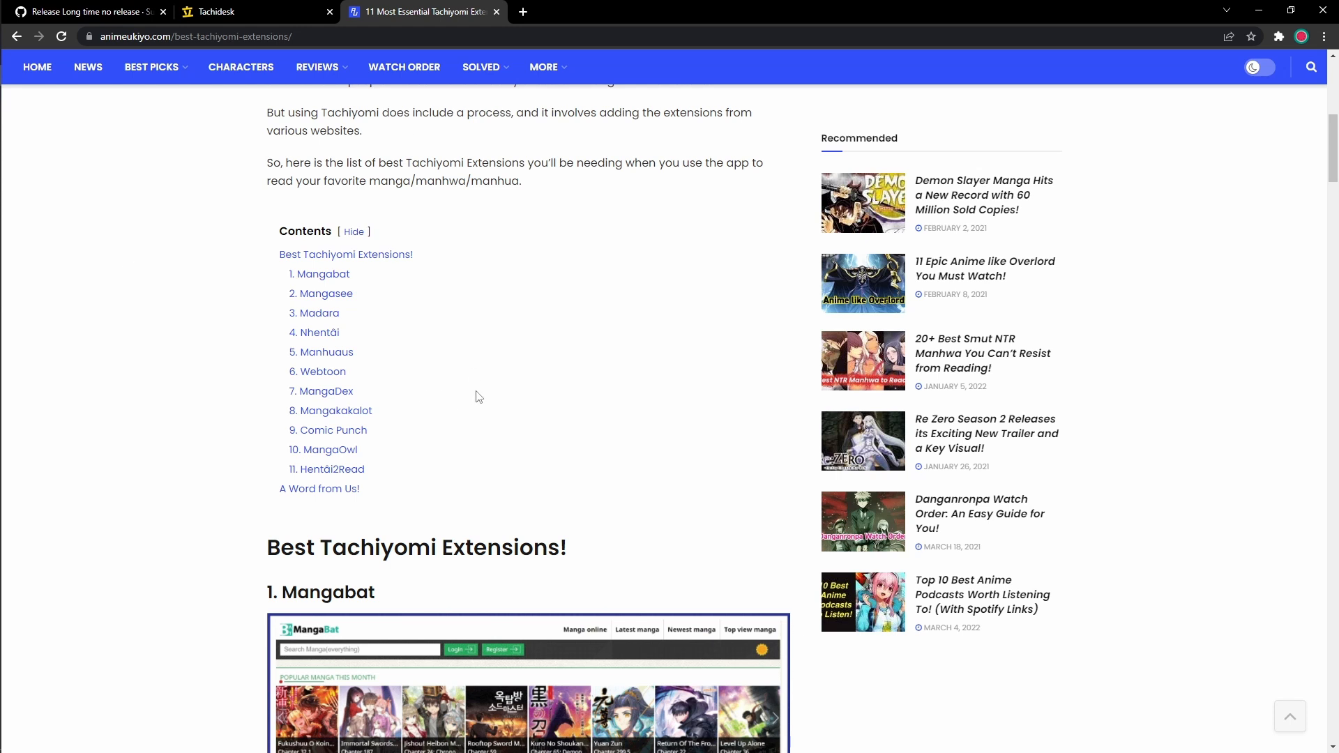
Scroll the Tachiyomi extensions article past Mangabat to the Mangasee entry.
scroll(down, 3)
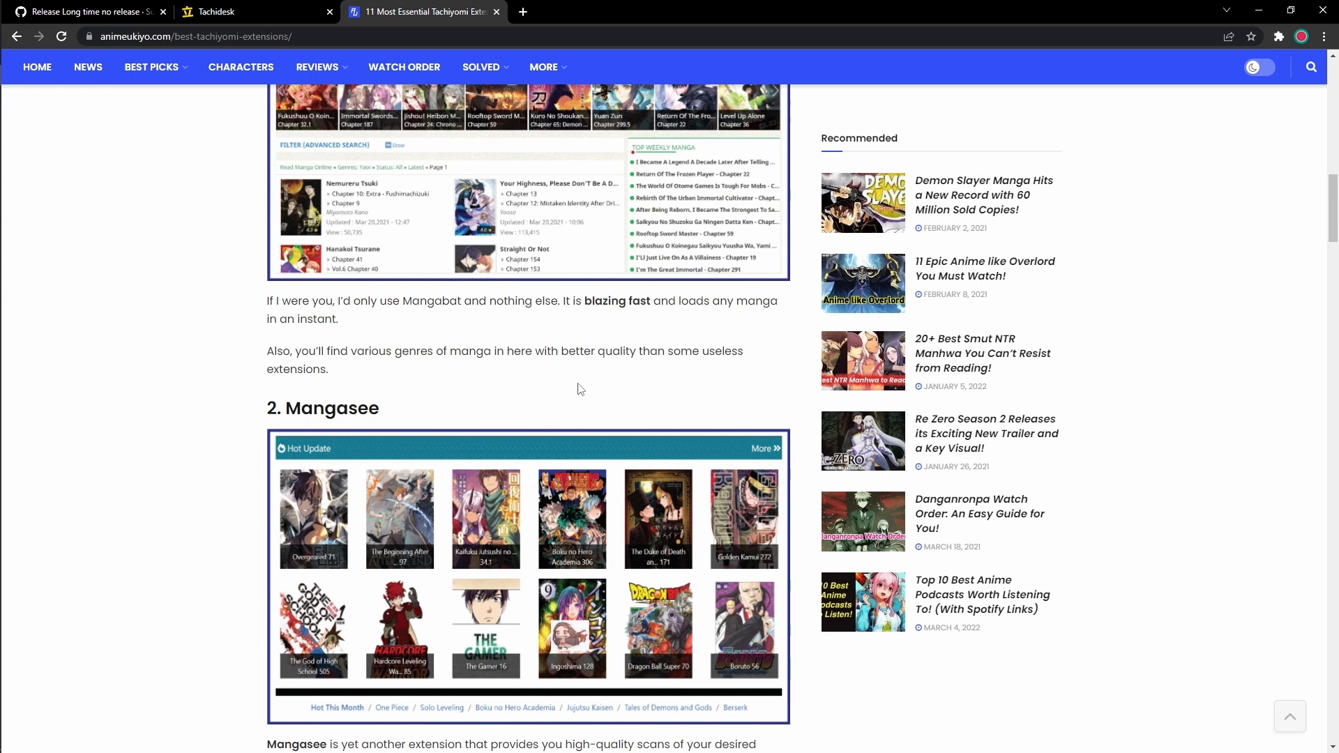
Return to Tachidesk, open Sources, and scroll the English sources down to Local source.
click(256, 12)
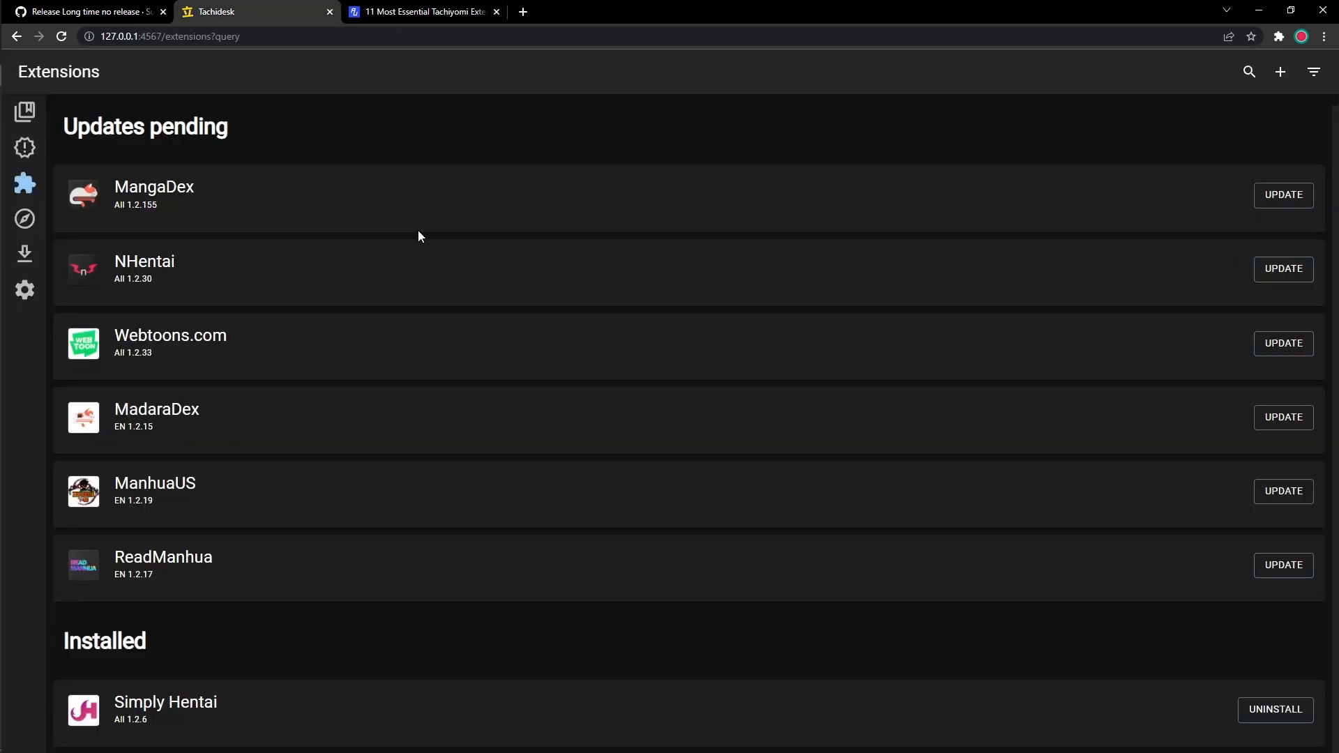
click(23, 219)
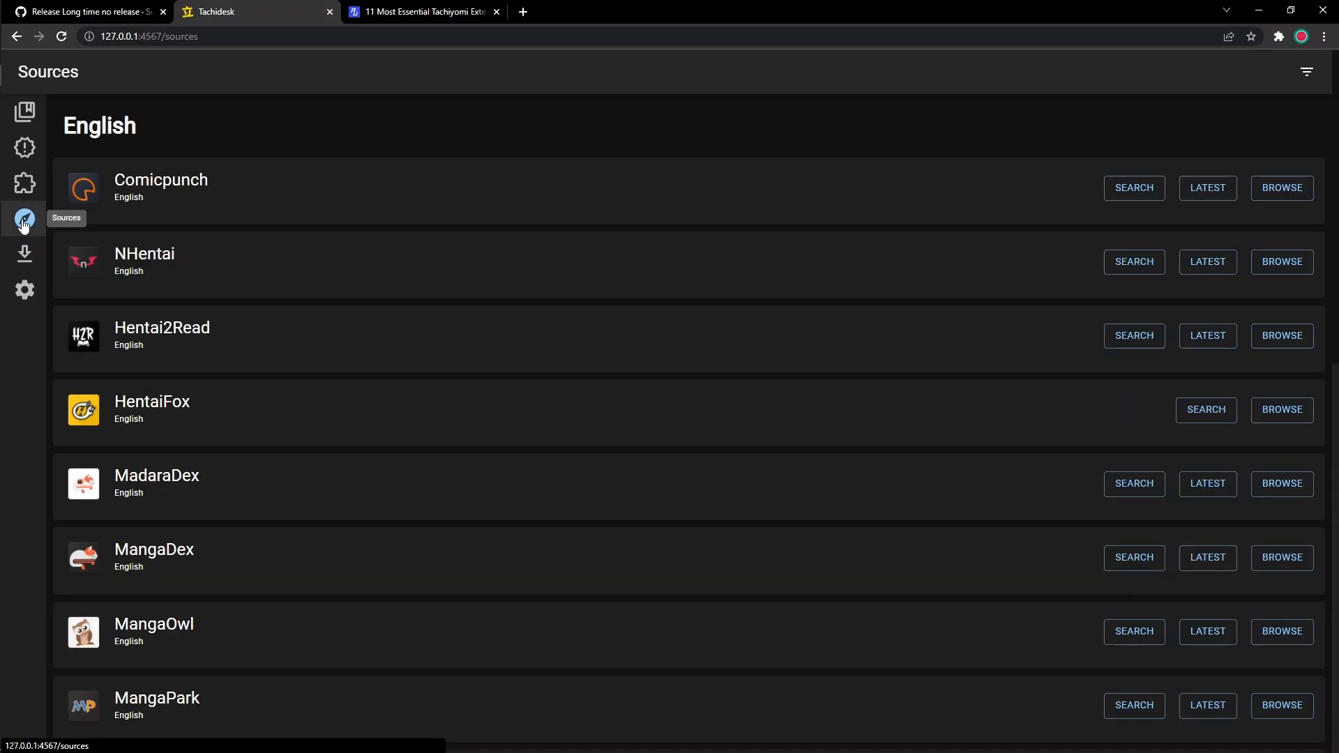
scroll(down, 3)
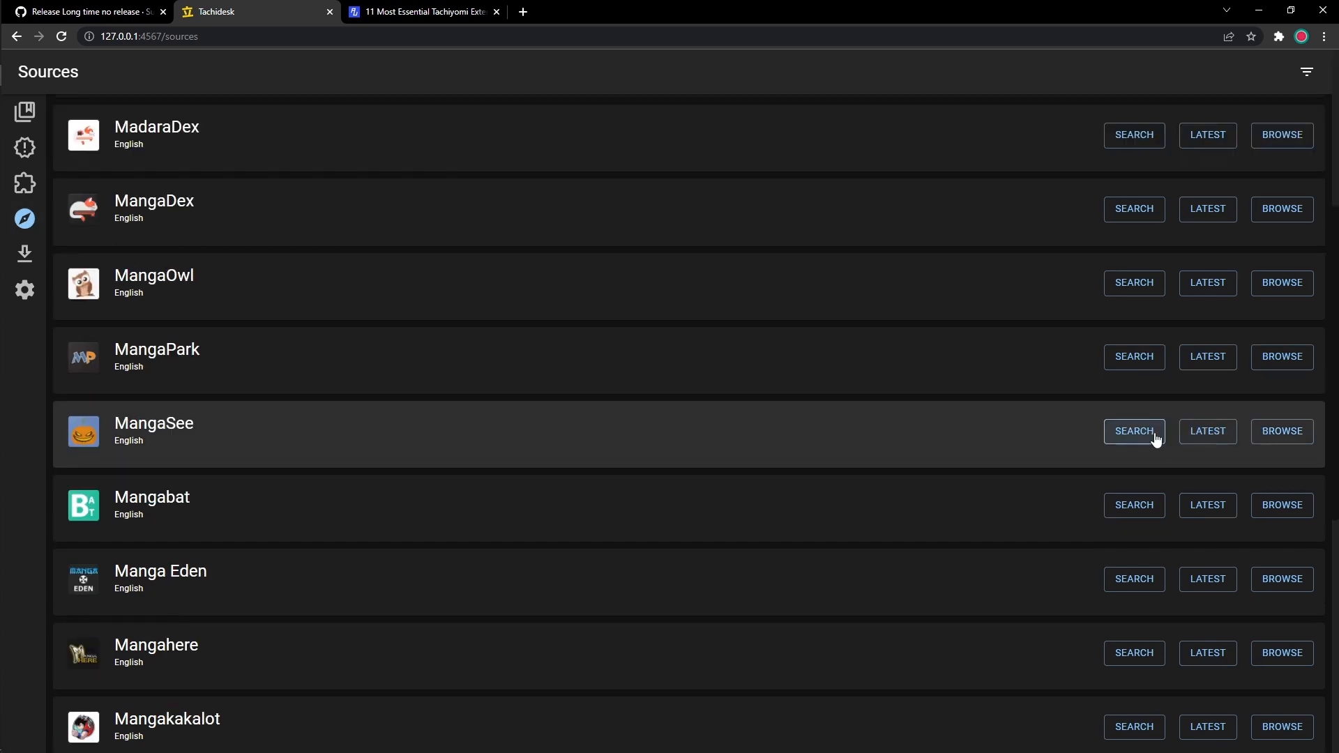
mouse_move(1148, 440)
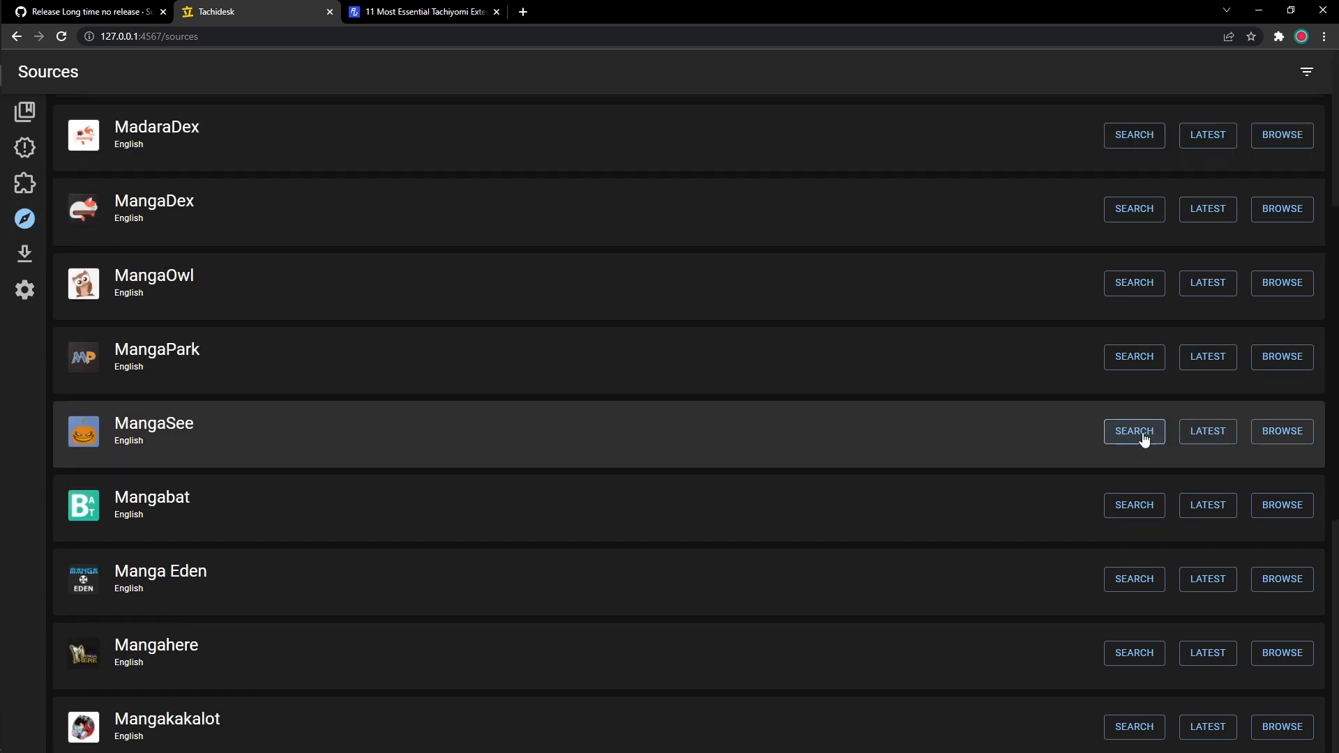
scroll(up, 3)
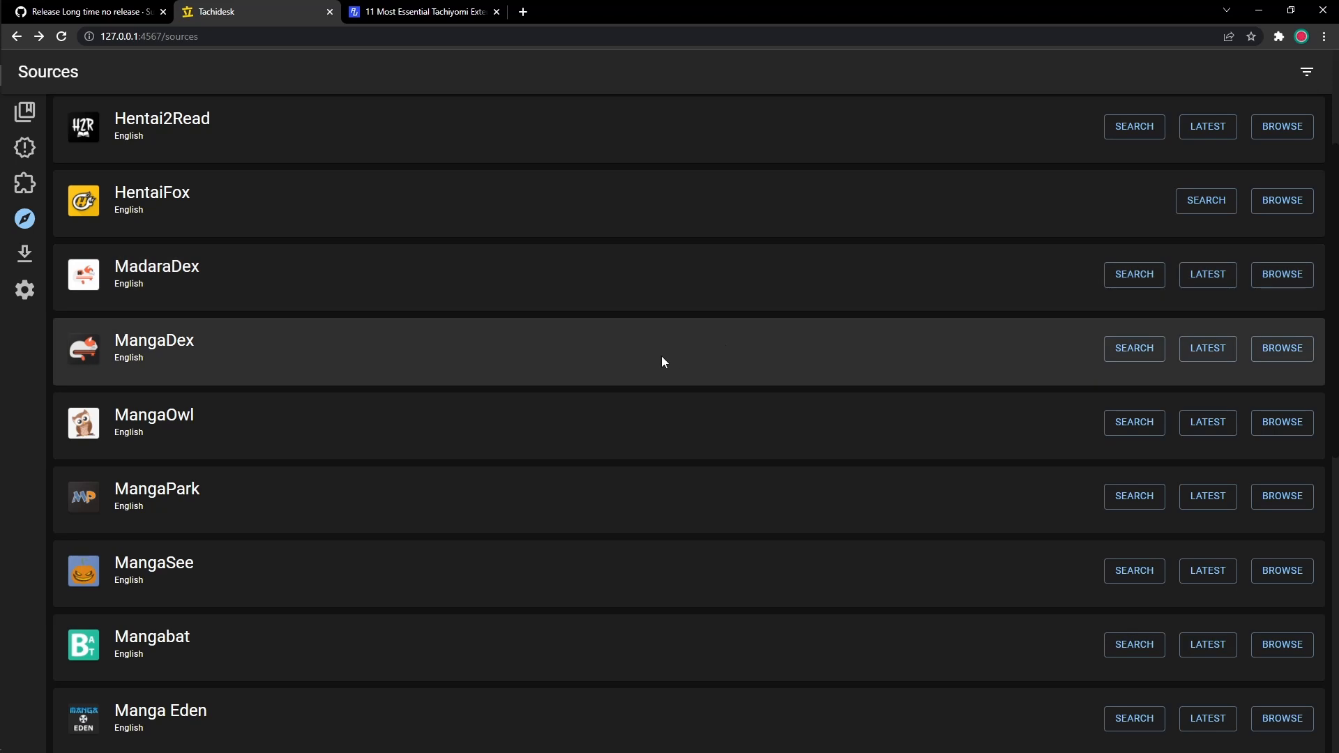
mouse_move(220, 664)
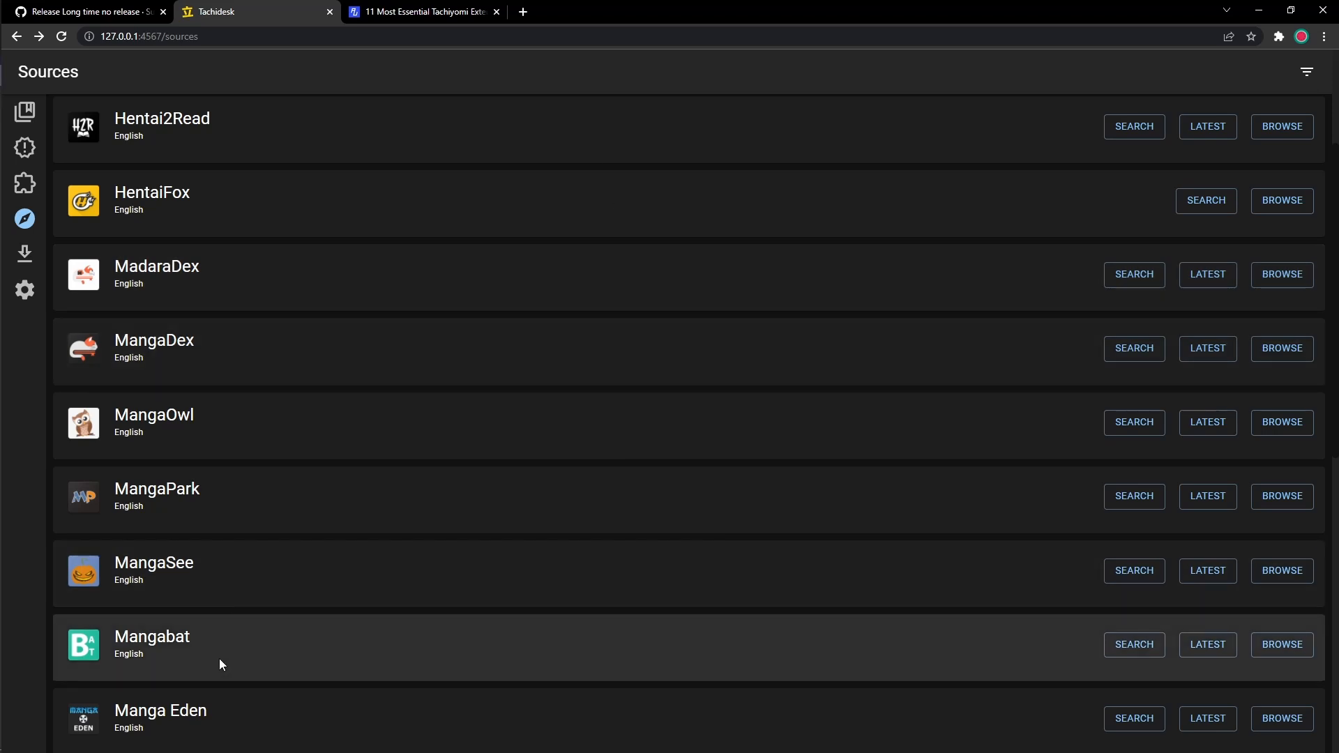
scroll(down, 3)
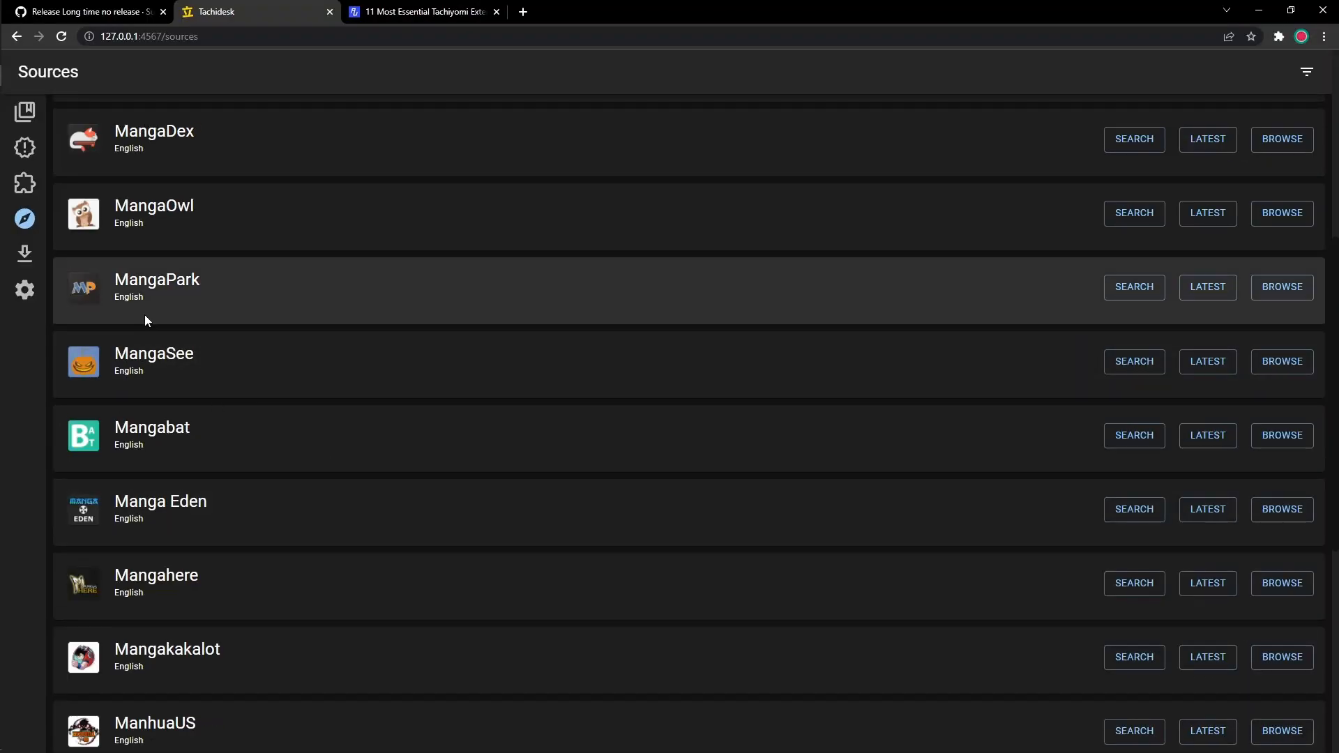
mouse_move(360, 363)
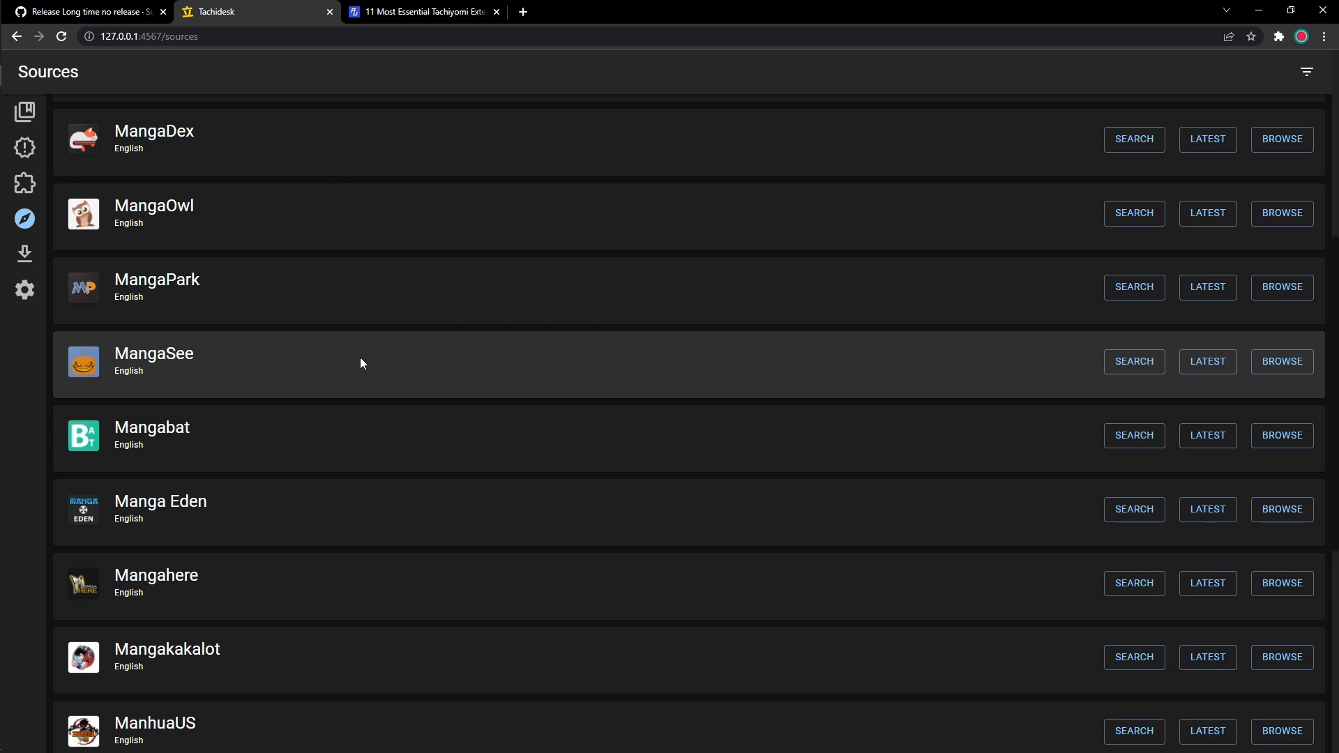
mouse_move(389, 361)
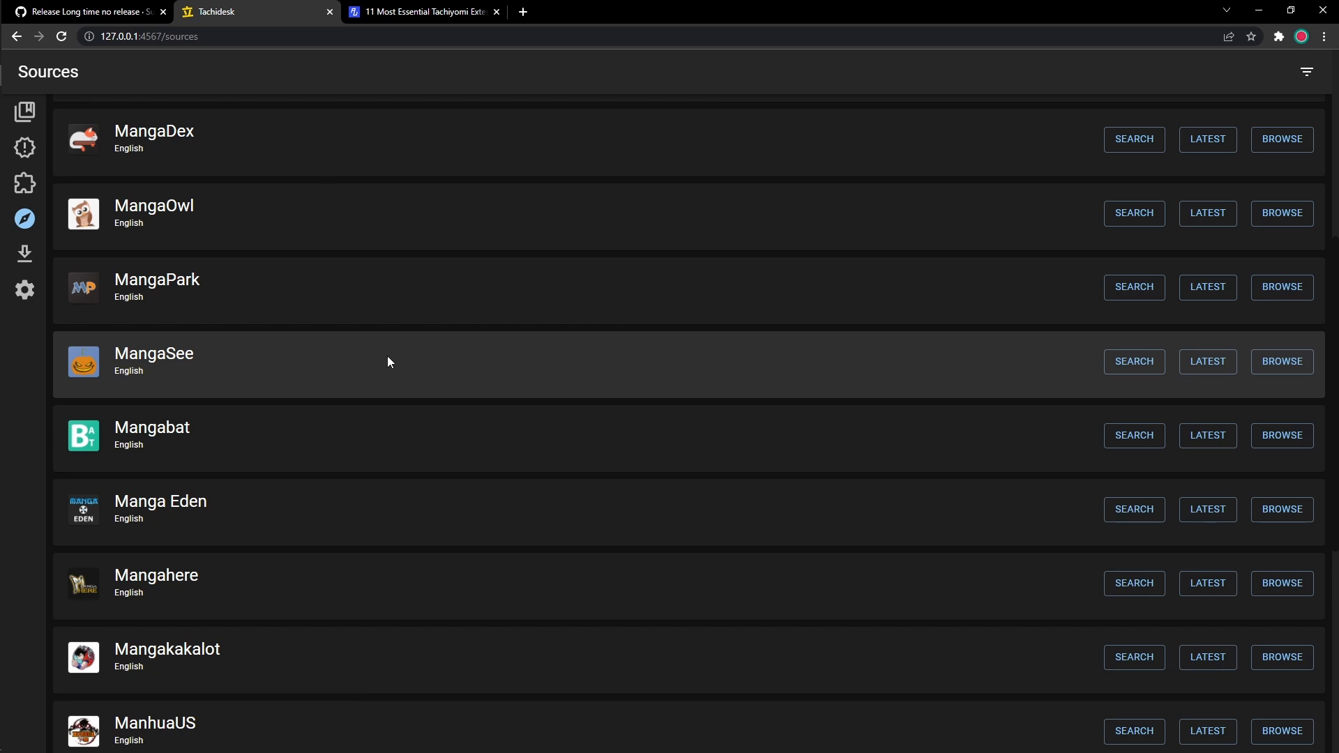
mouse_move(465, 392)
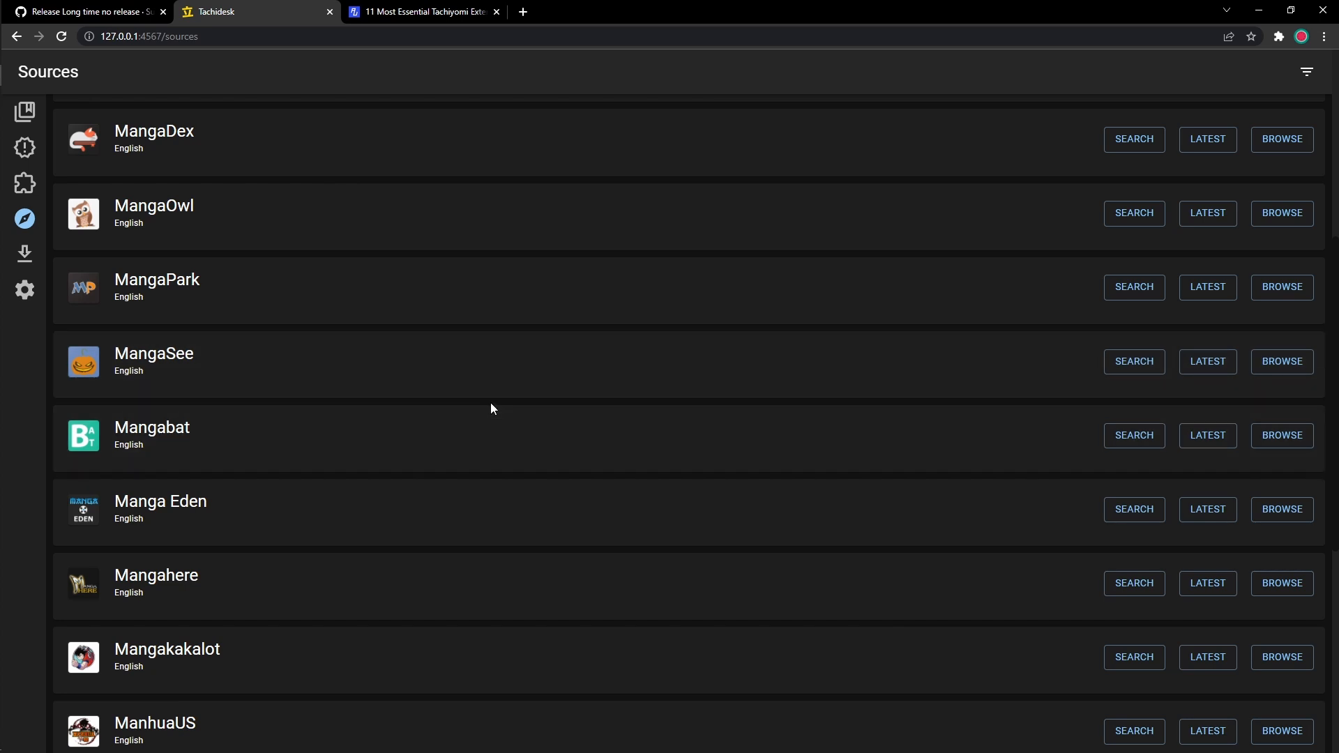
scroll(down, 3)
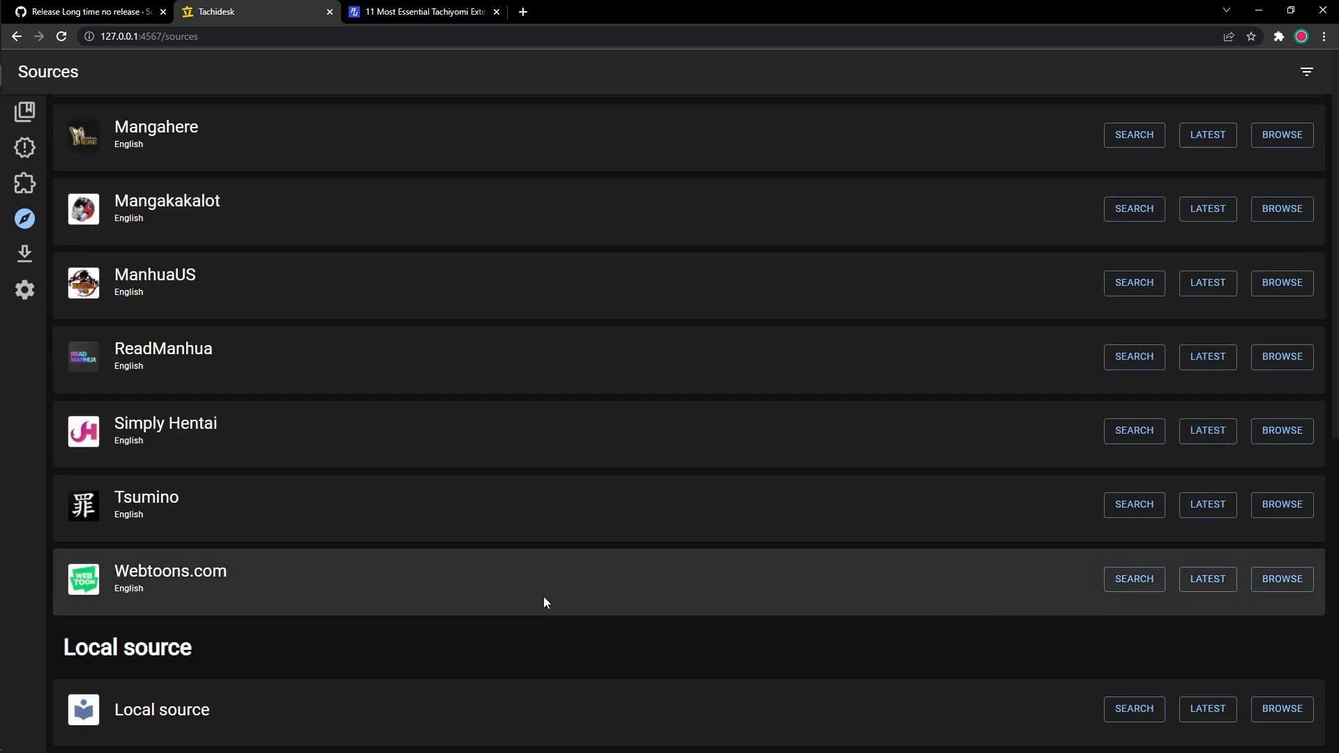
mouse_move(669, 586)
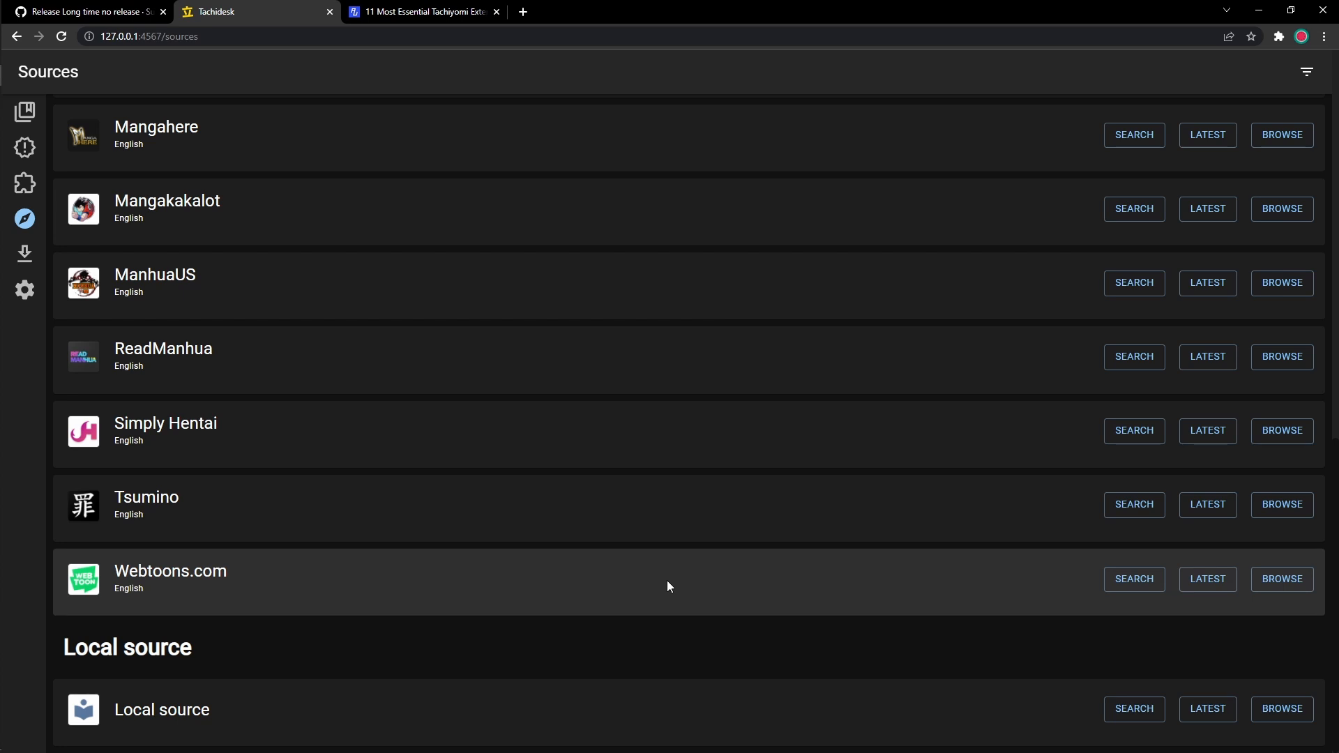
mouse_move(203, 602)
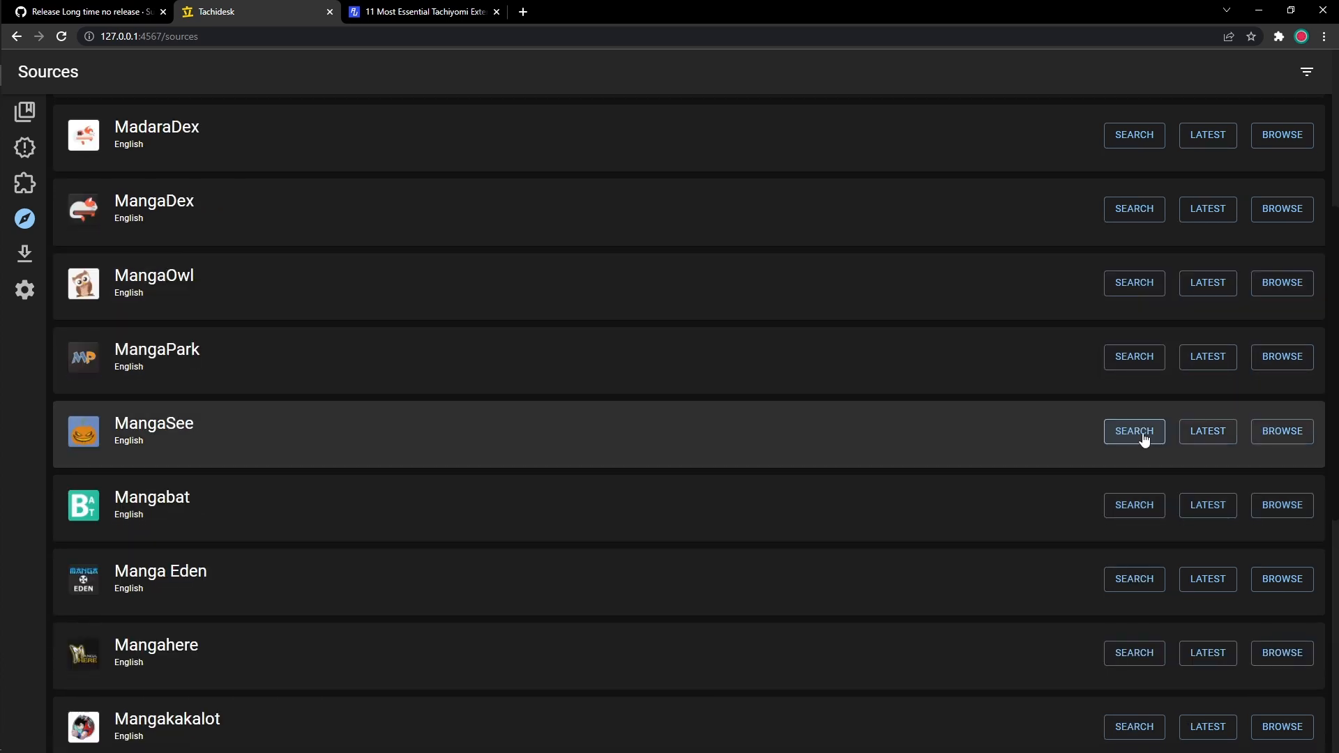
Search MangaSee for 'titan', open Attack On Titan, and scroll its chapter list.
click(1133, 431)
text(attack on)
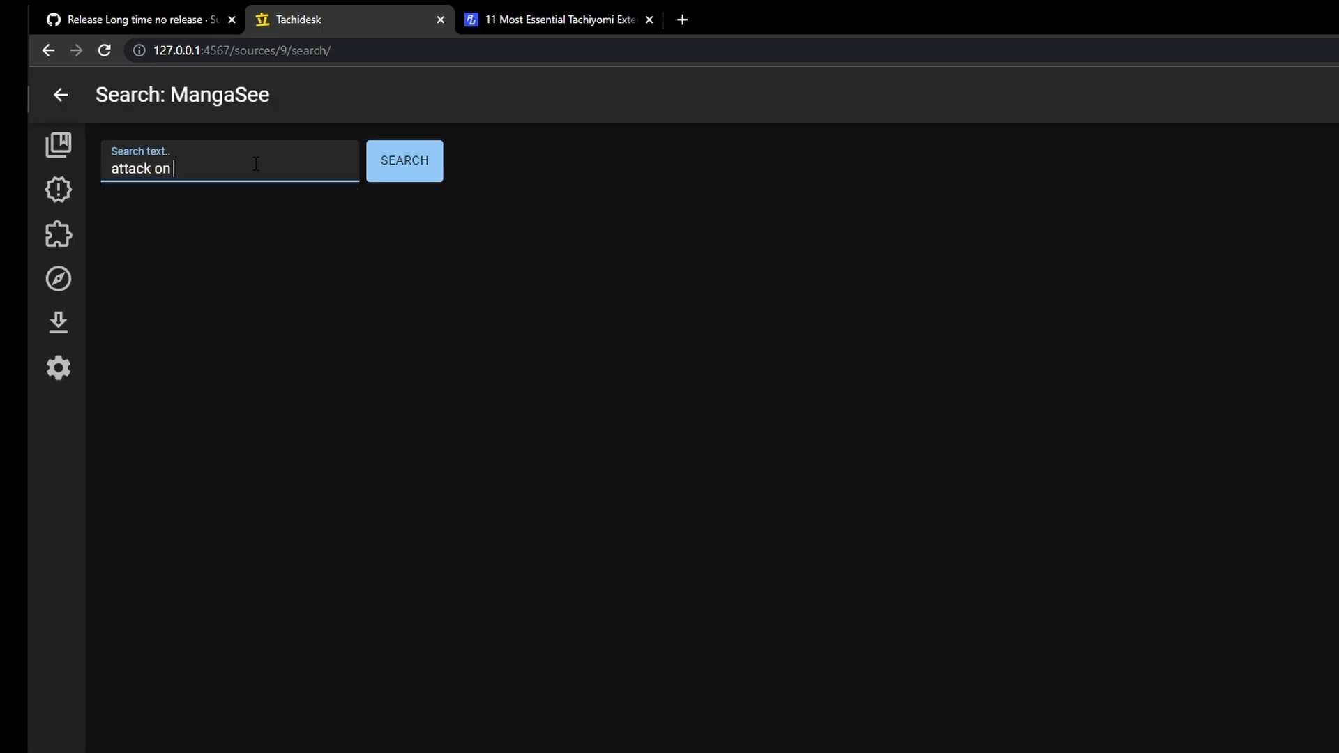
text(titan)
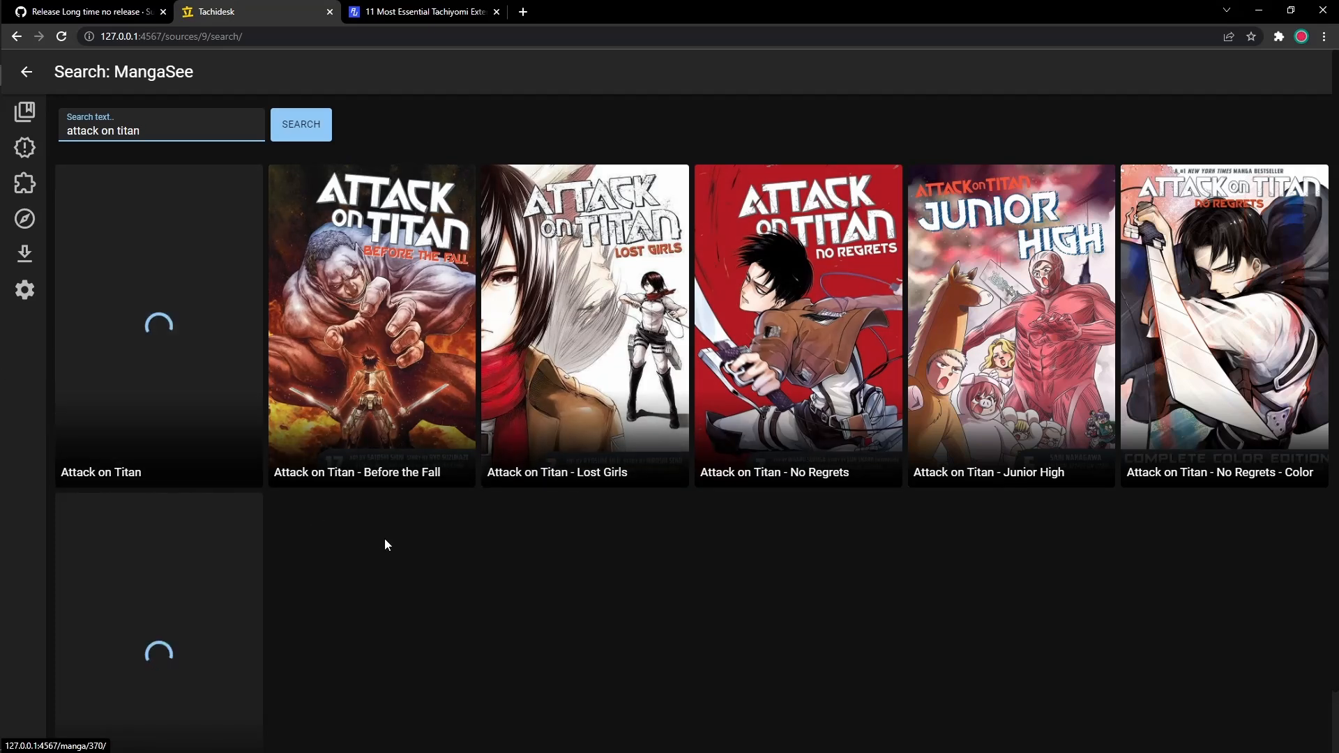
click(158, 324)
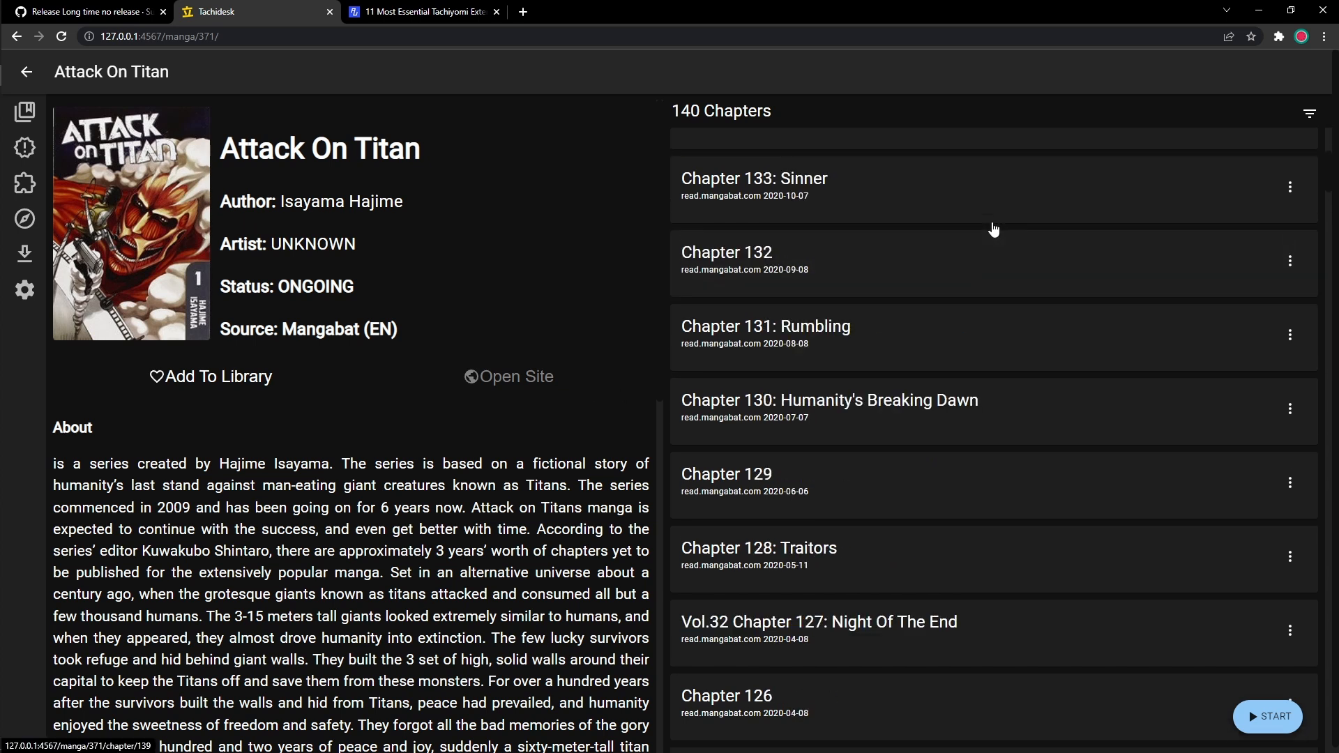
scroll(down, 3)
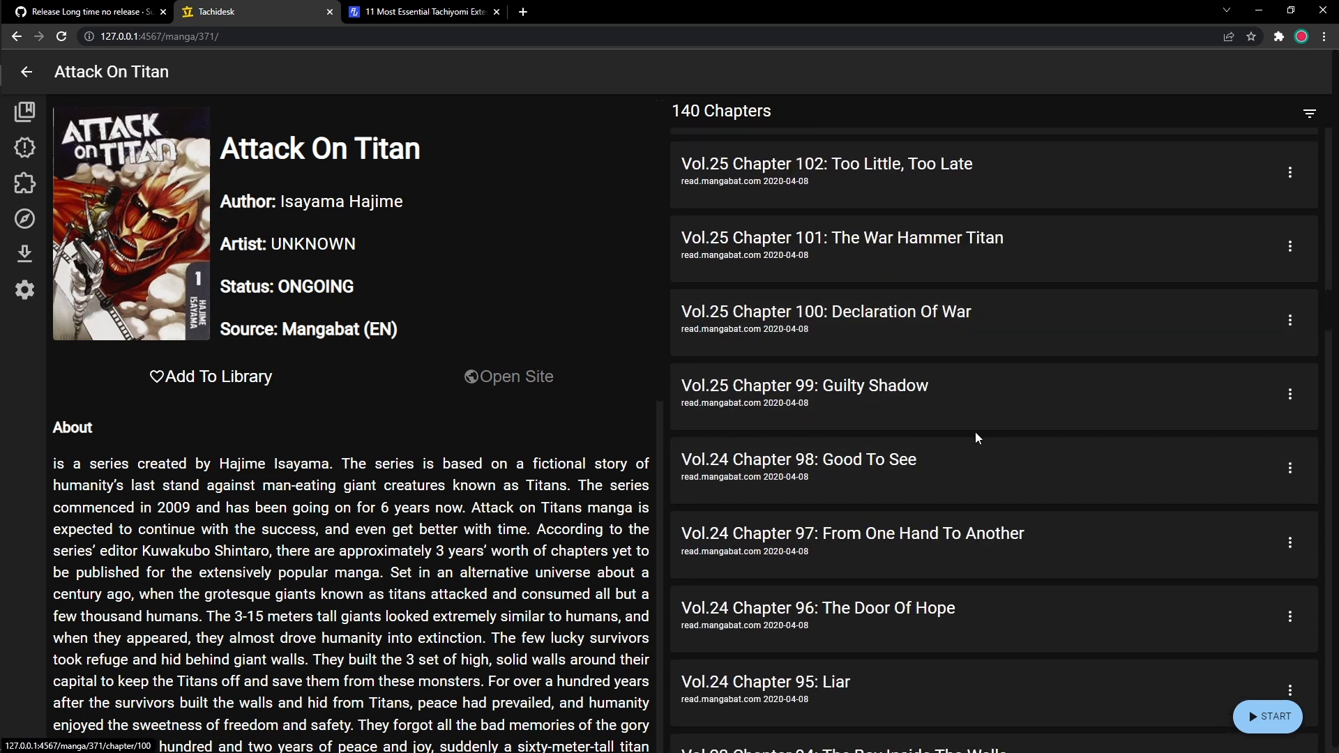
scroll(down, 3)
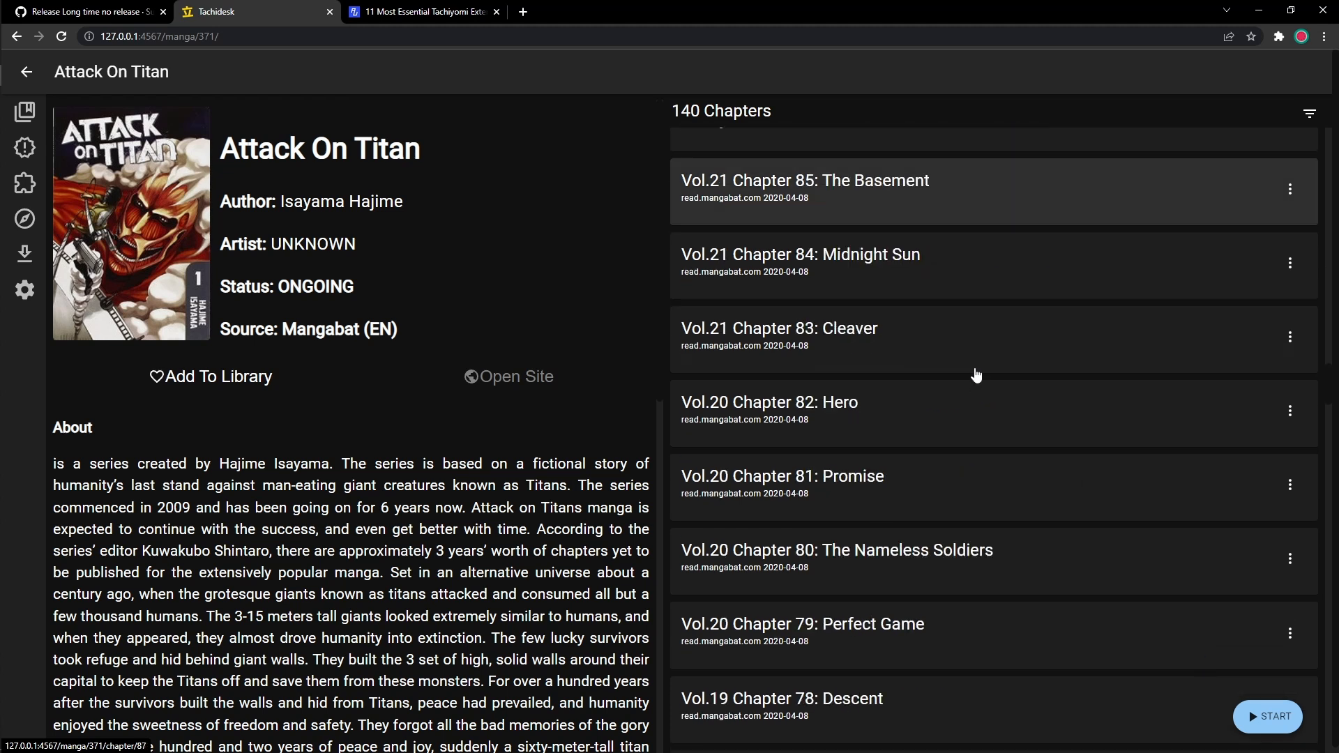
scroll(down, 3)
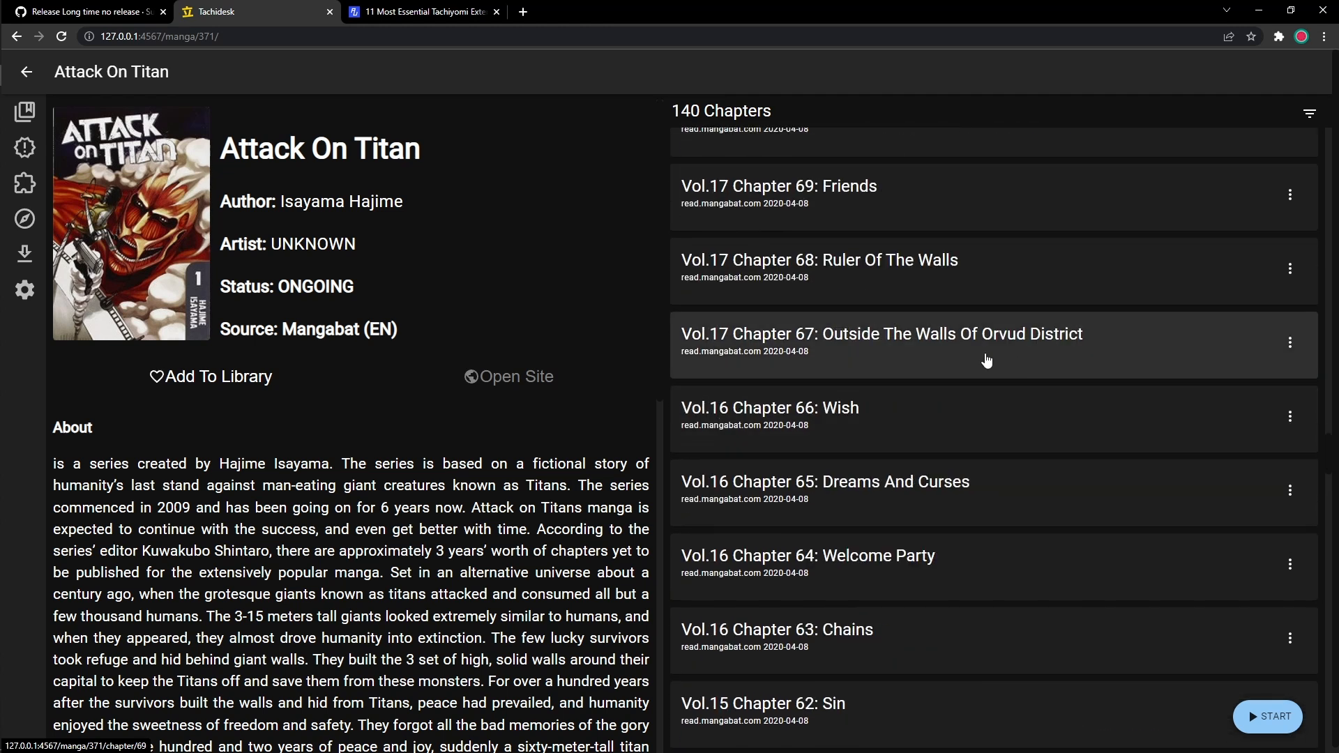
scroll(down, 3)
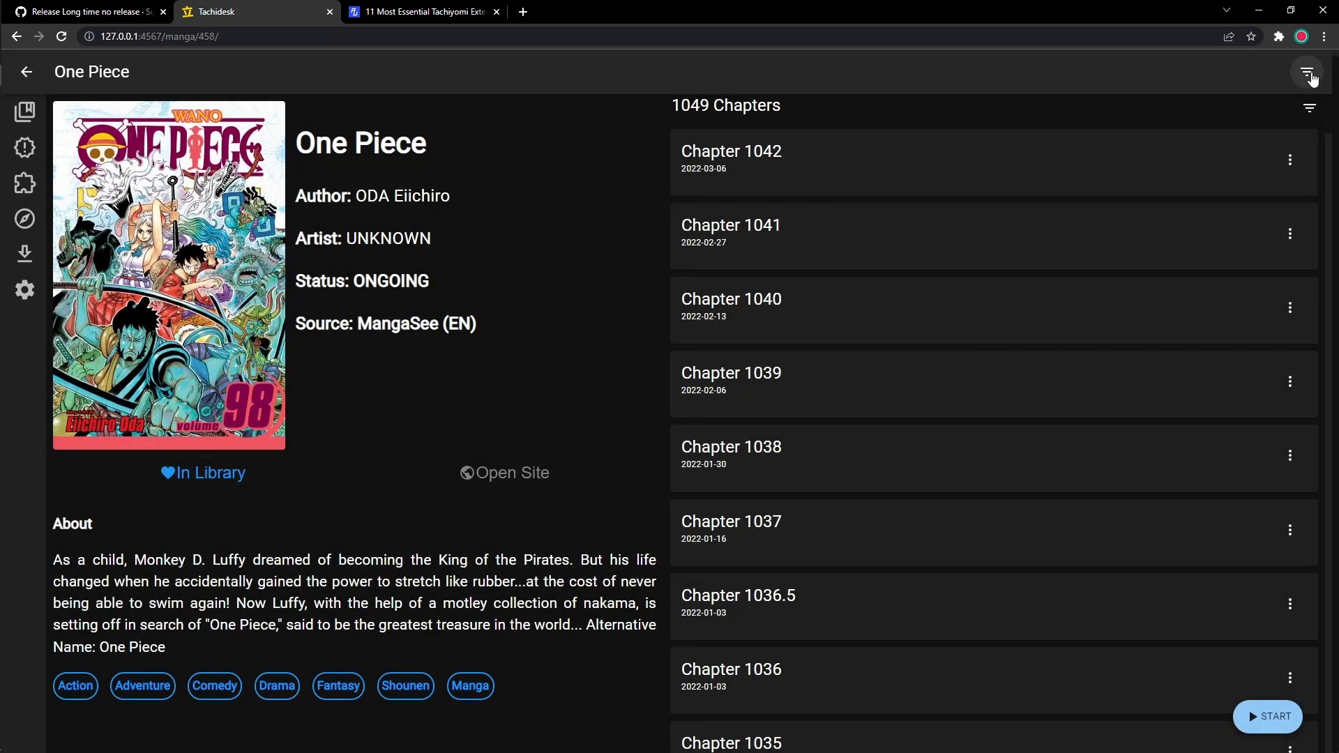
Open One Piece's Set categories list and scroll through the available categories.
click(1307, 72)
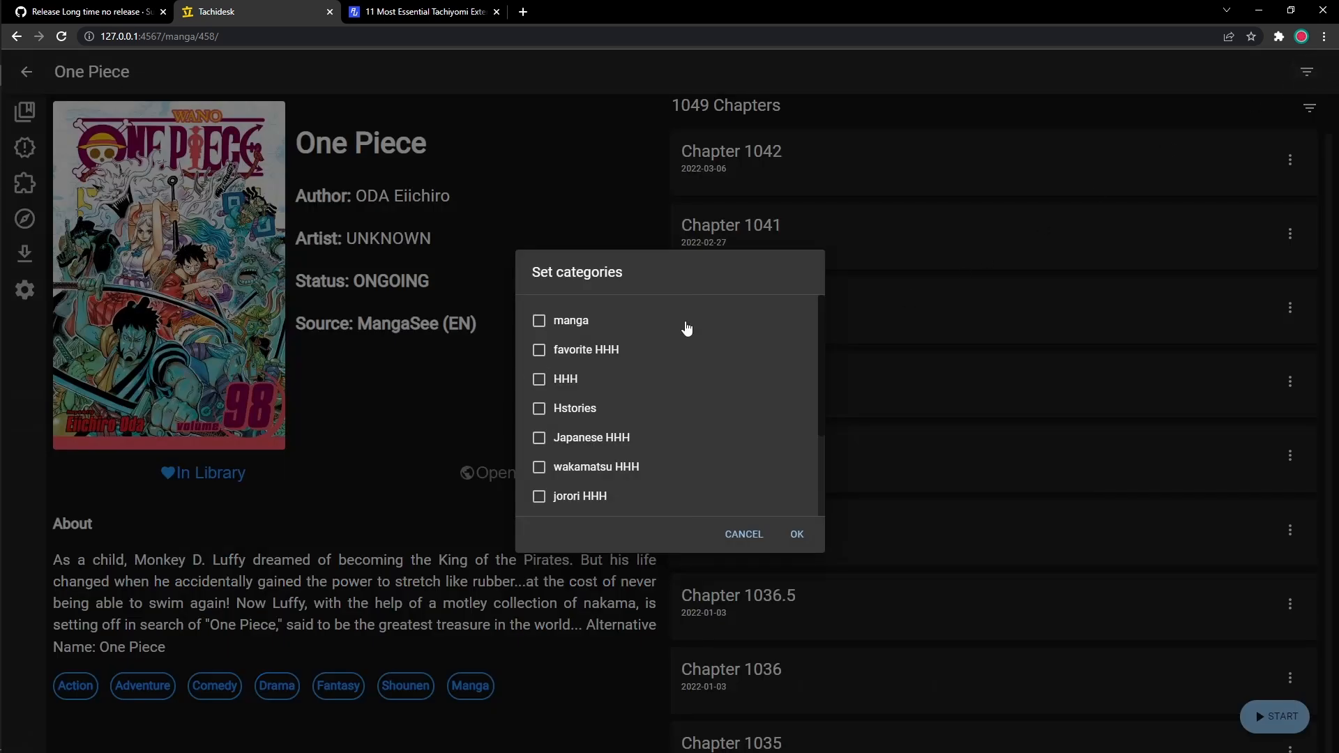
scroll(down, 3)
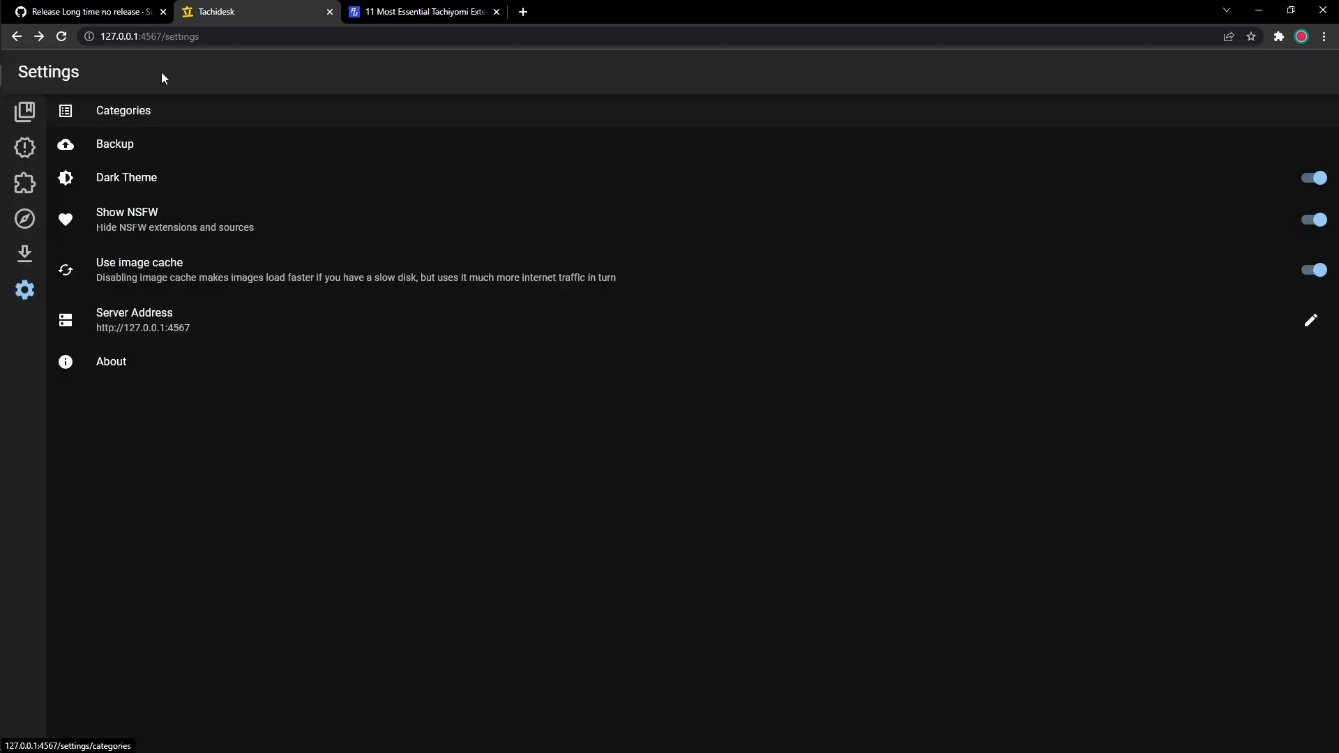
Open category management, start a New Catalog entry, and cancel it without saving.
click(123, 110)
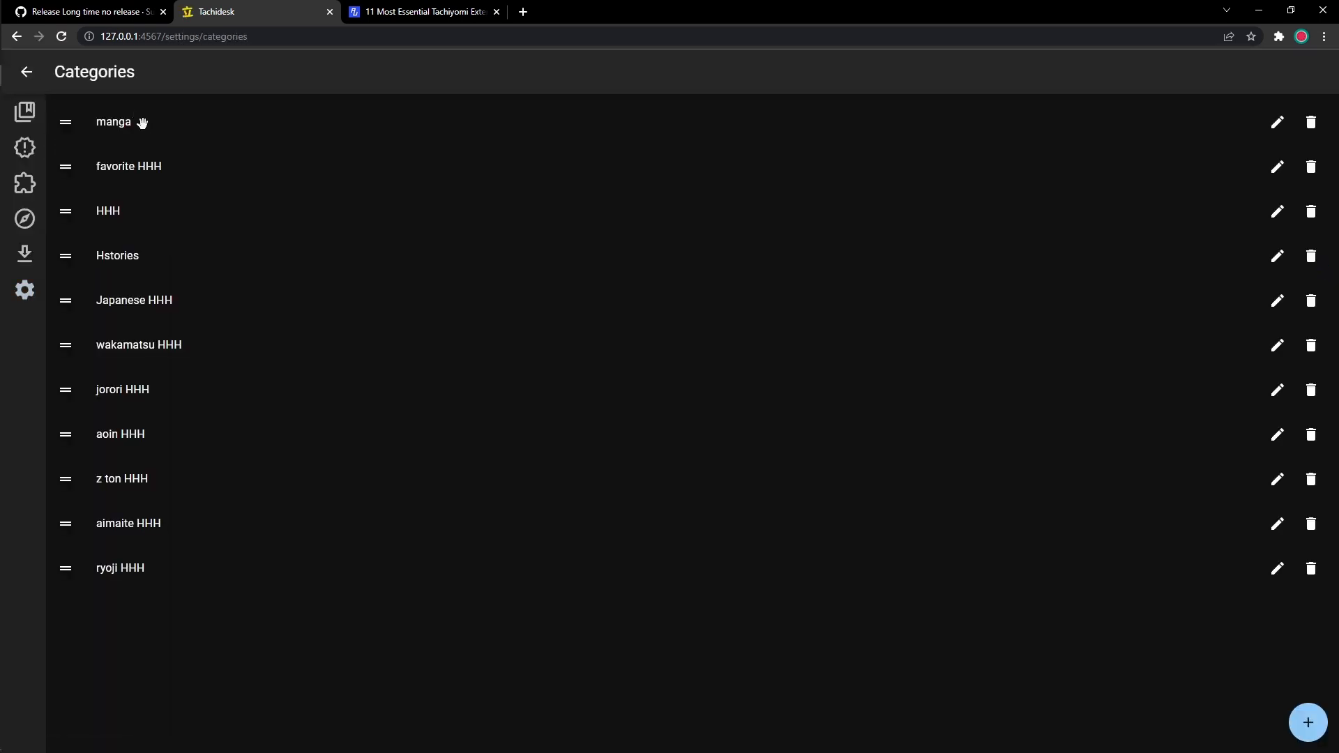
mouse_move(563, 705)
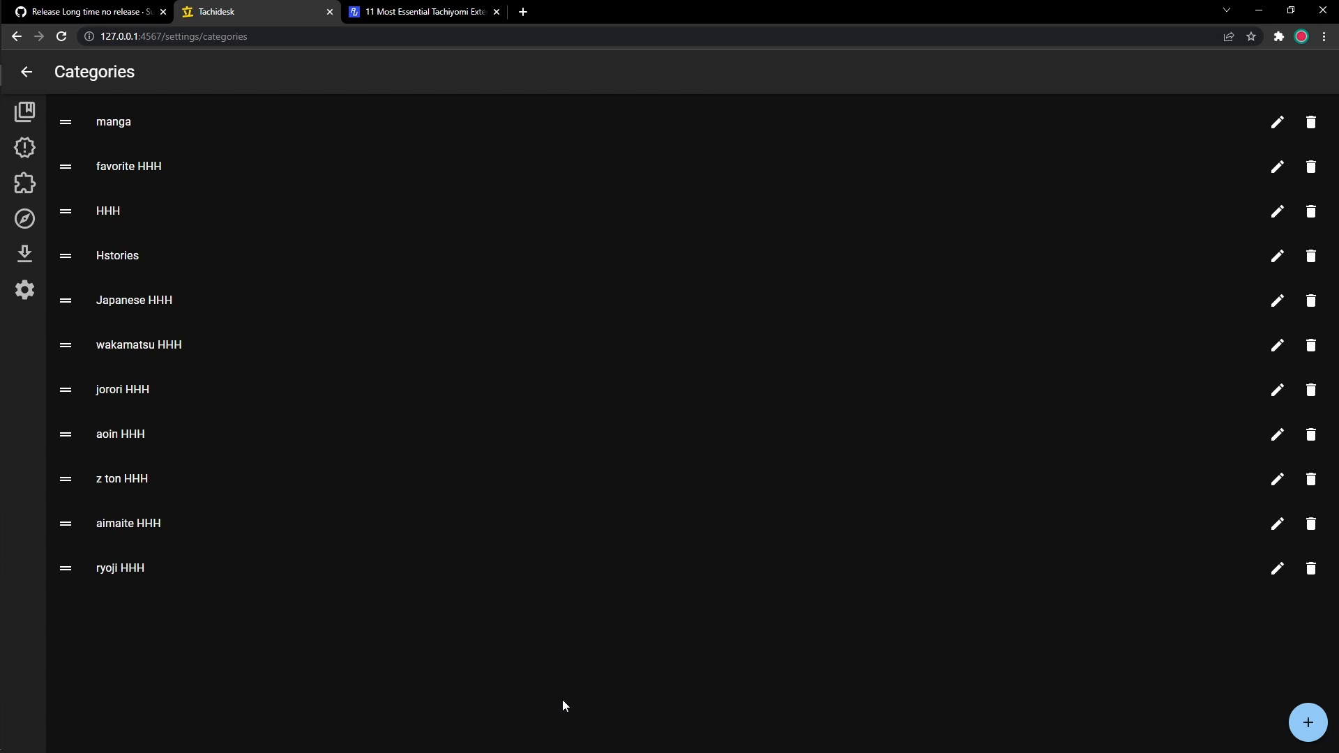
click(1307, 722)
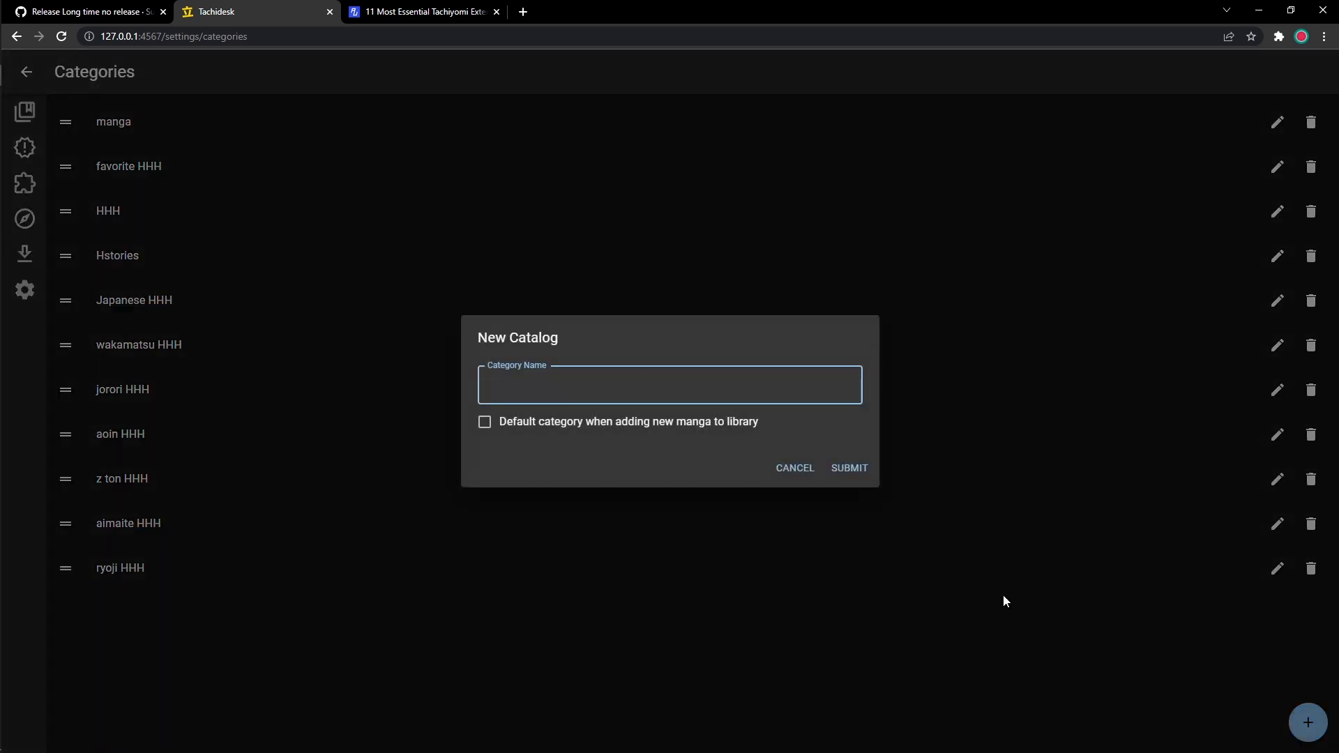
click(794, 467)
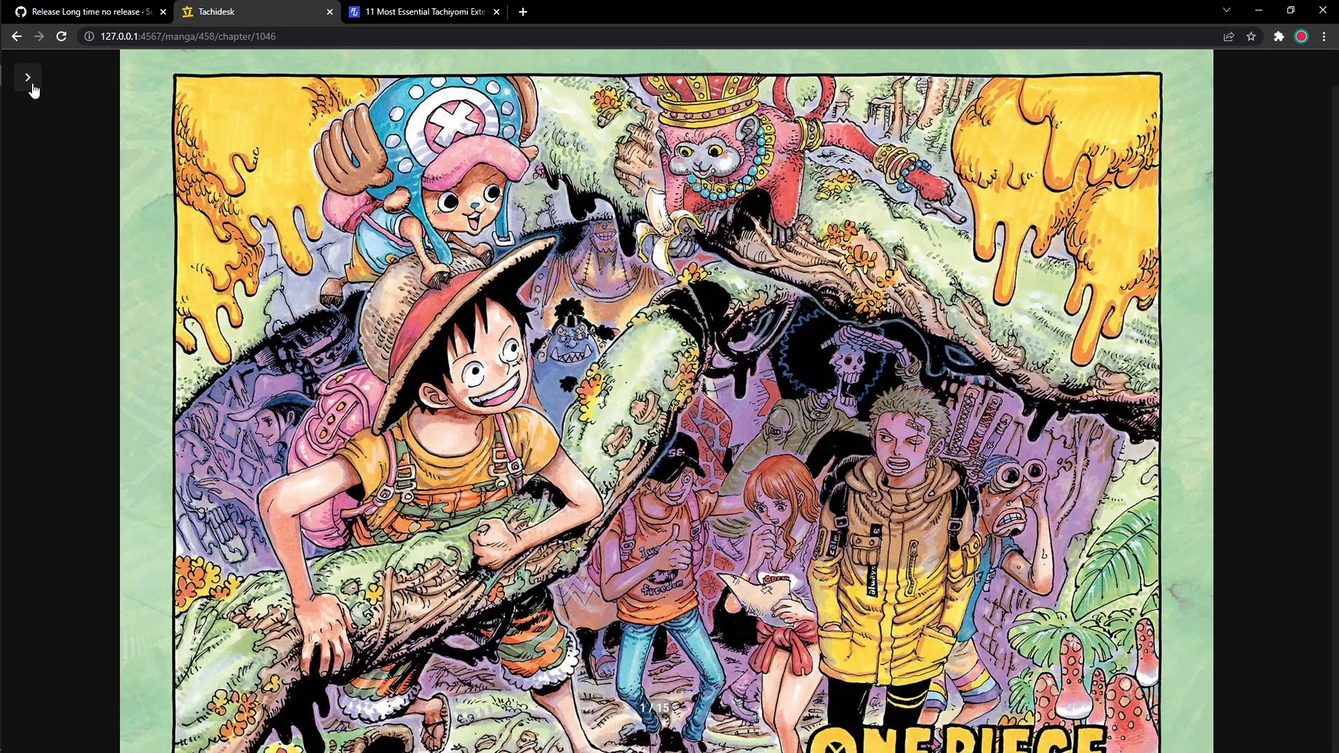
In the reader sidebar, toggle Static Navigation and Load next chapter on and off.
click(28, 77)
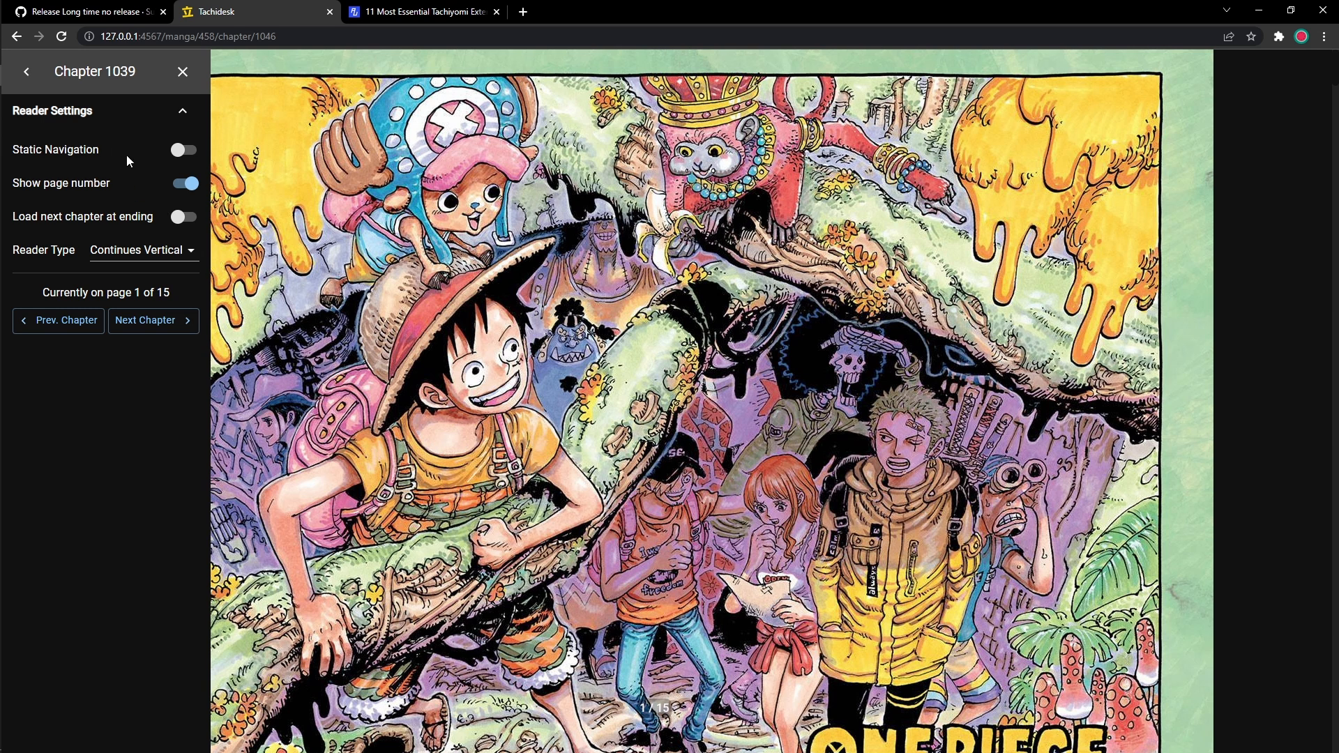
click(183, 149)
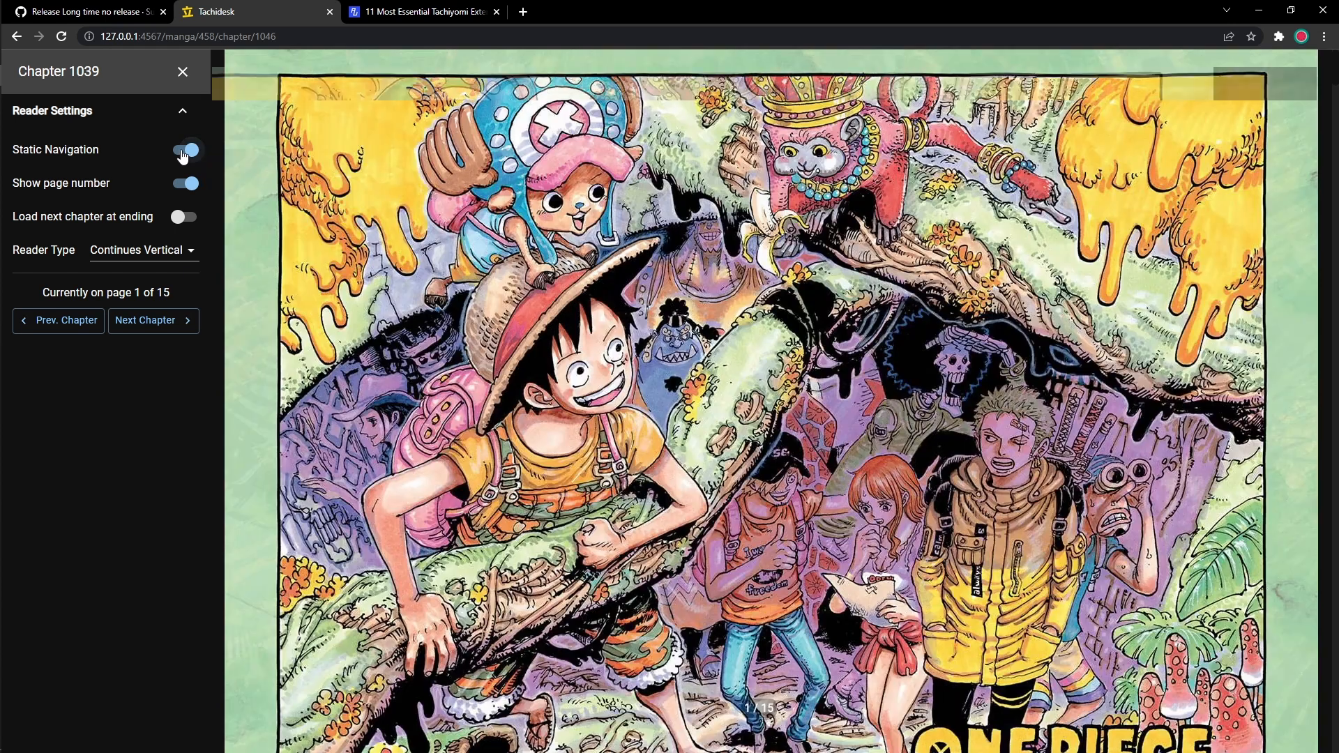
click(184, 149)
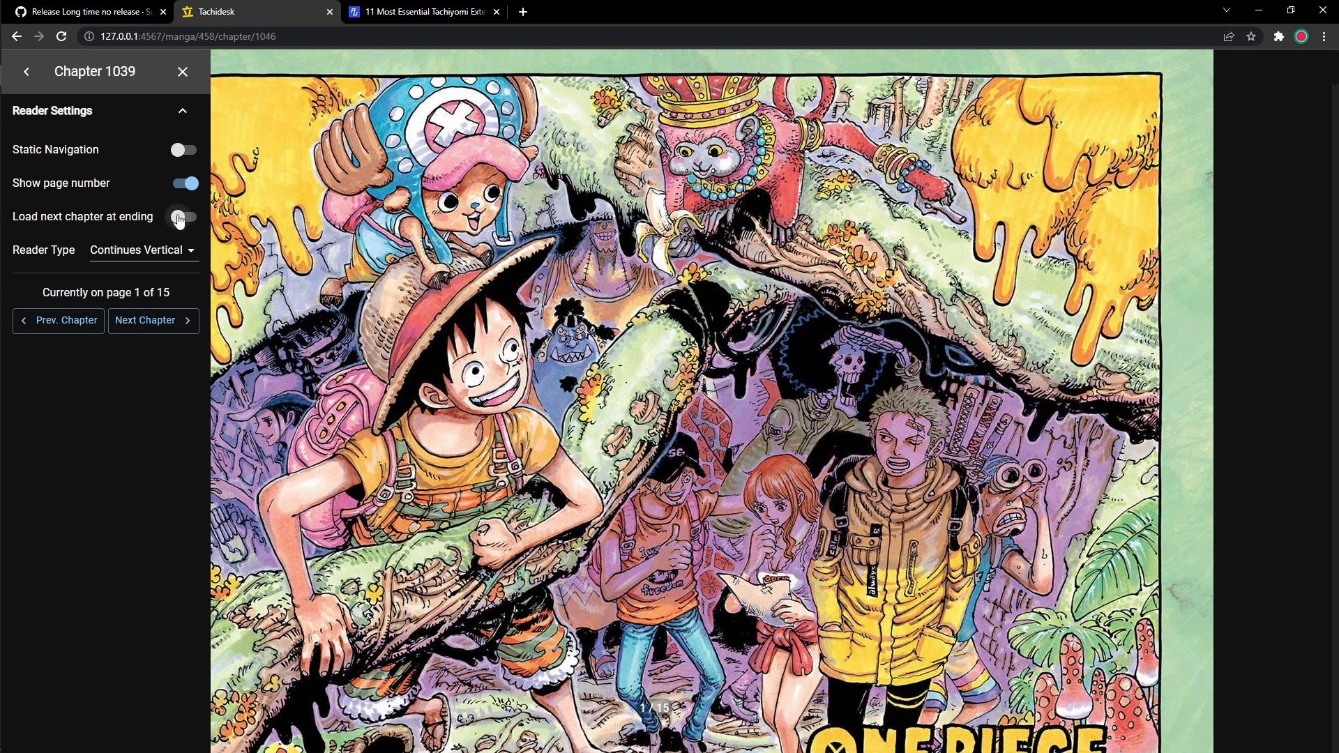
click(183, 216)
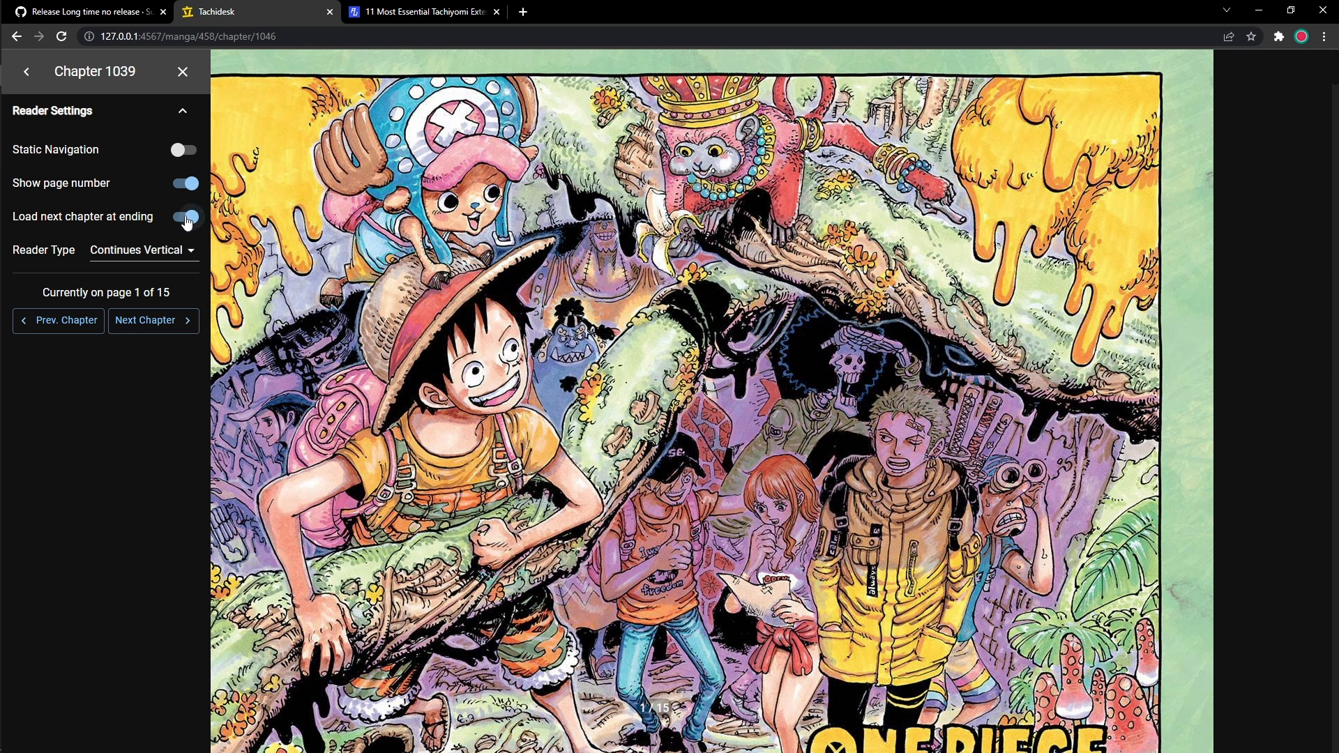
click(183, 218)
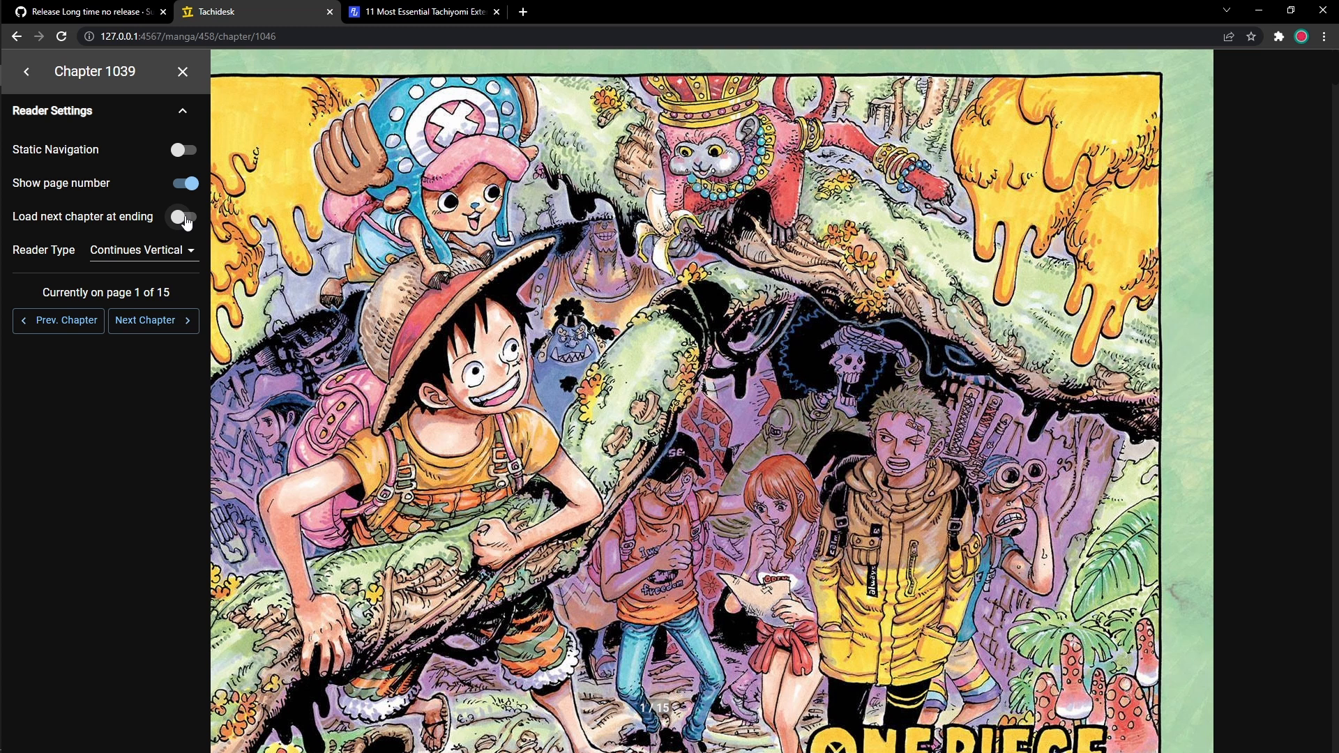
click(182, 216)
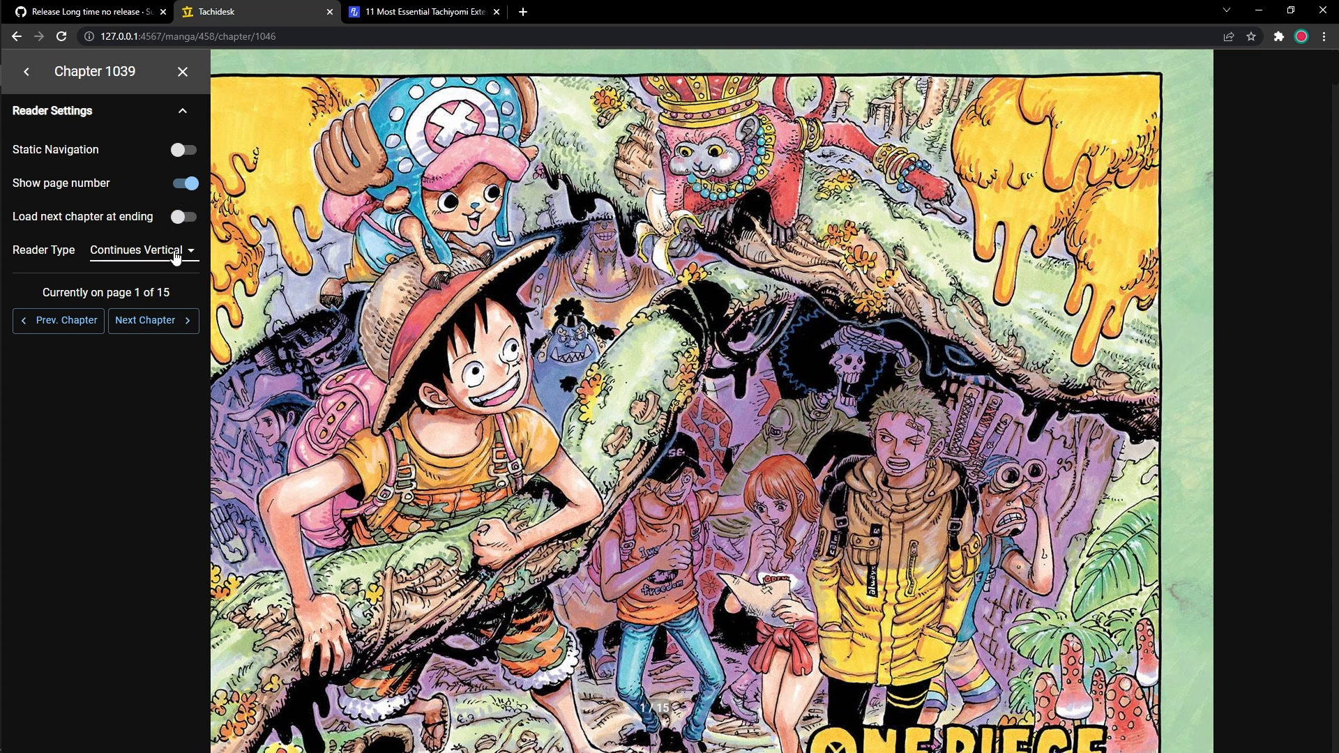
Switch Reader Type to Double Page (LTR), then back to Continues Vertical.
click(143, 250)
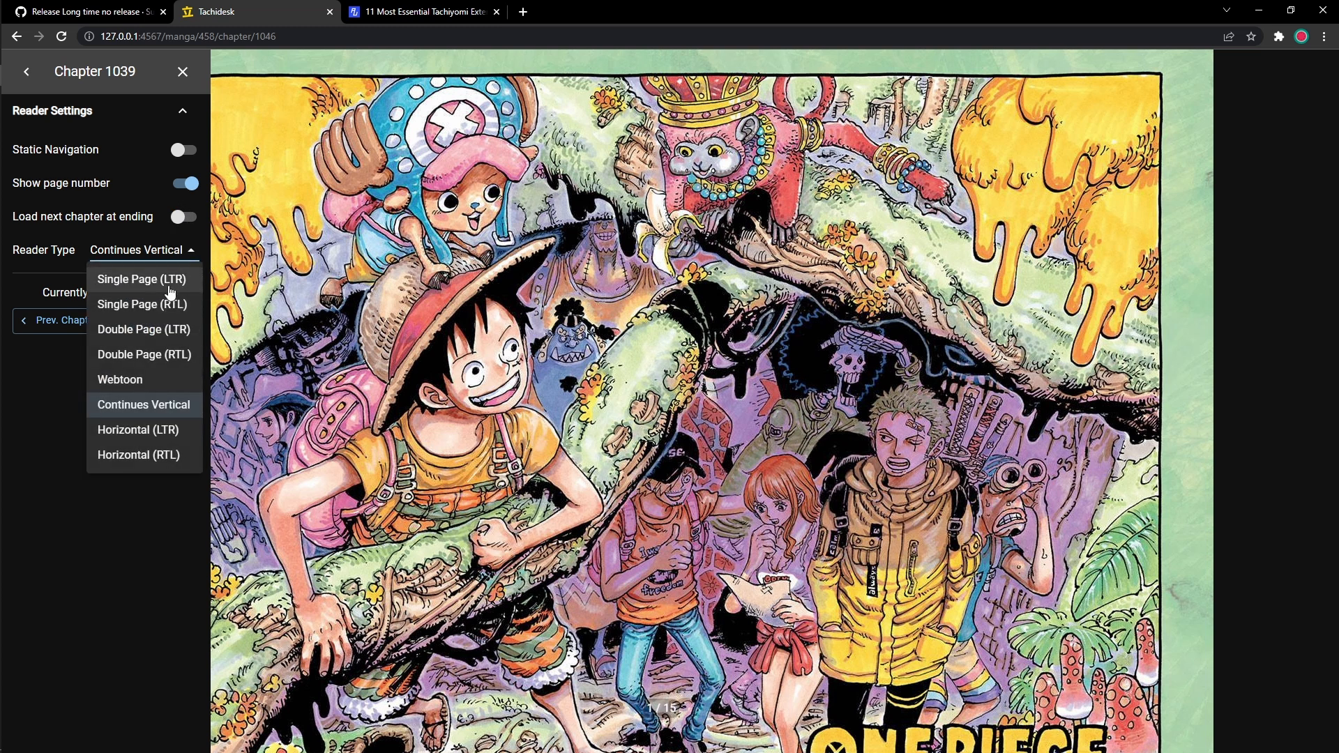
click(143, 329)
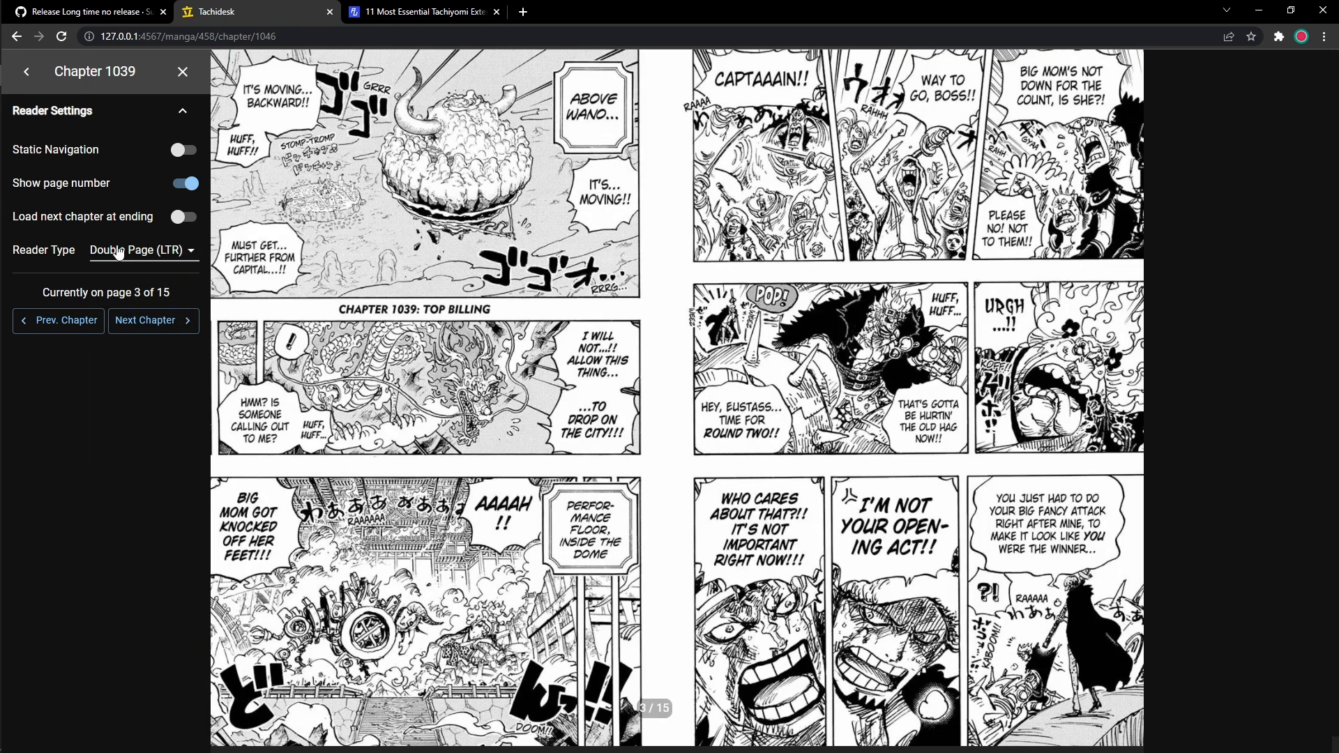
click(140, 249)
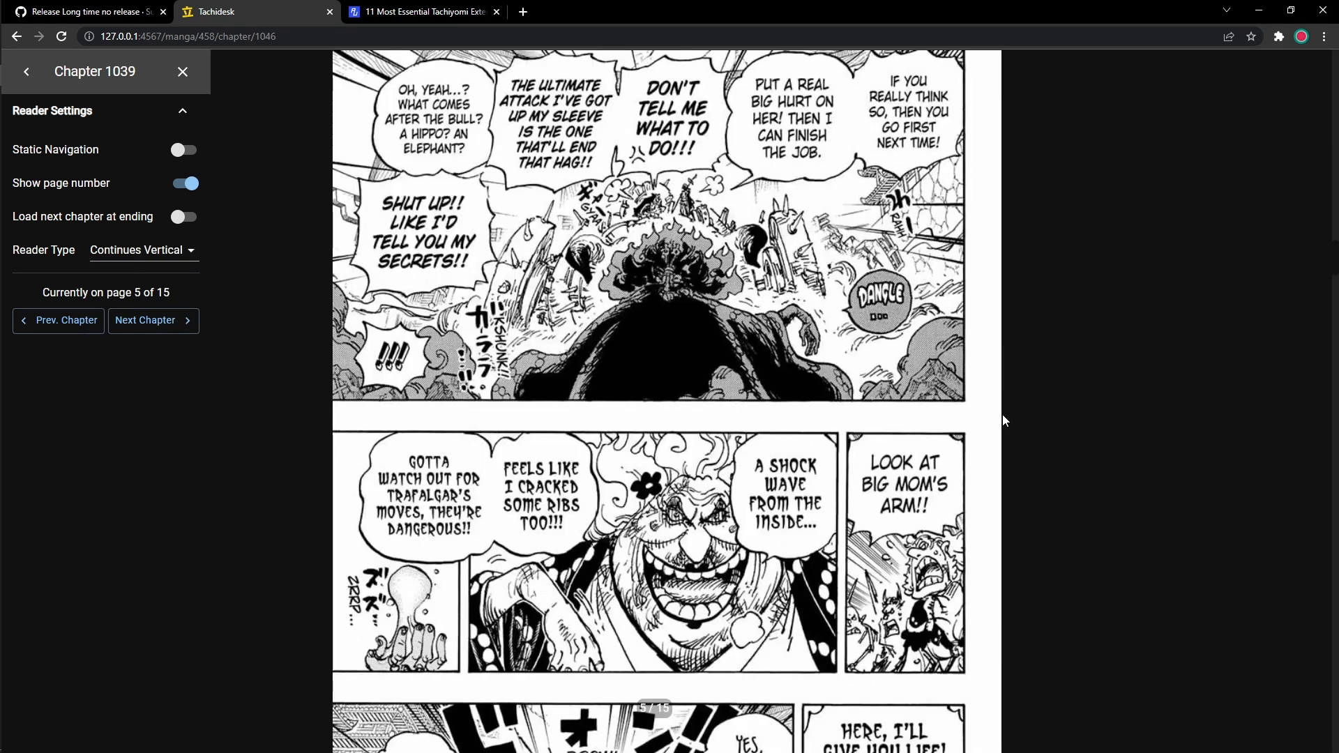
scroll(down, 3)
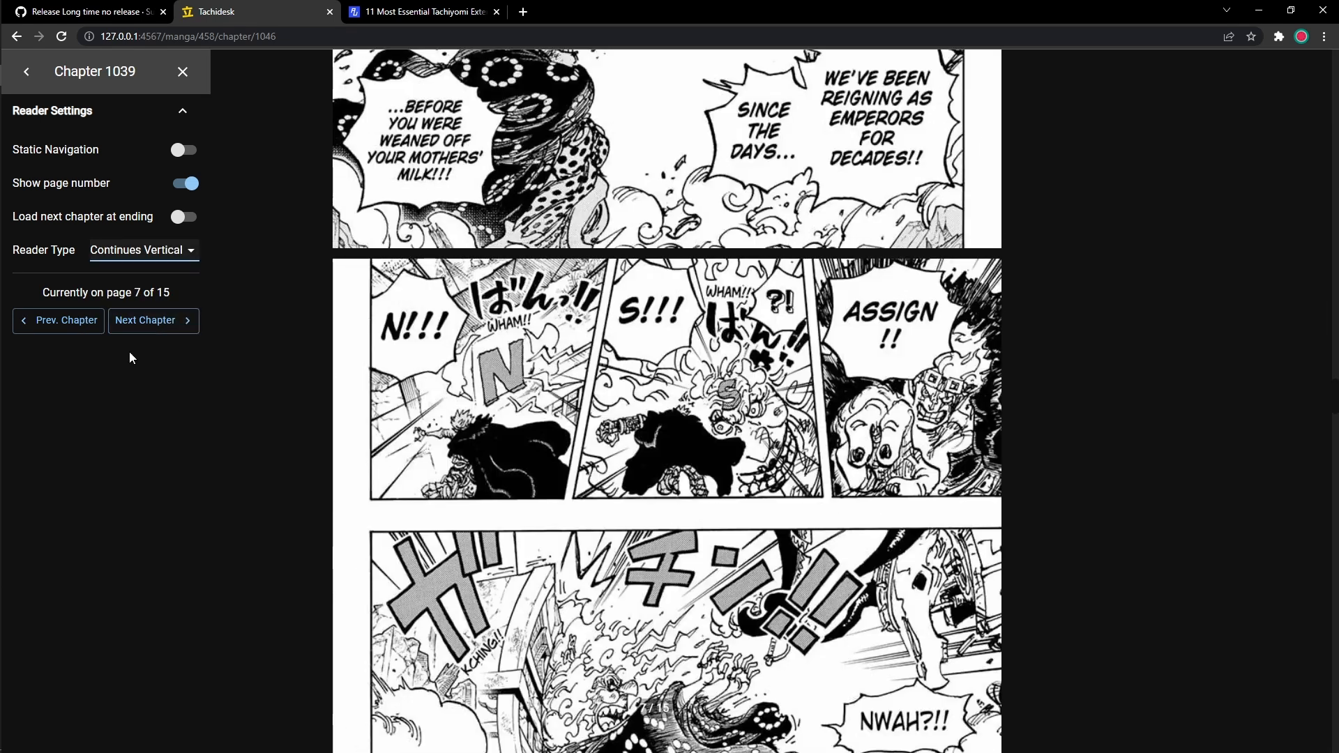
click(152, 320)
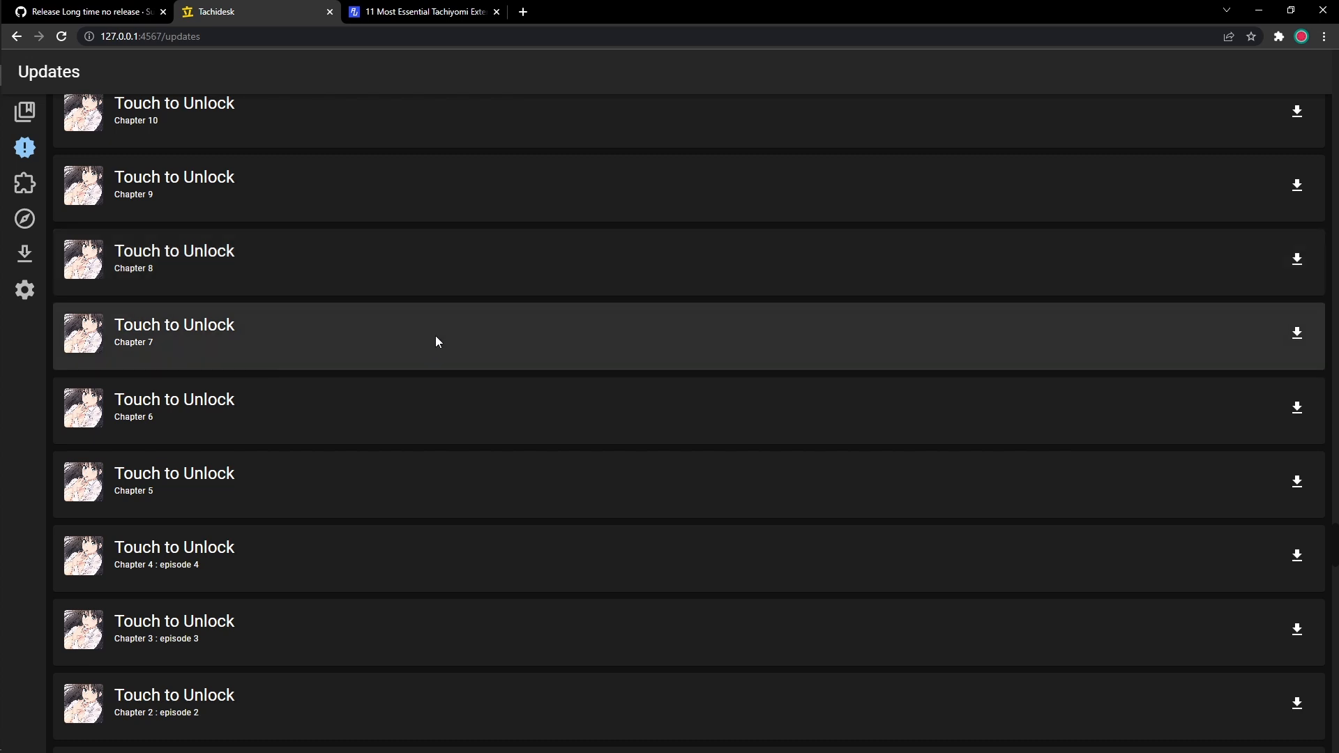
View the empty Download Queue, then return to the Settings page.
click(24, 254)
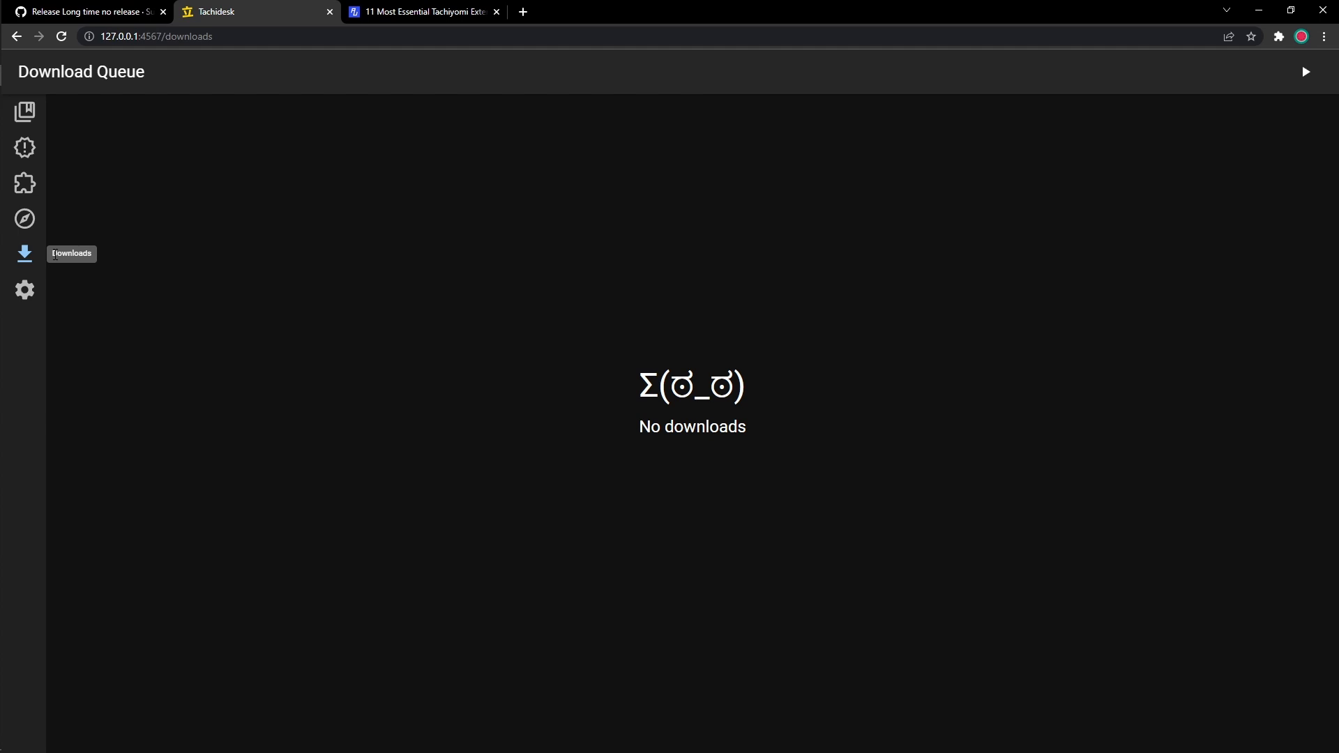
mouse_move(392, 384)
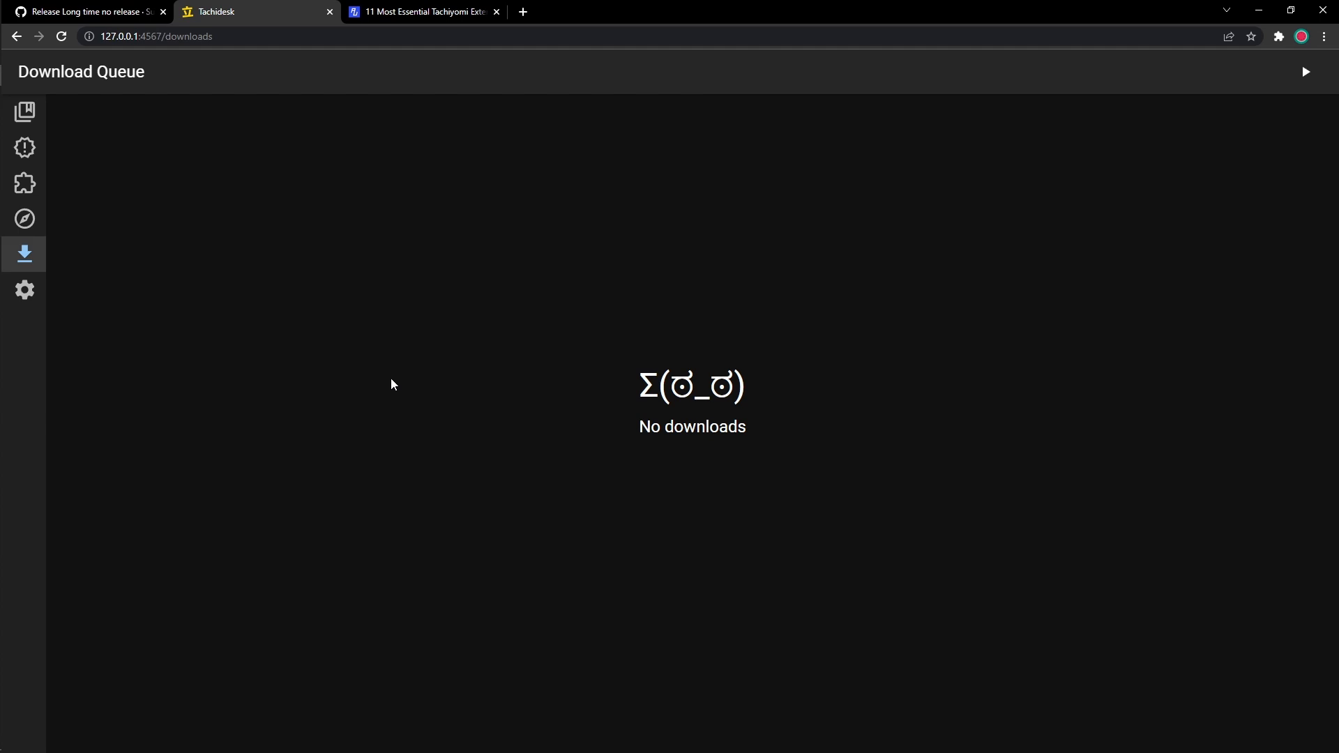
click(23, 290)
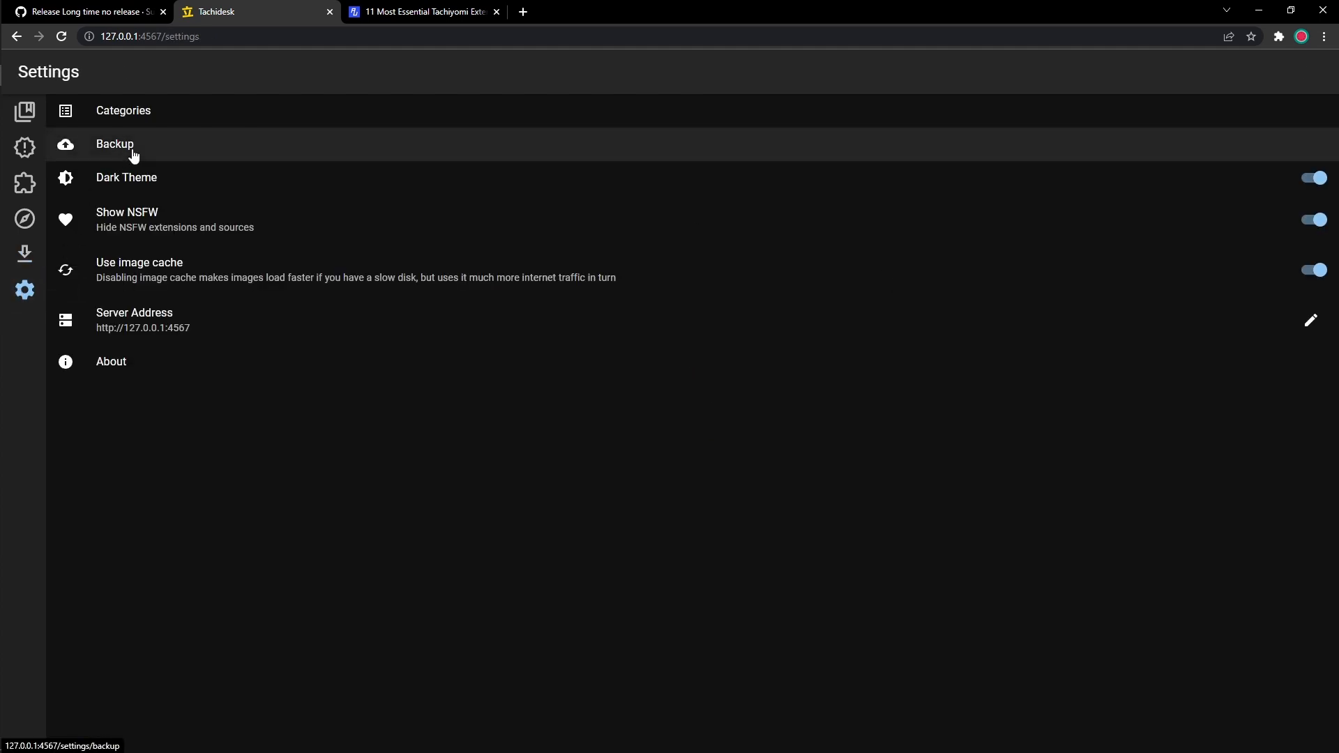
click(114, 143)
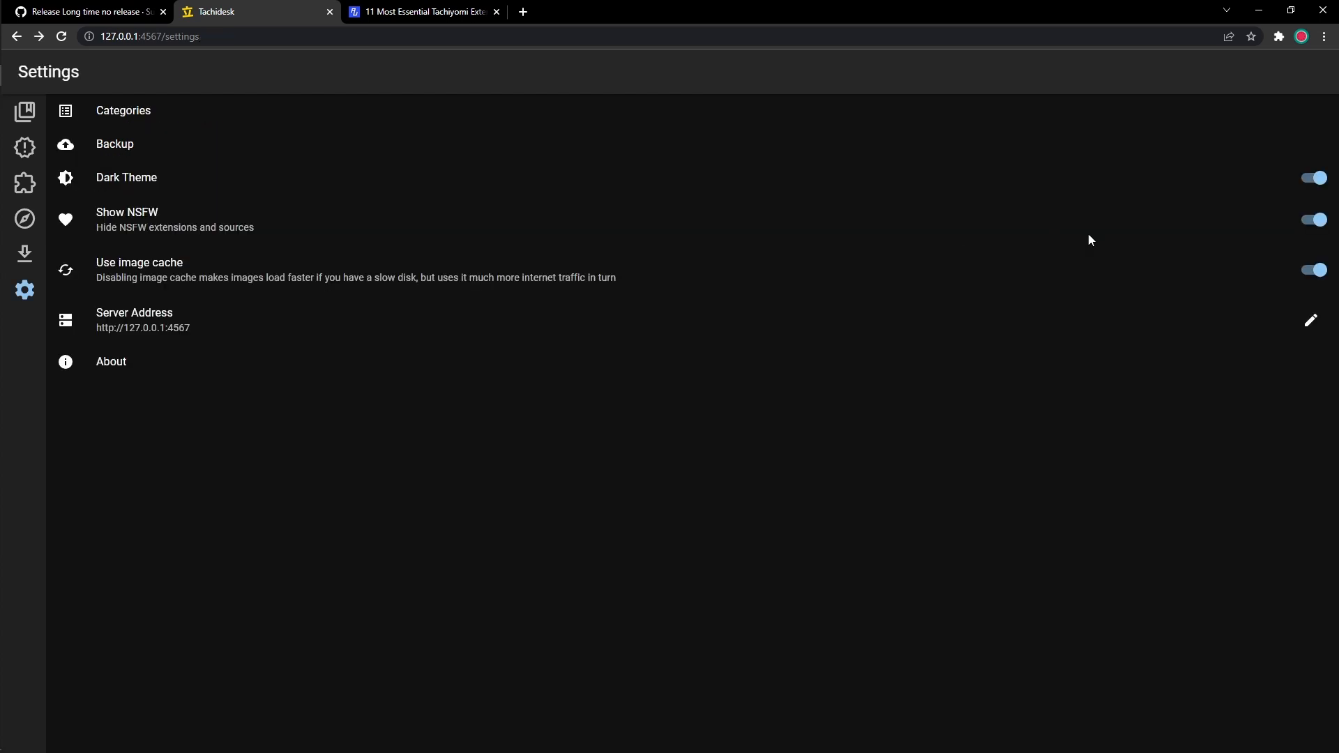
click(1312, 178)
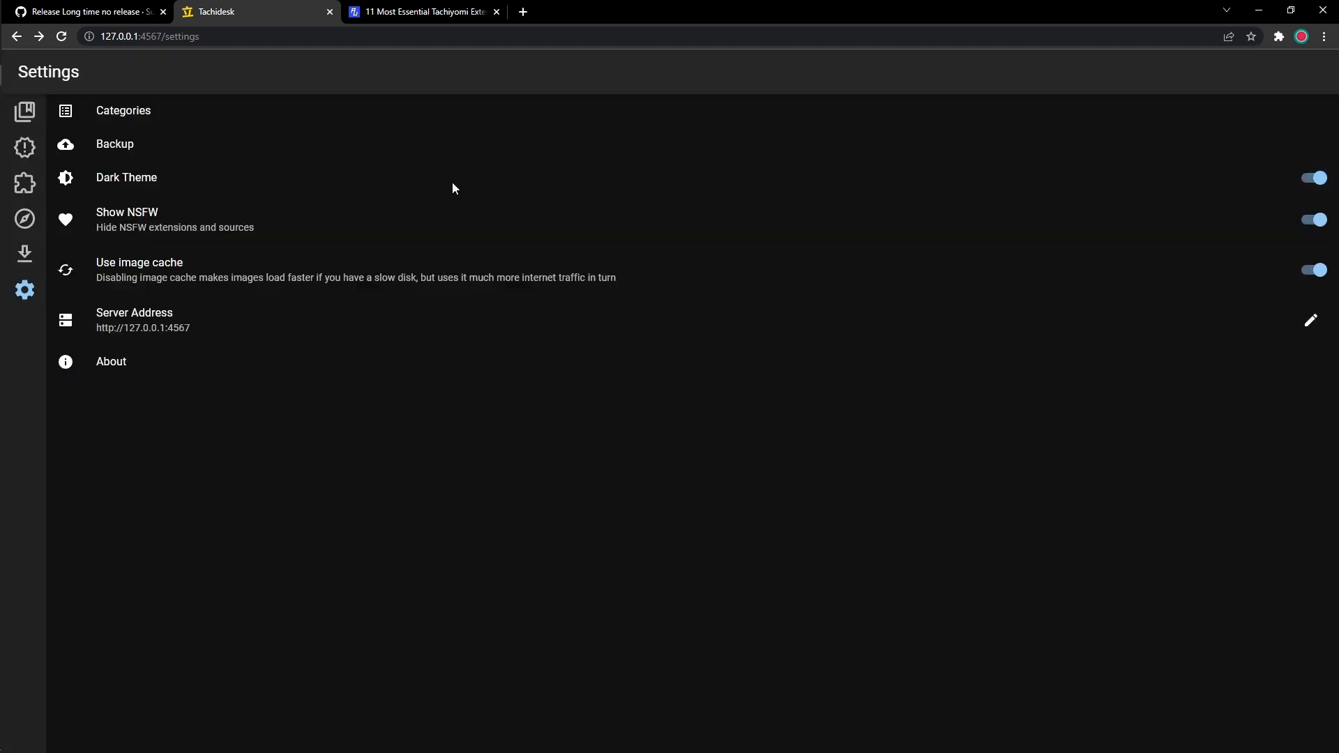
mouse_move(178, 225)
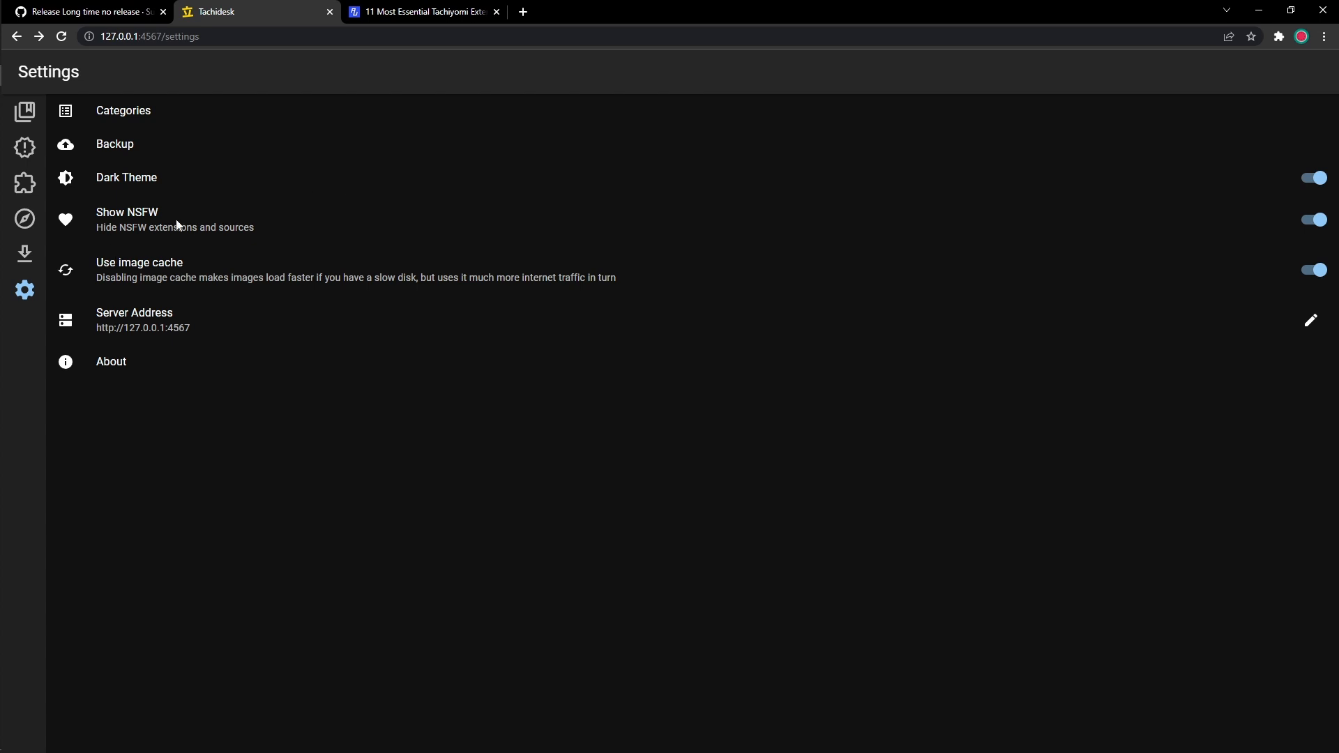
mouse_move(1107, 252)
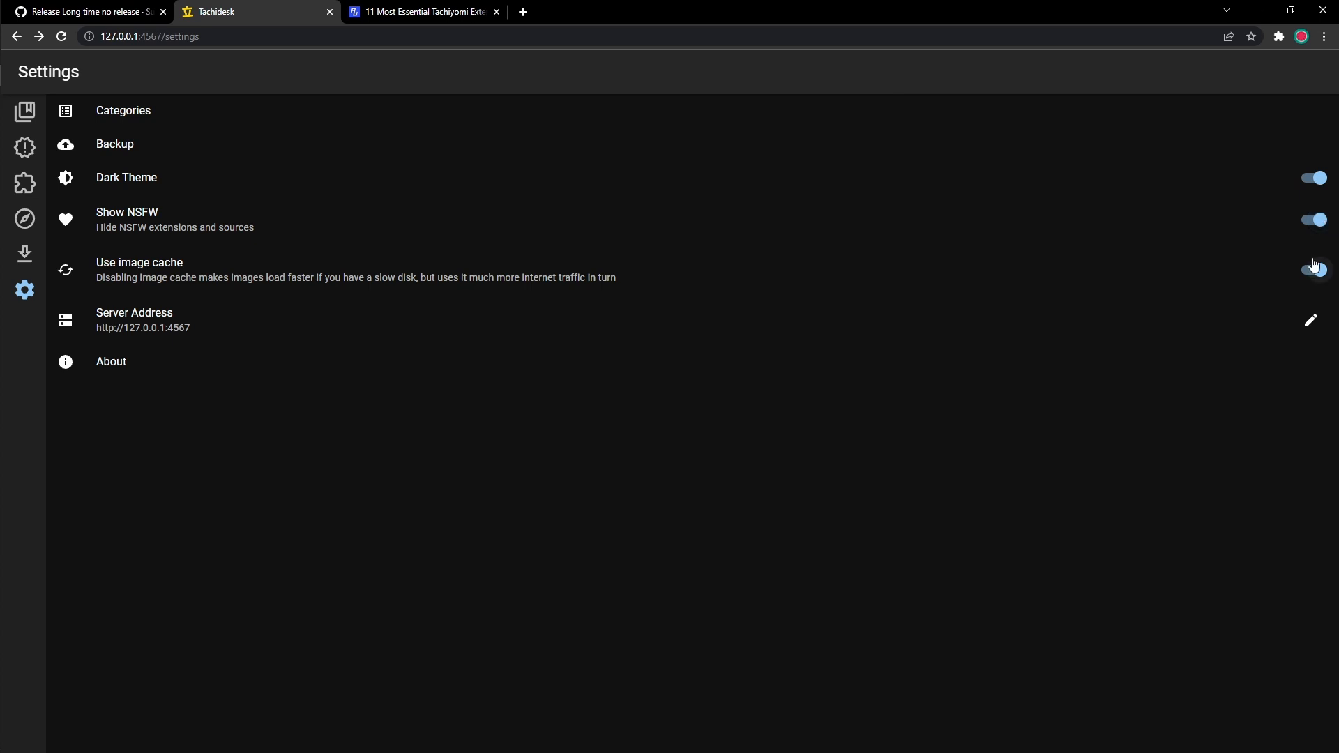
click(1312, 270)
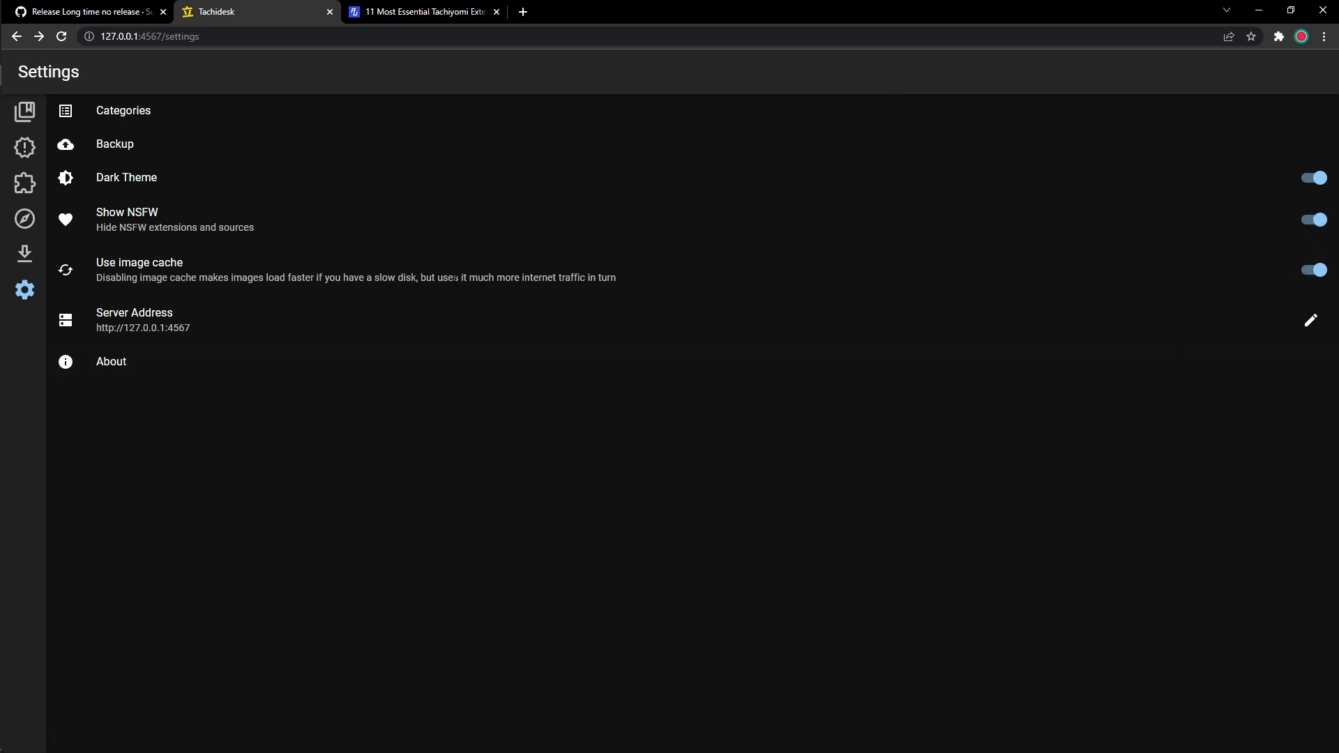
mouse_move(110, 277)
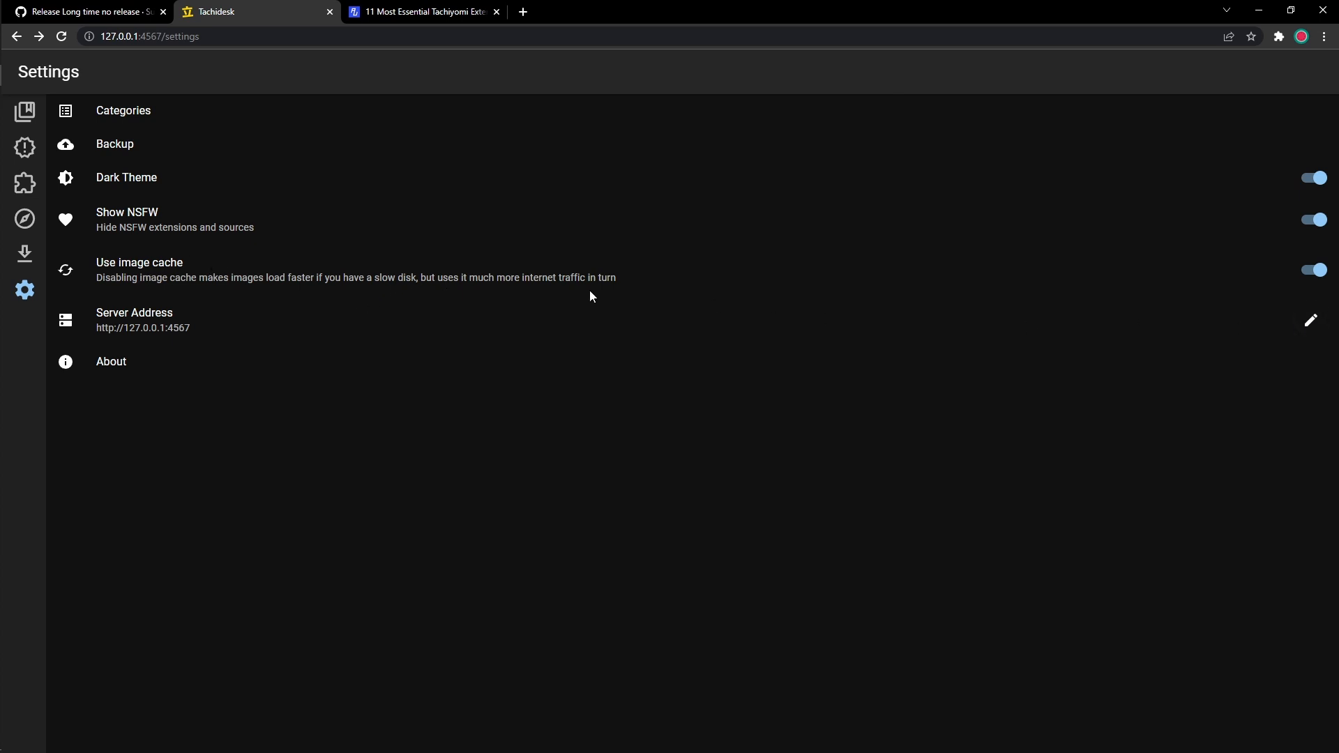
mouse_move(687, 289)
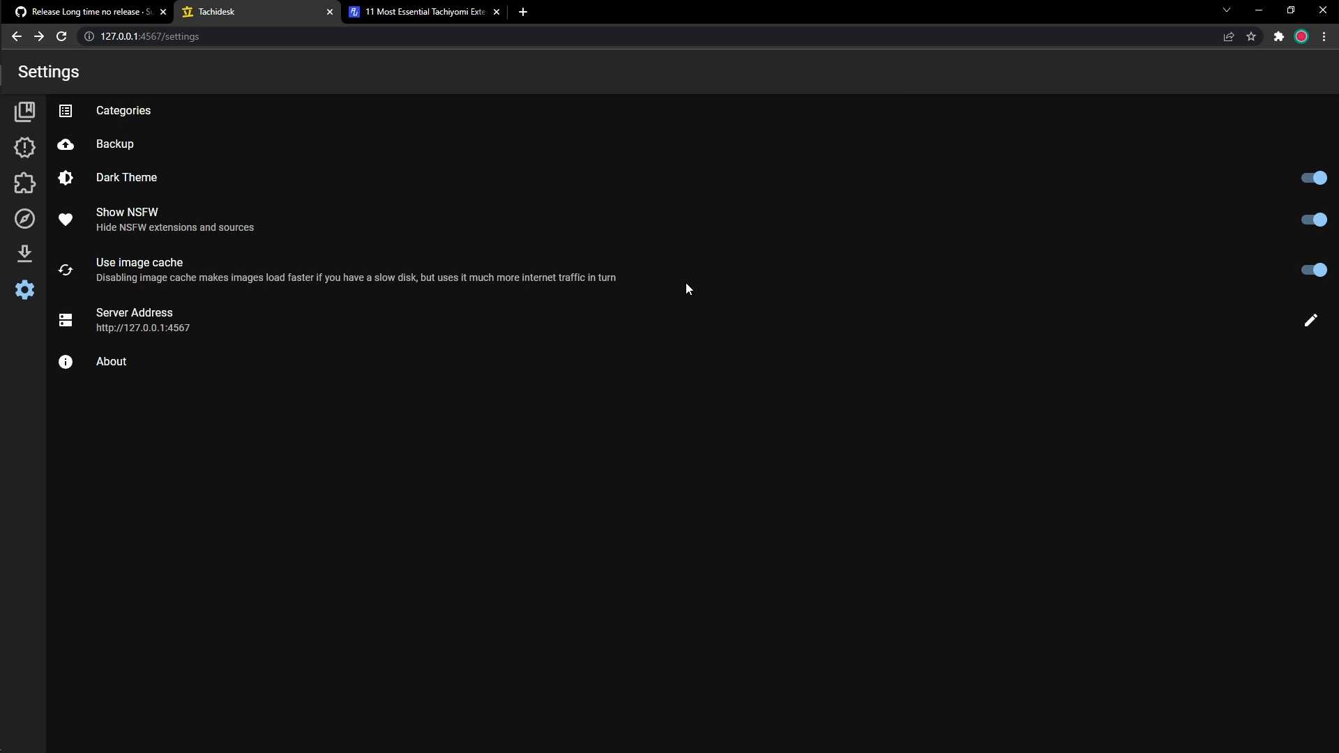